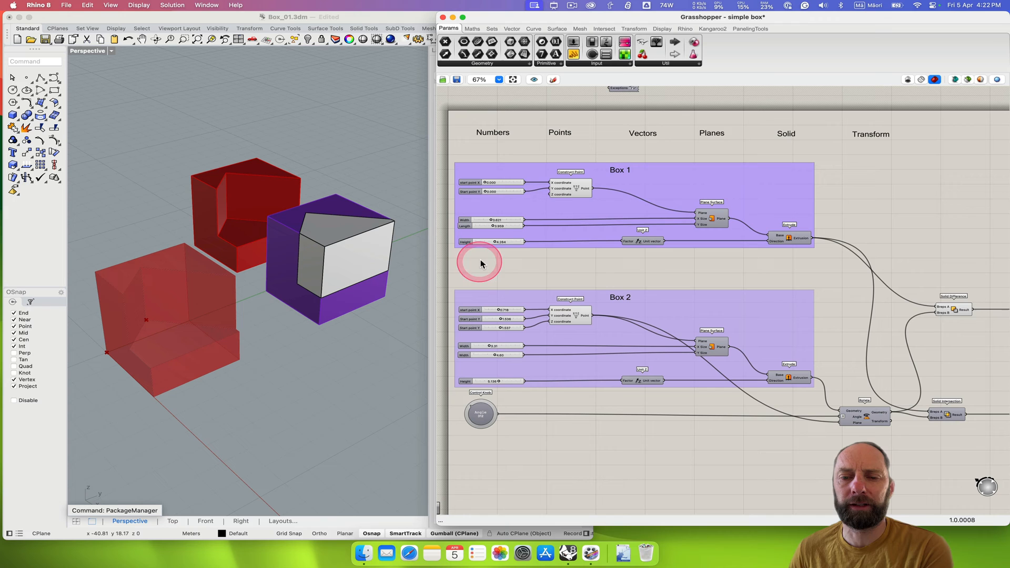
mouse_move(414, 298)
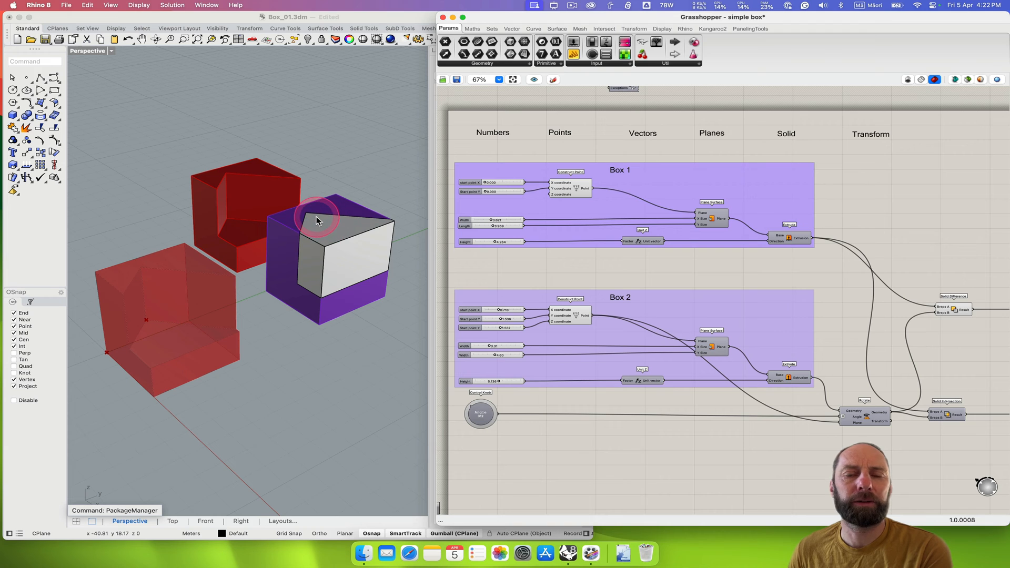
mouse_move(25, 61)
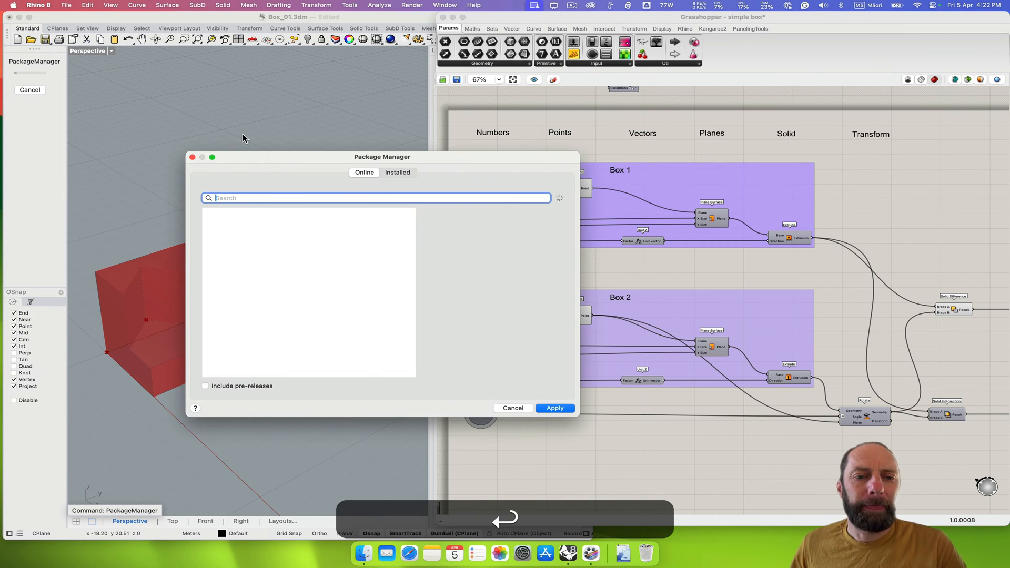
Find 'lunch' in Package Manager, install LunchBox and apply the installation.
click(350, 198)
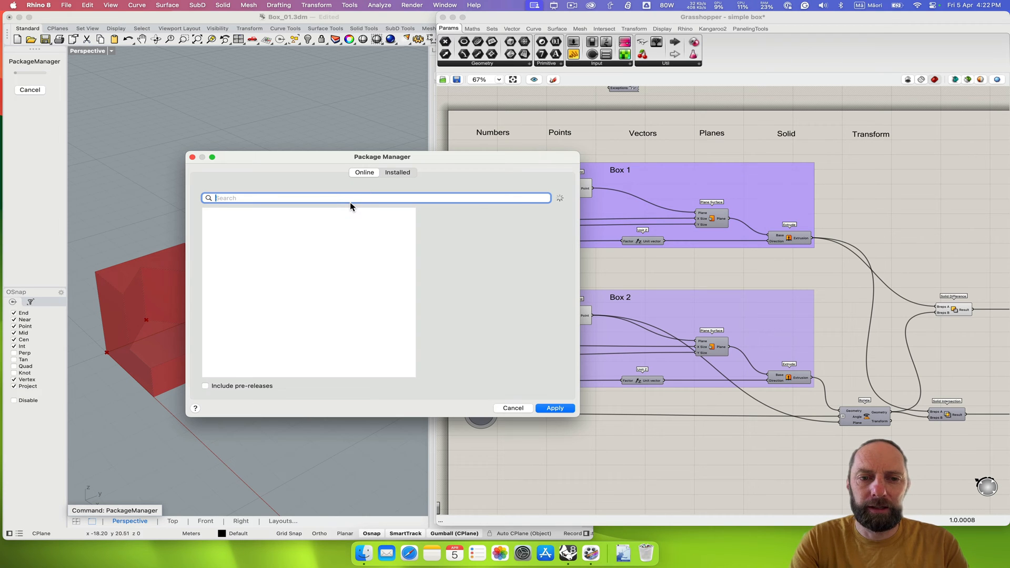
click(376, 198)
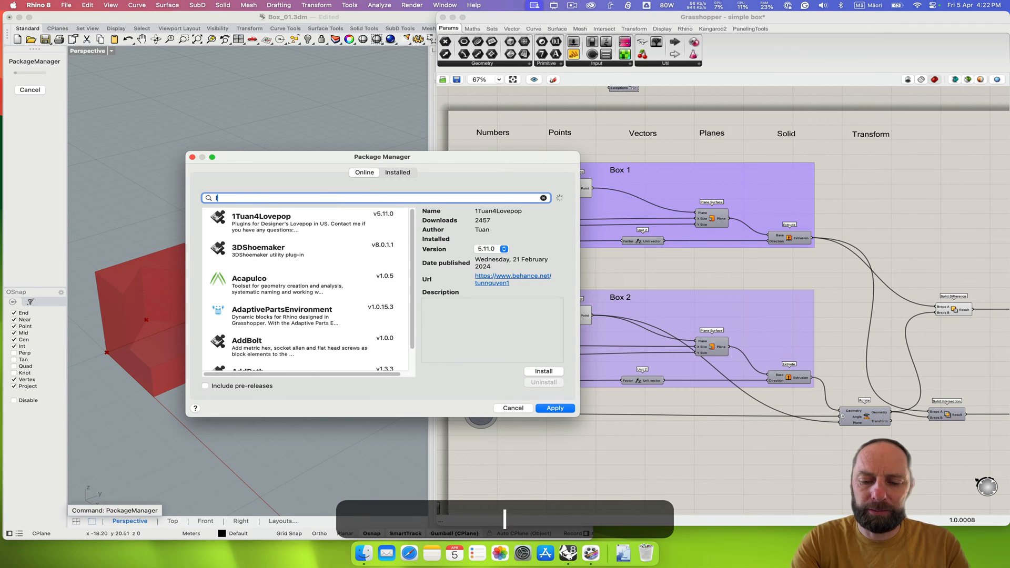
text(lunch)
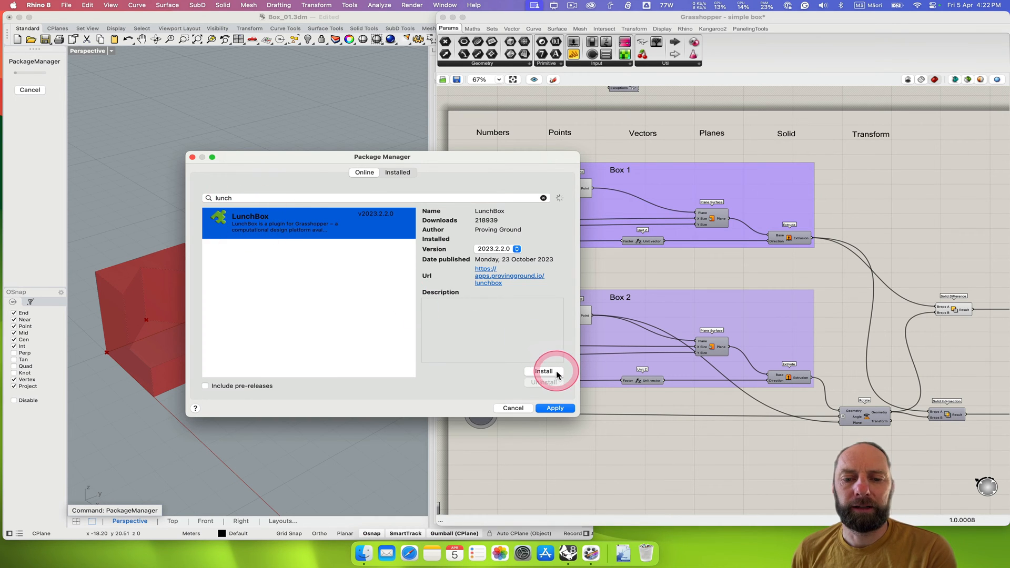
click(543, 370)
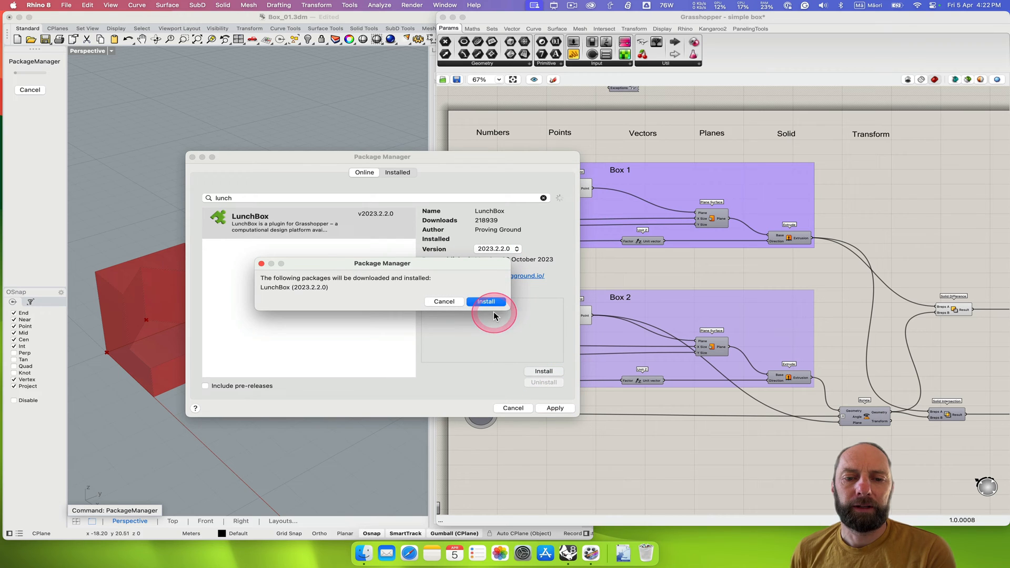
click(484, 301)
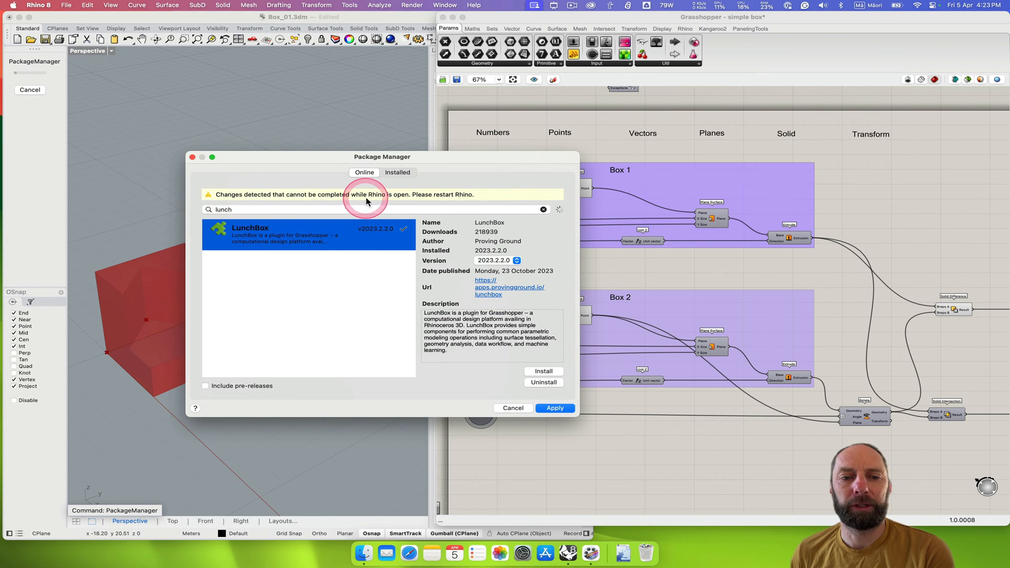
mouse_move(470, 384)
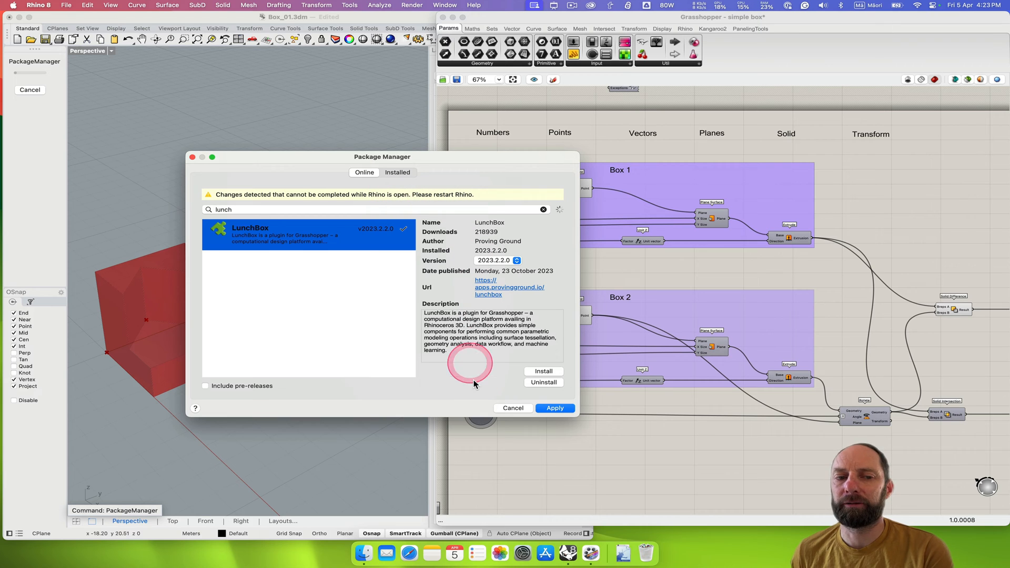
click(554, 408)
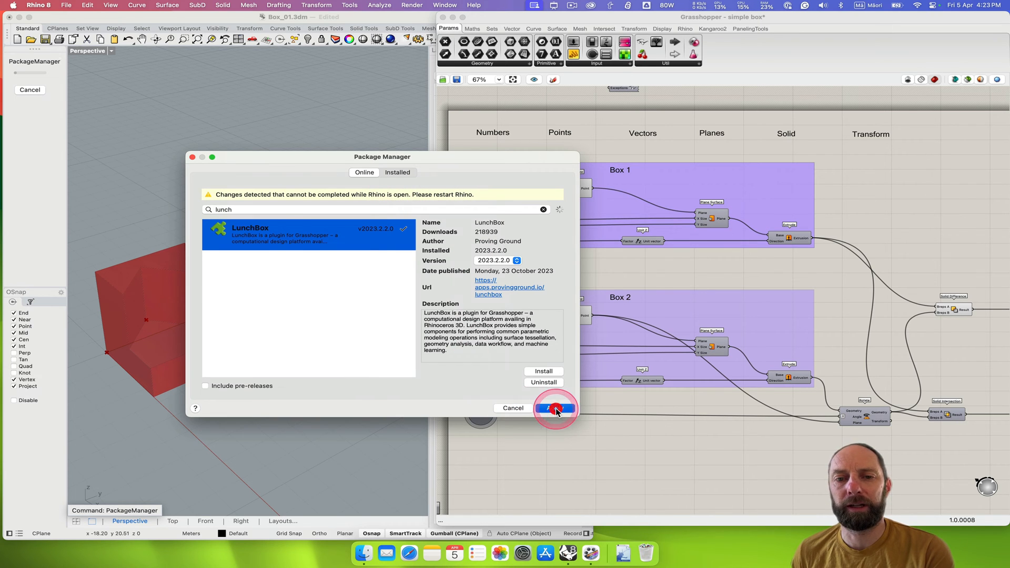
Save the simple box definition, then quit Rhino keeping Box_01.3dm's changes.
click(554, 408)
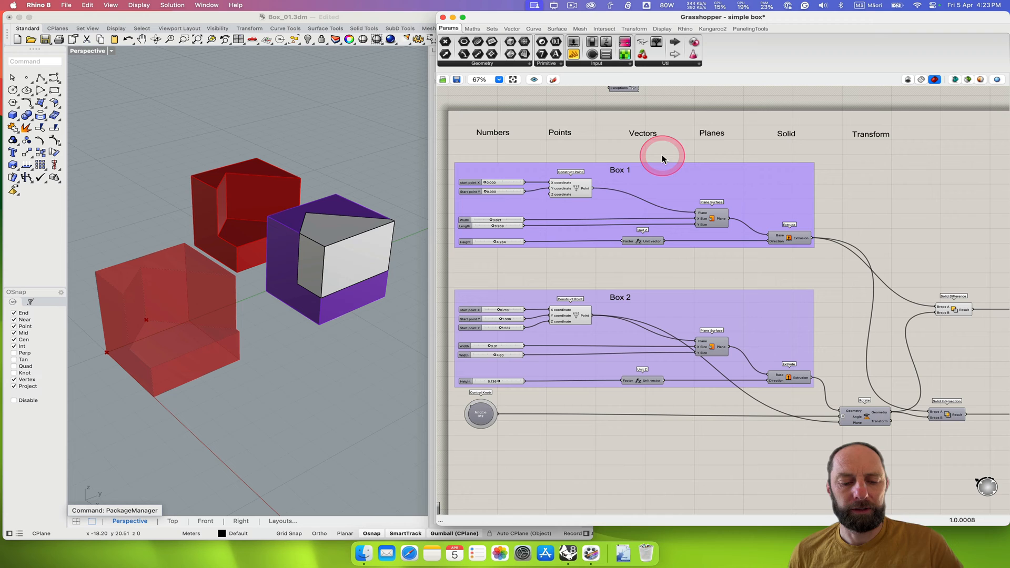
key(cmd+s)
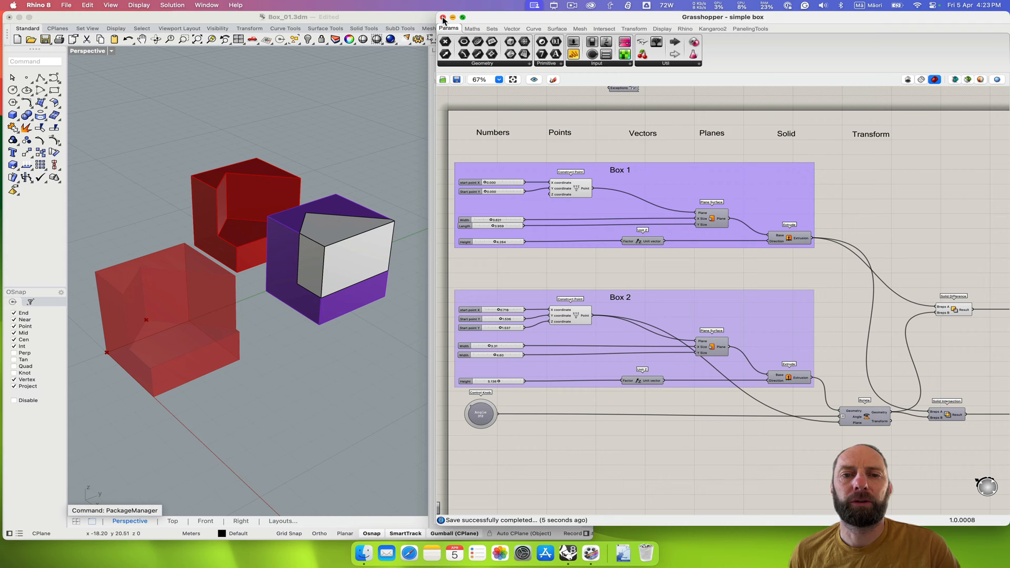
mouse_move(93, 16)
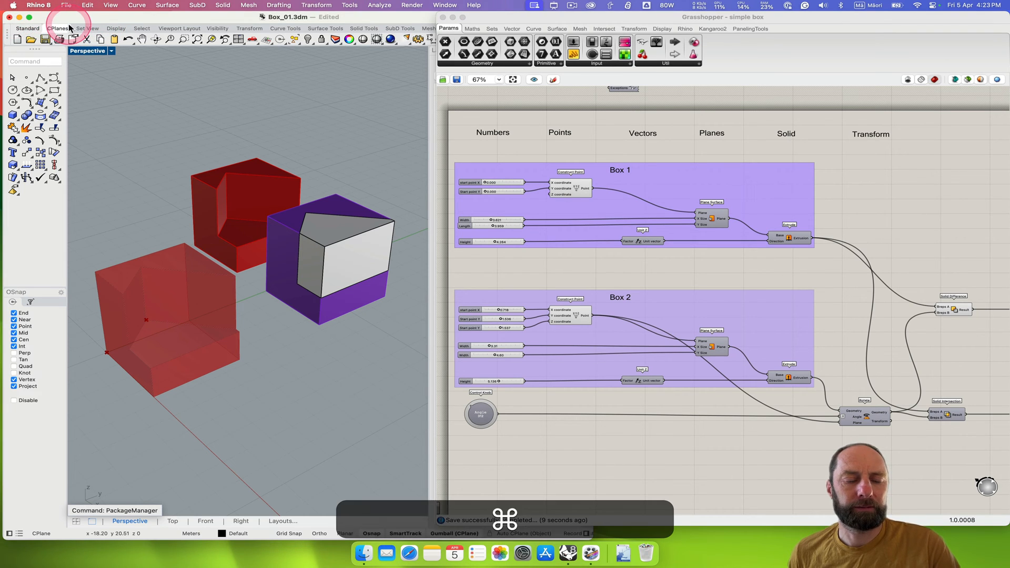
key(cmd+q)
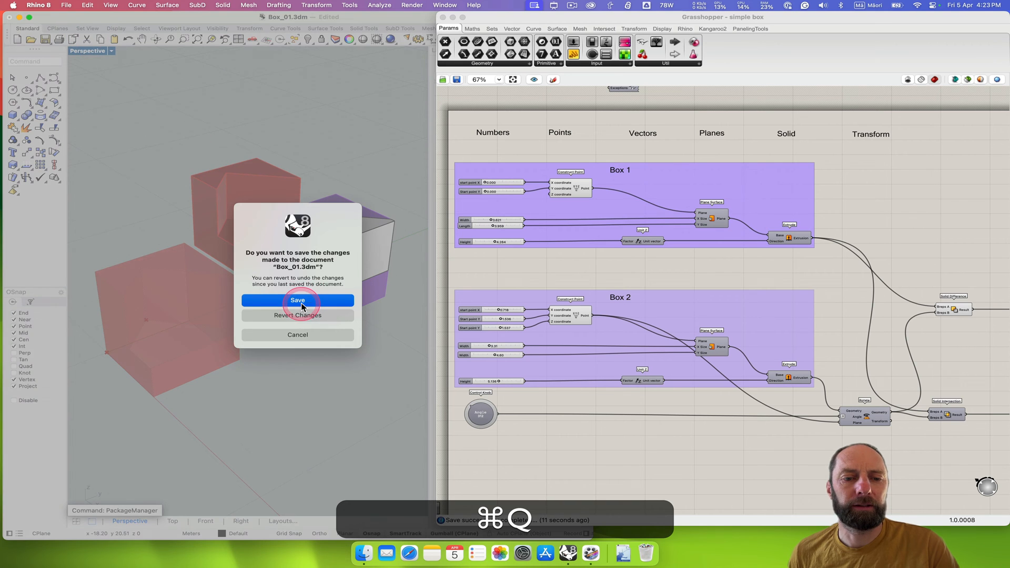
click(296, 300)
text(rhi)
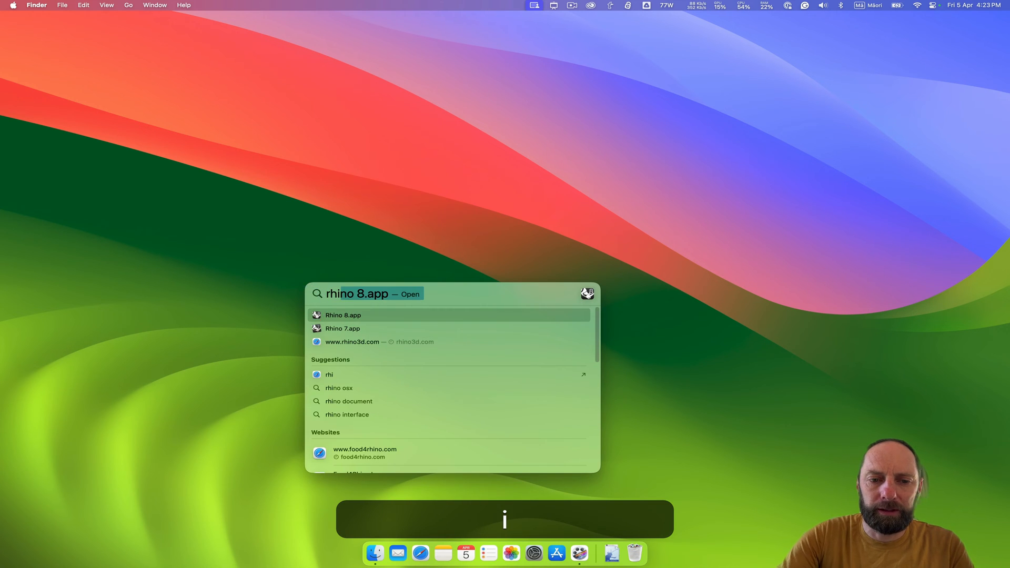
Relaunch Rhino 8 from Spotlight, reopening the Box_01.3dm model.
key(Return)
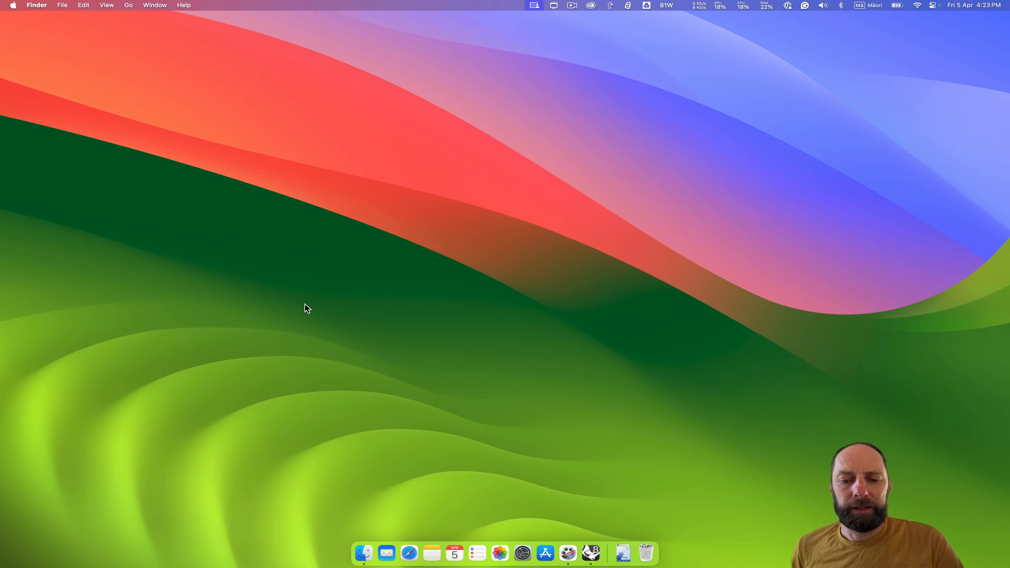
click(589, 553)
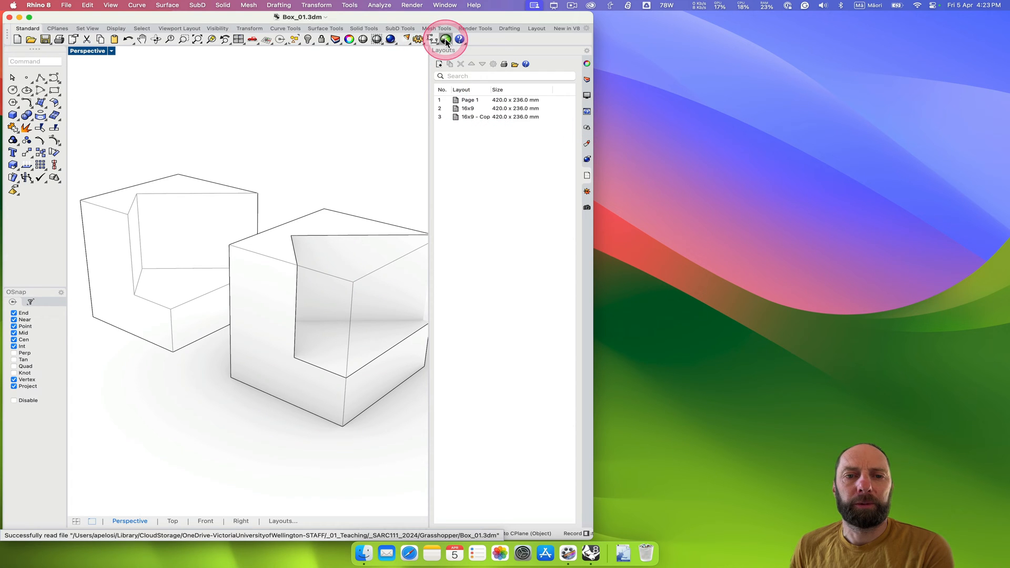
Launch Grasshopper, dismiss Getting Started, and reopen the simple box definition.
click(446, 40)
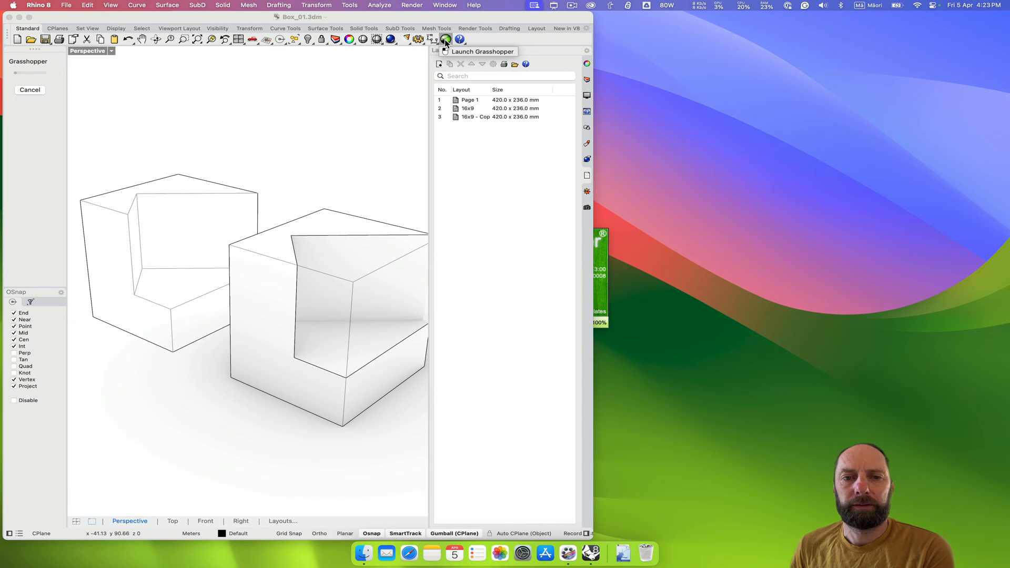
click(446, 40)
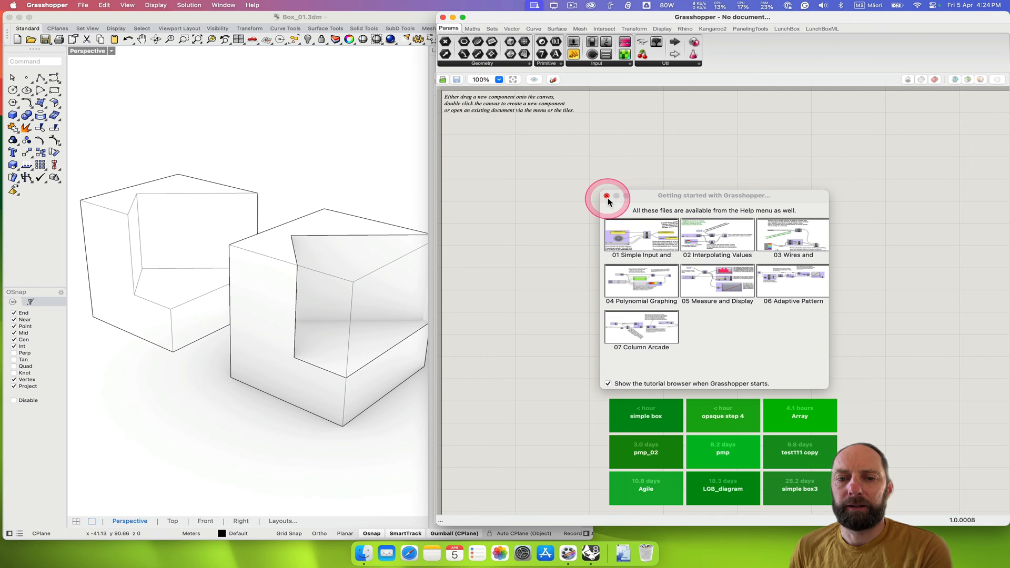
click(606, 195)
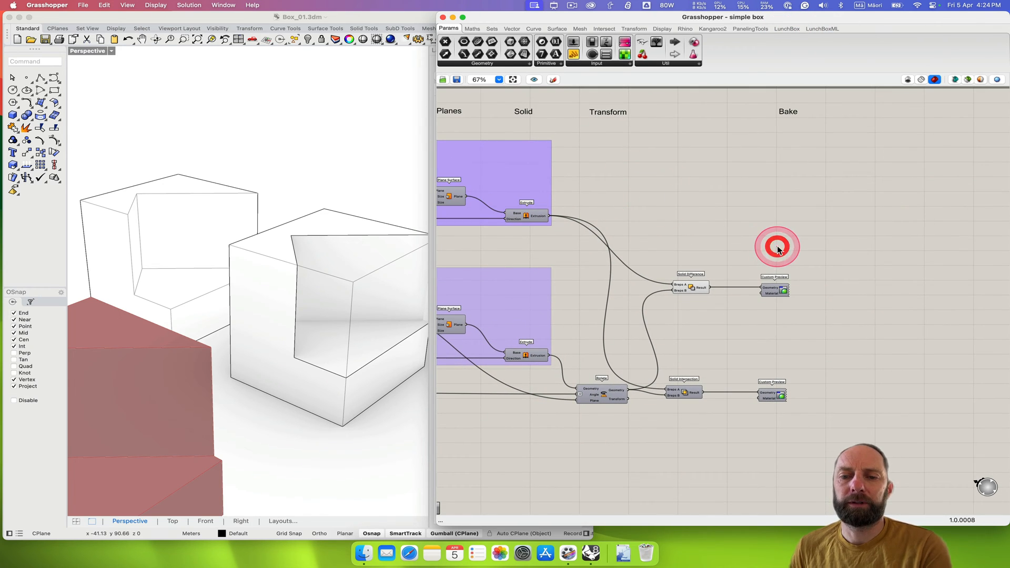
Search 'un' on the canvas and place an Unroll Brep beside the Bake group.
double_click(777, 246)
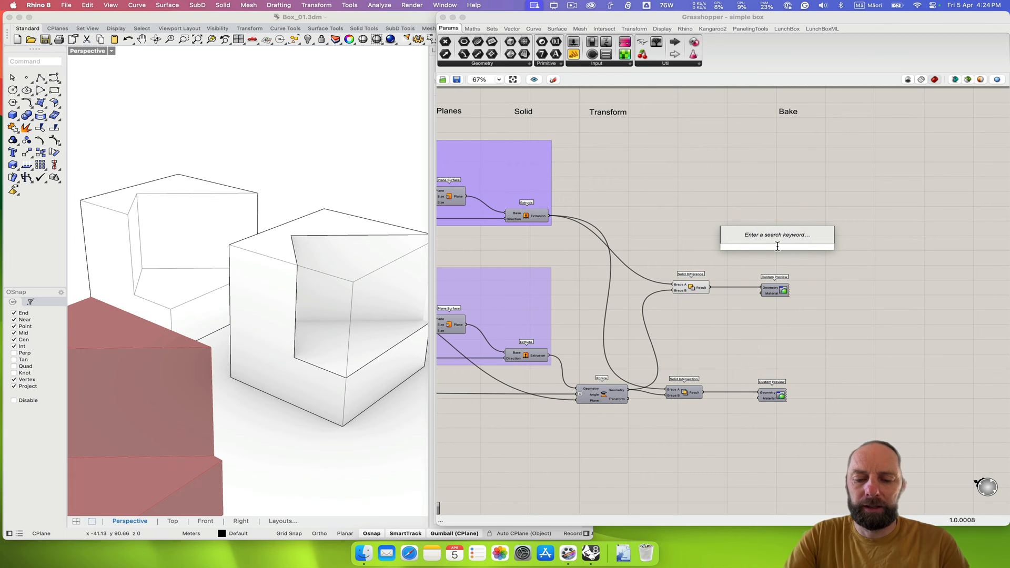
text(un)
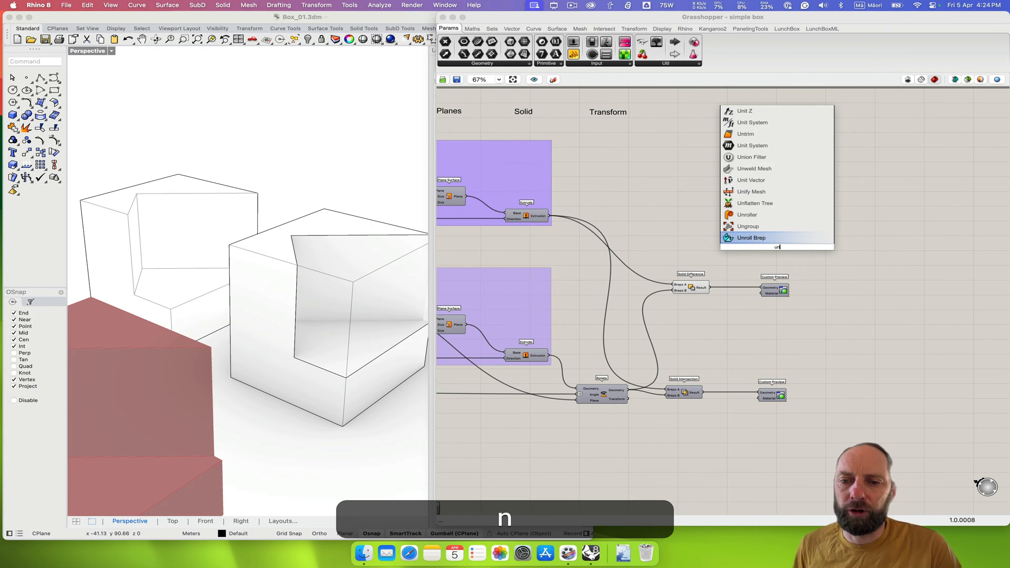
click(750, 238)
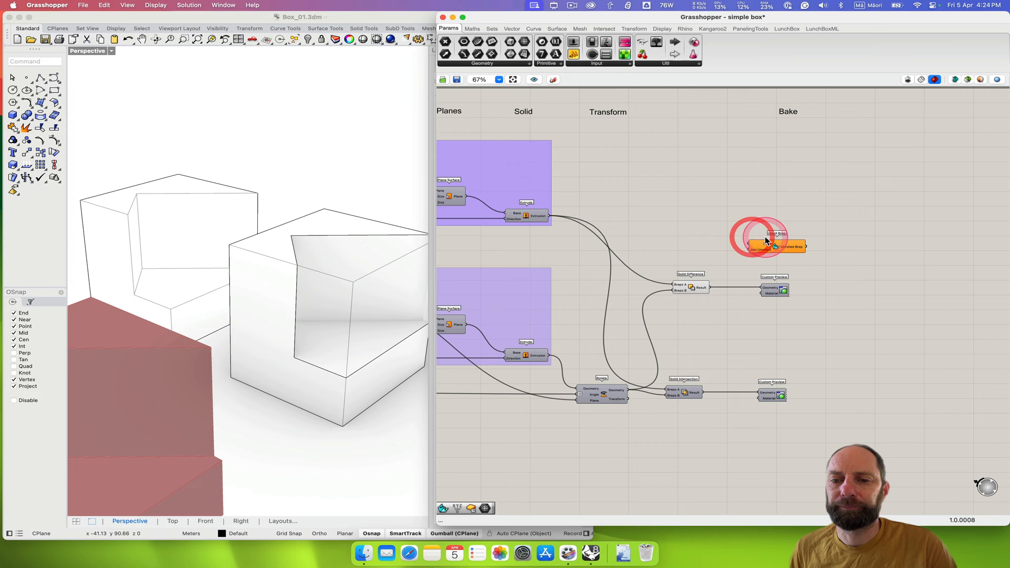
scroll(up, 3)
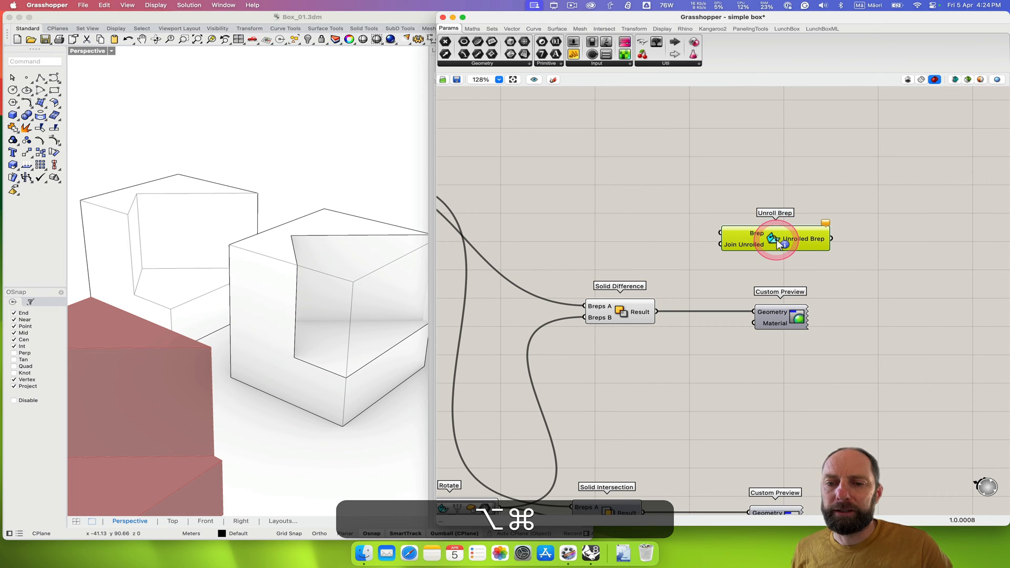
Reveal Unroll Brep's place in the LunchBox ribbon tab, then dismiss the list.
click(786, 28)
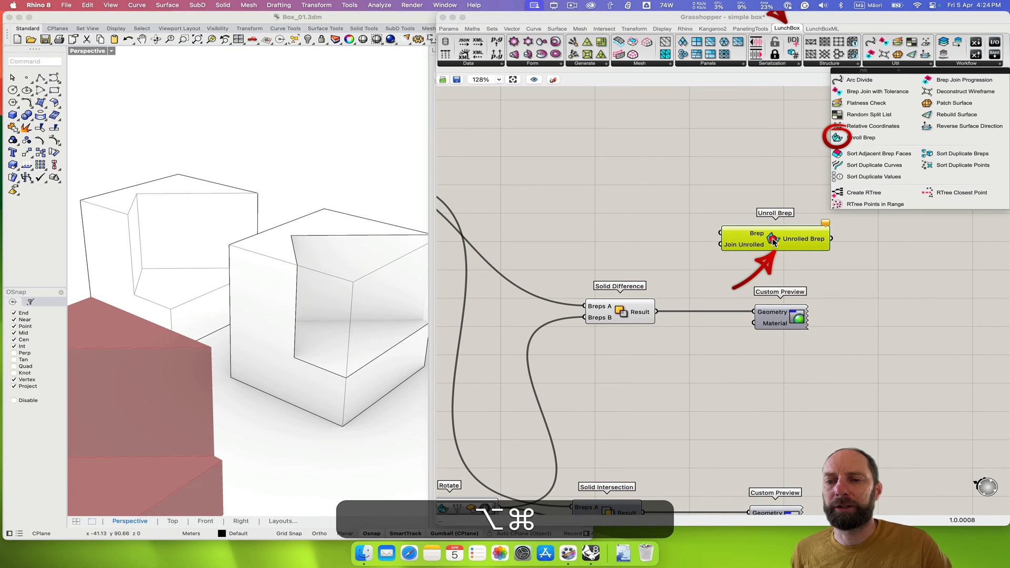
click(861, 138)
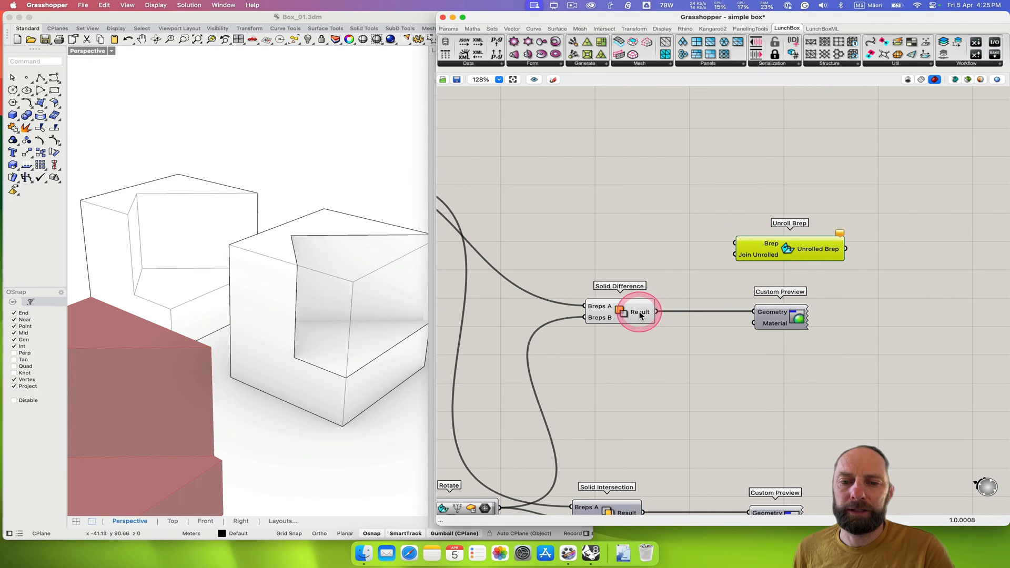
Connect Solid Difference Result to Unroll Brep's Brep input and switch the viewport to Top.
click(634, 312)
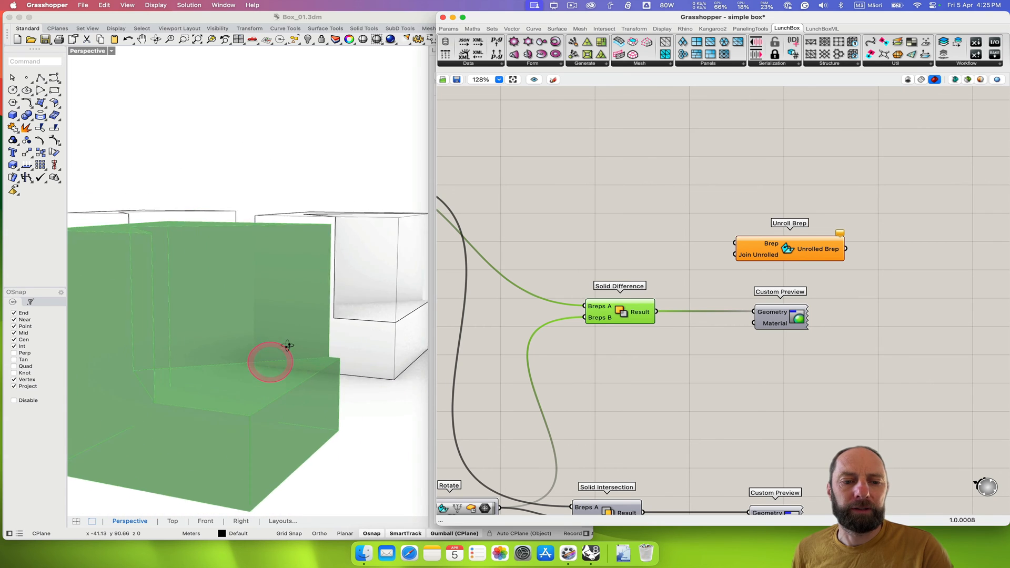
click(639, 311)
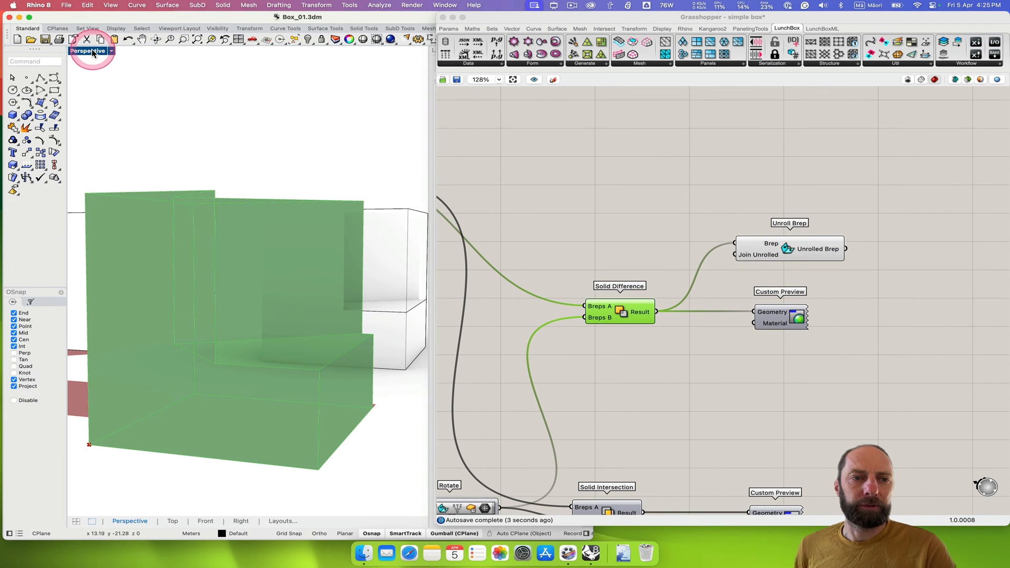
click(92, 51)
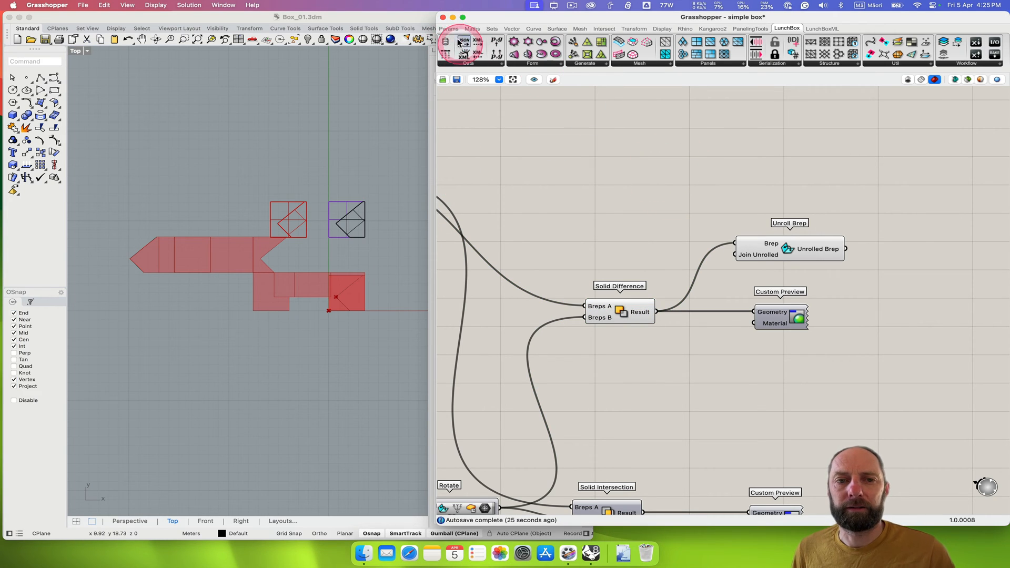
Save the definition and bake the Unroll Brep net onto Layer 02.
key(cmd+s)
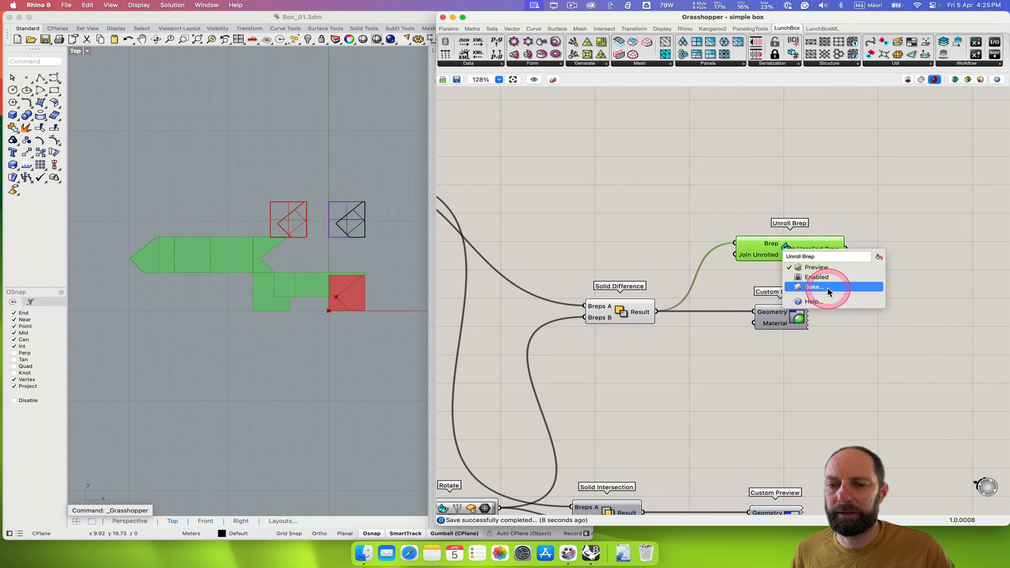
click(814, 286)
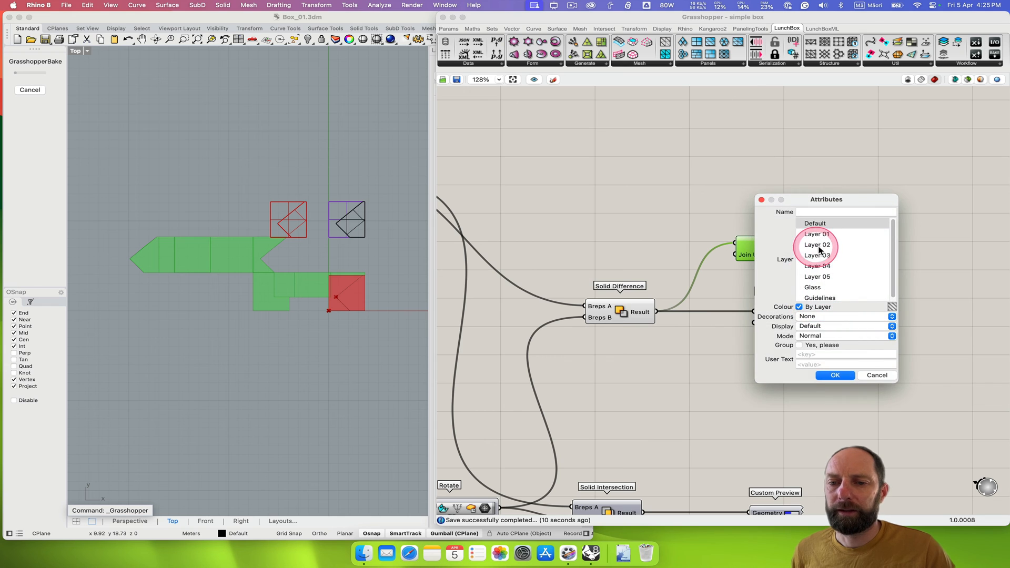
click(817, 244)
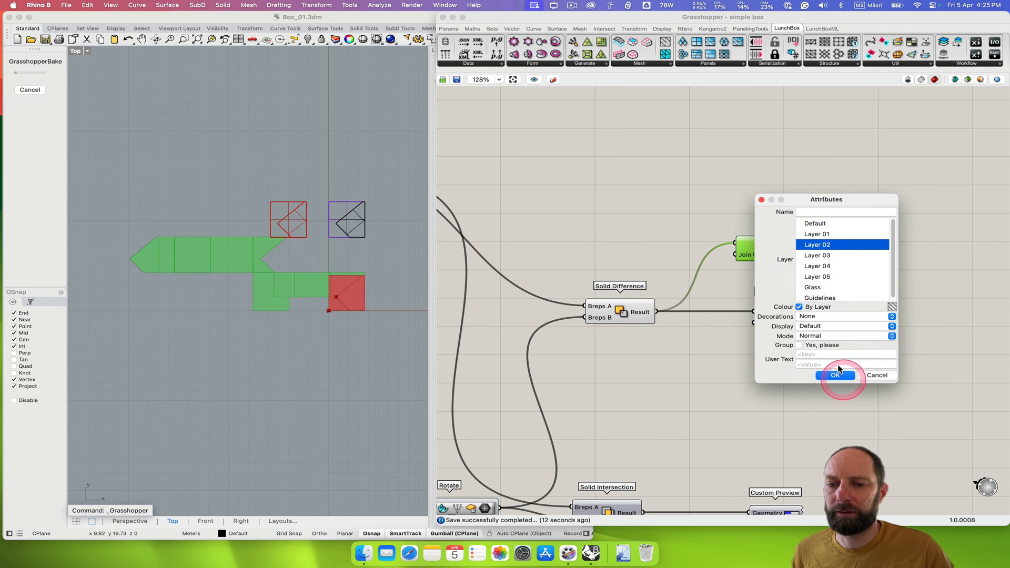
mouse_move(840, 283)
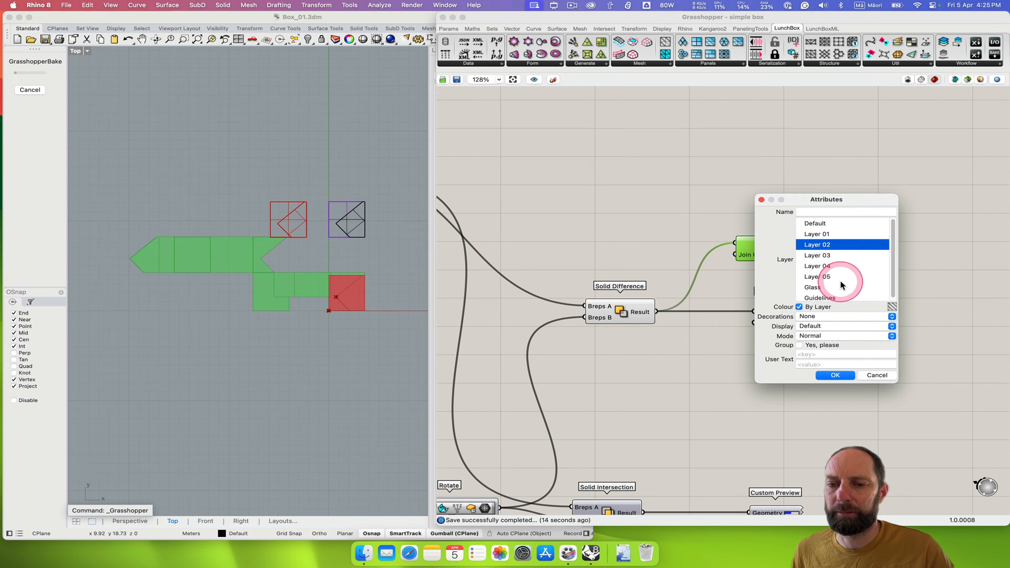
click(834, 375)
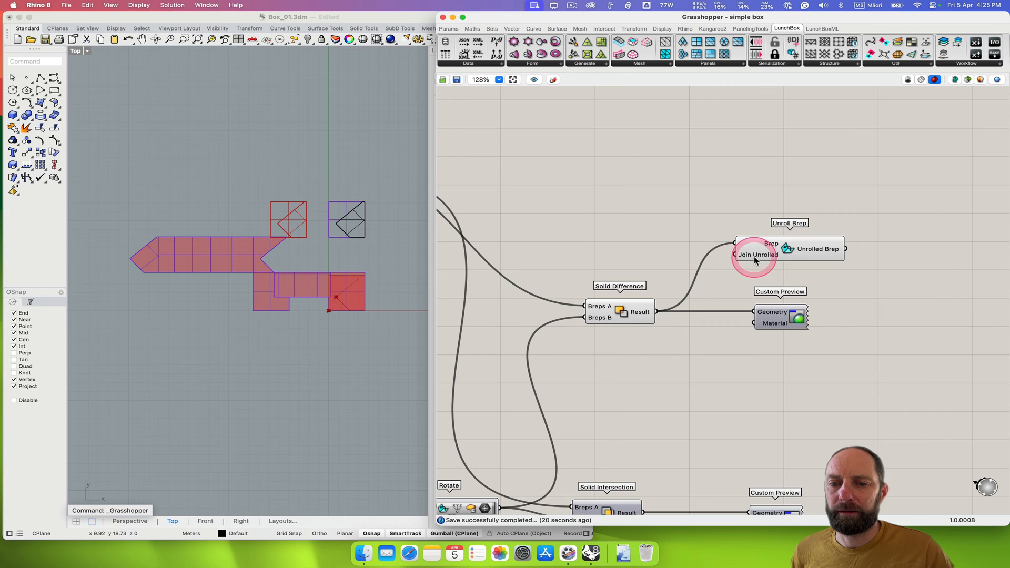
mouse_move(212, 243)
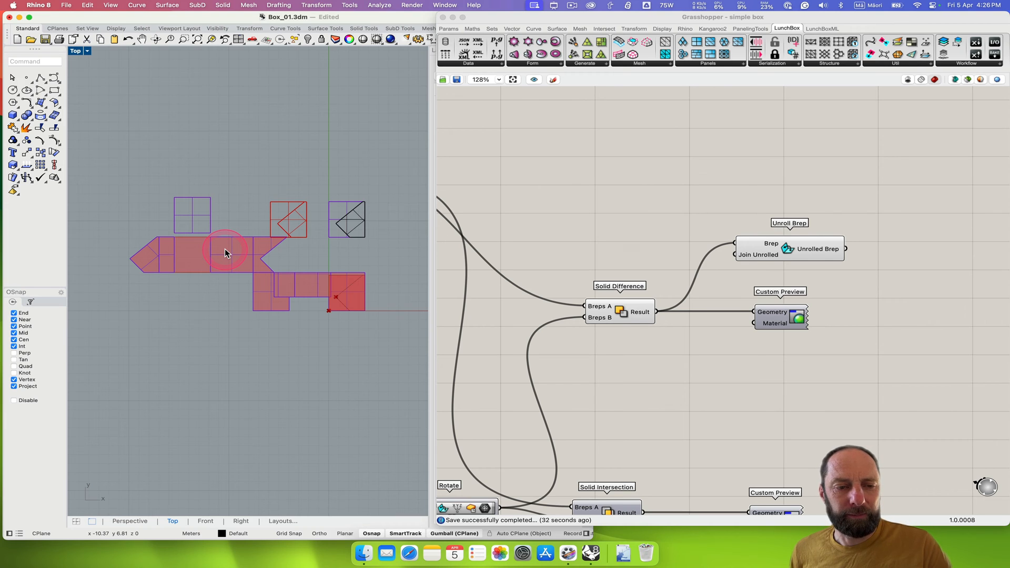
Undo twice to remove the GrasshopperBake of the net.
key(cmd+z)
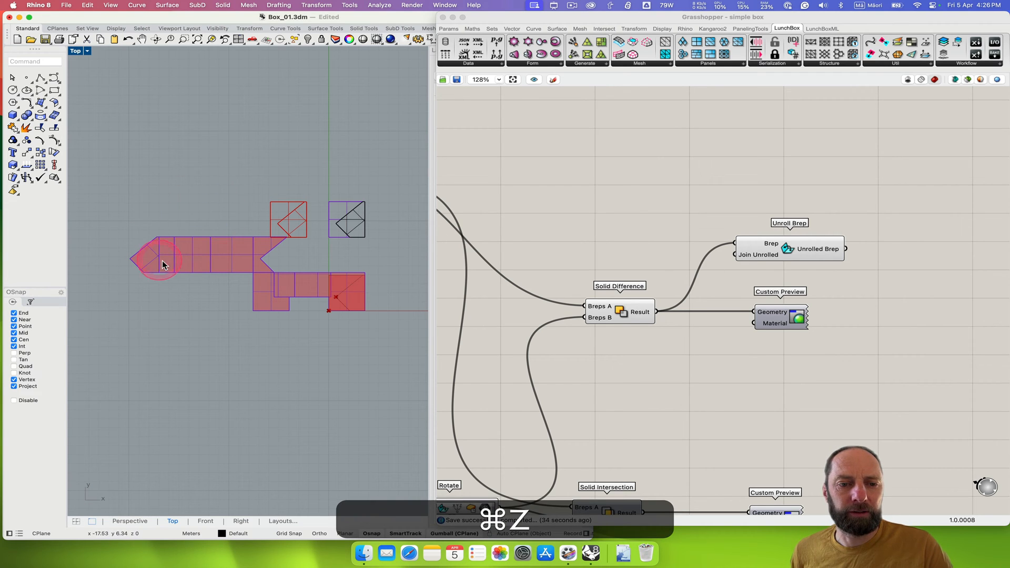
key(cmd+z)
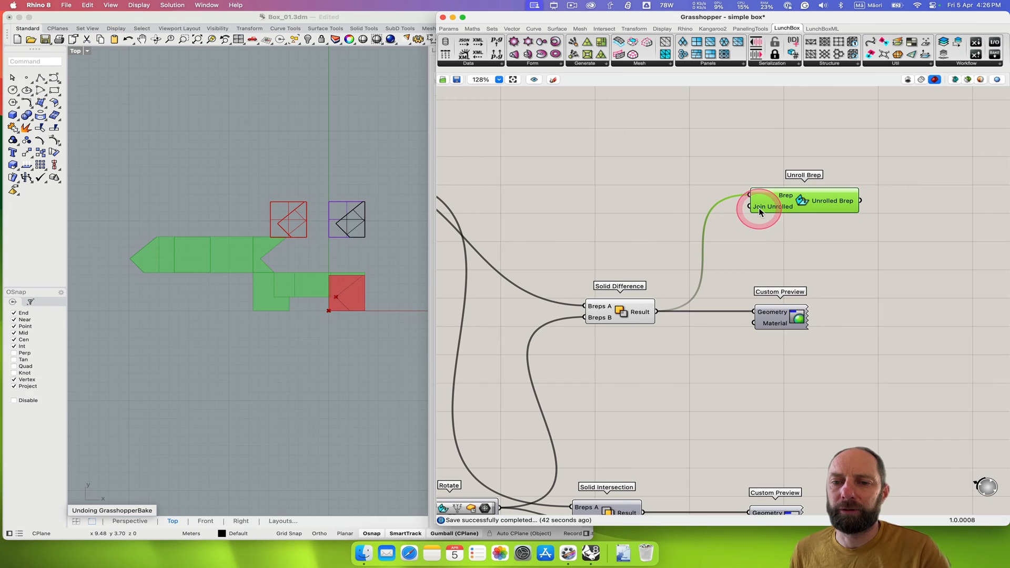
Set Join Unrolled to True and bake the joined net into Rhino again.
right_click(758, 209)
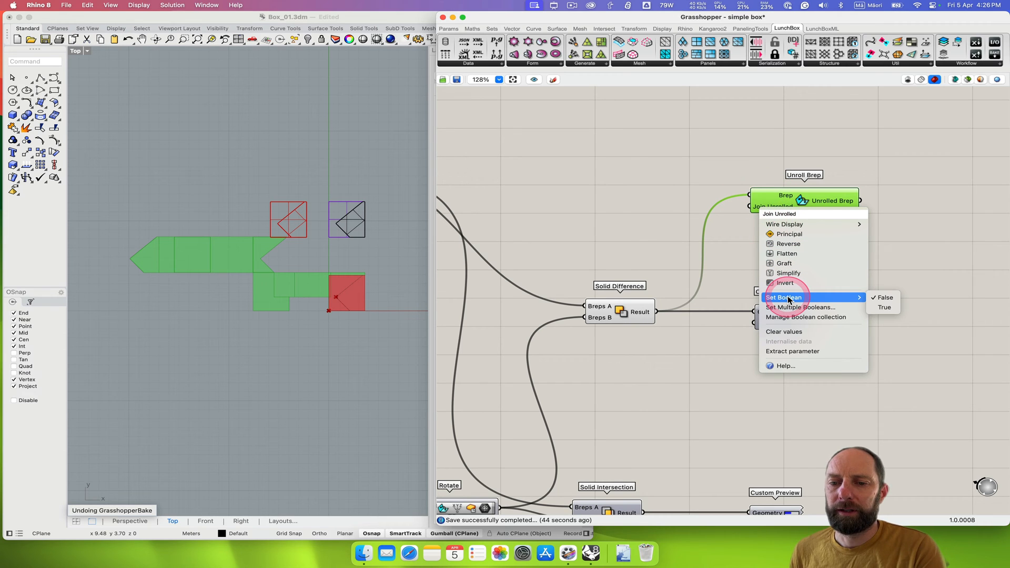
mouse_move(884, 307)
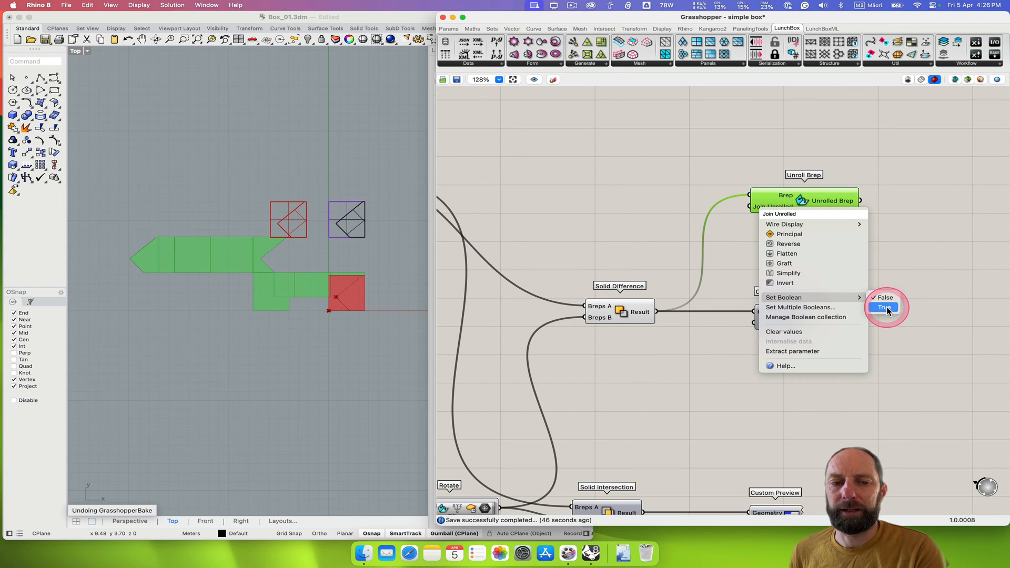
click(884, 307)
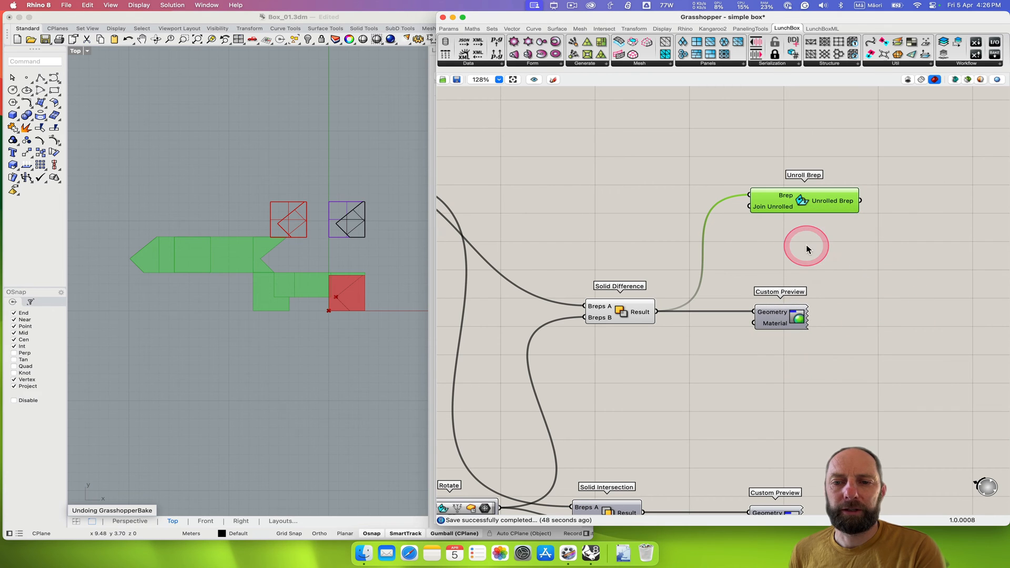
click(803, 200)
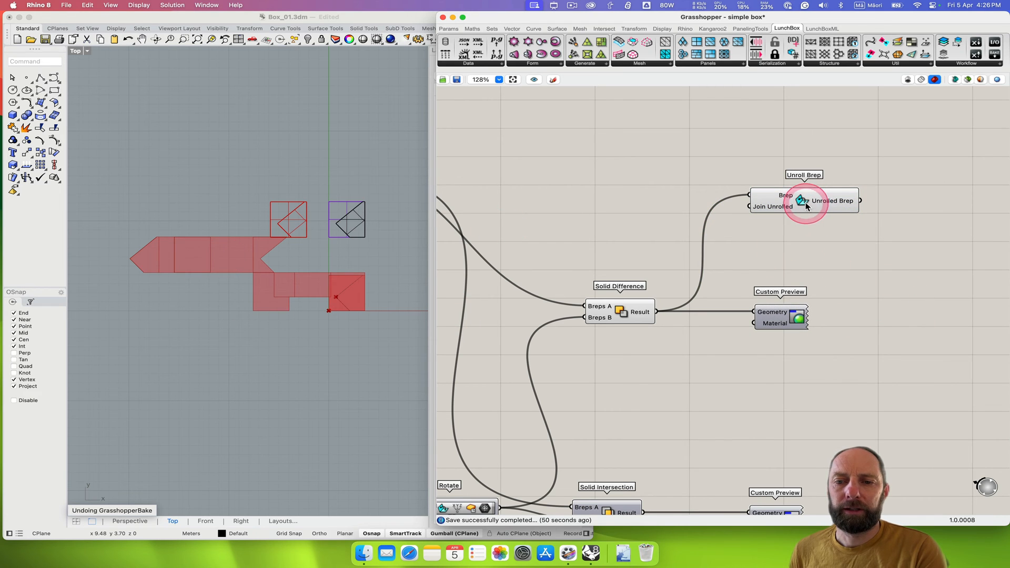
right_click(832, 200)
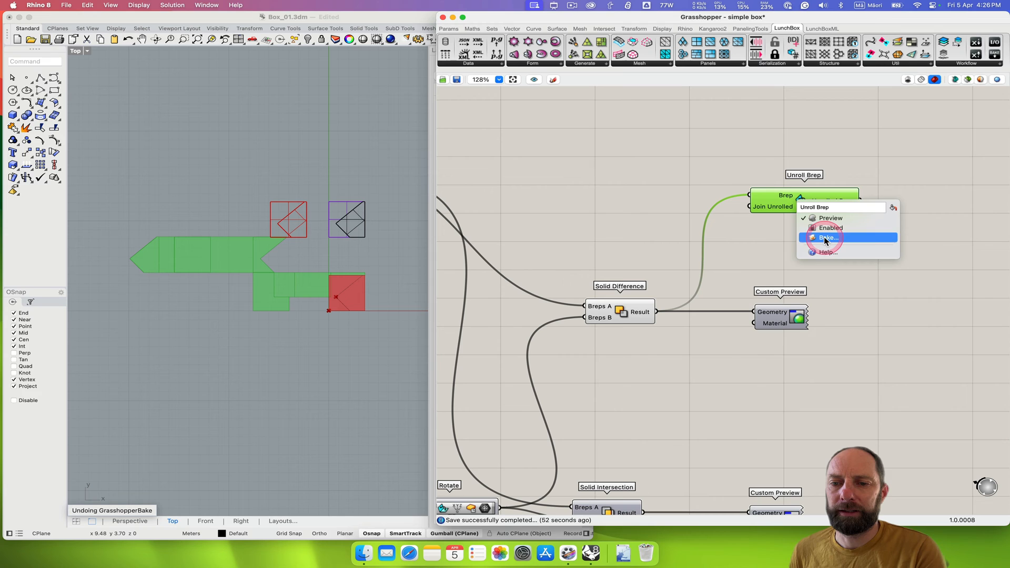
click(827, 238)
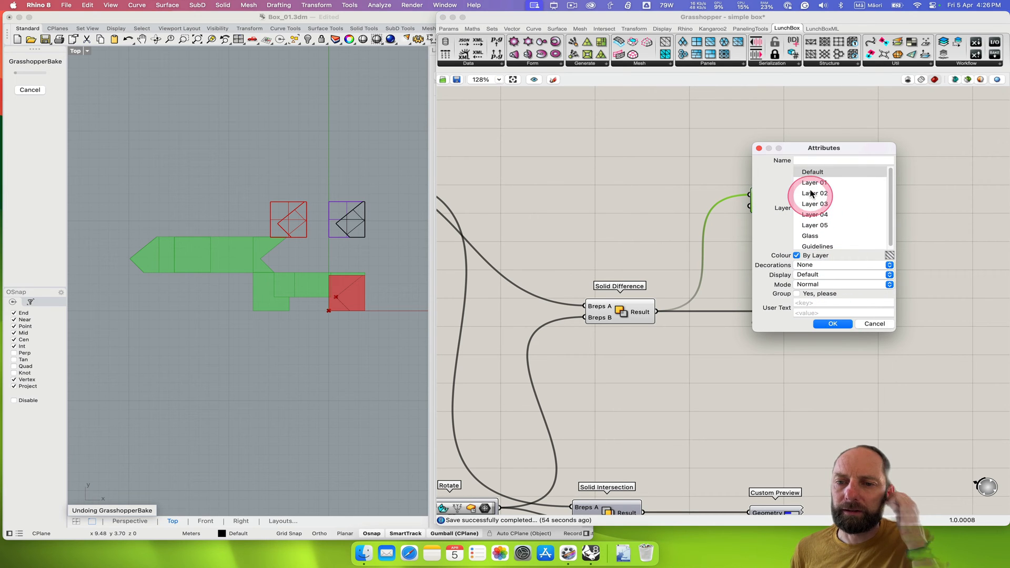
click(831, 324)
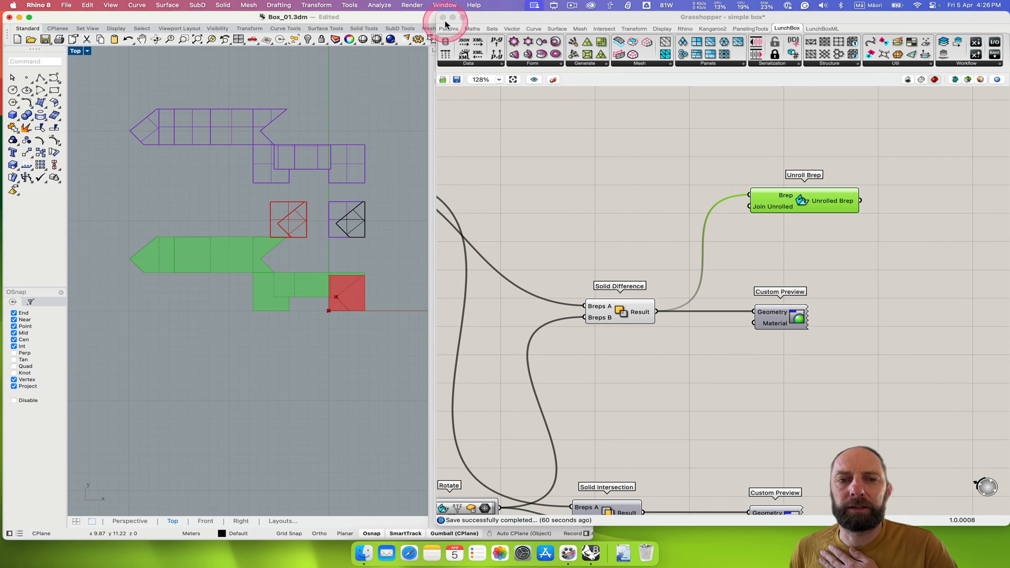
click(443, 17)
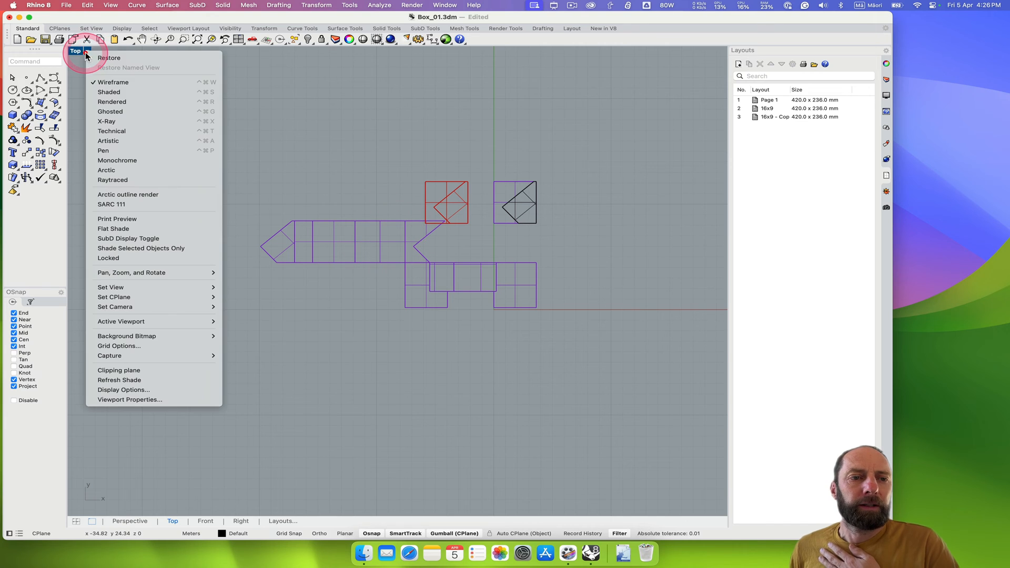
Switch the Top viewport to Shaded display so the baked net shows purple faces.
click(108, 92)
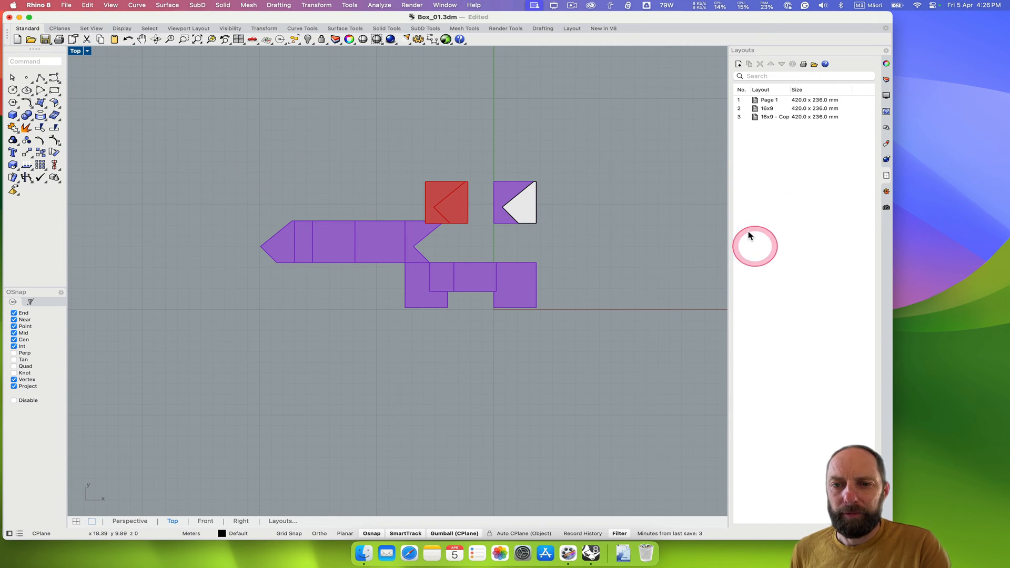
mouse_move(772, 166)
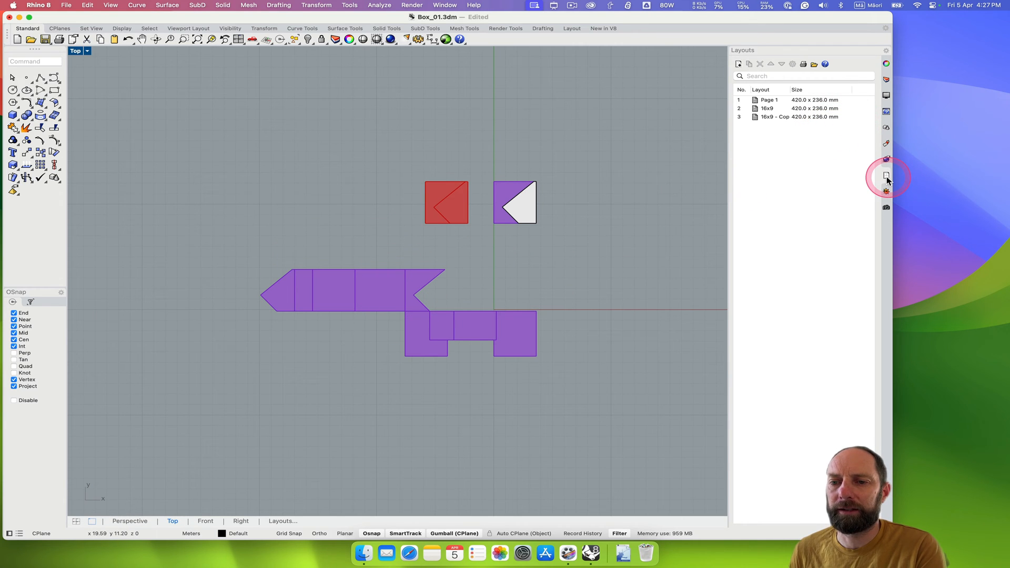
mouse_move(887, 177)
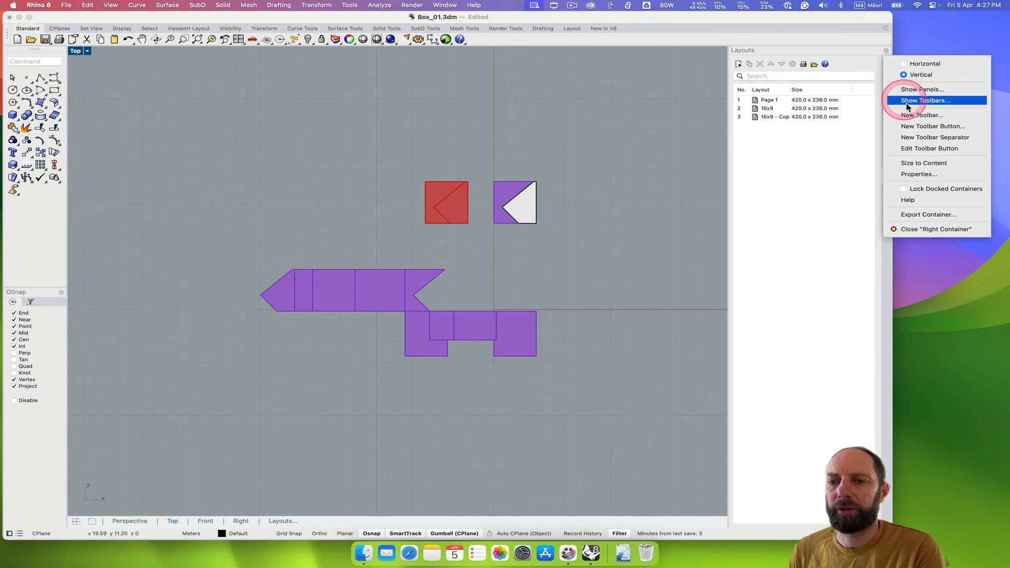
mouse_move(921, 89)
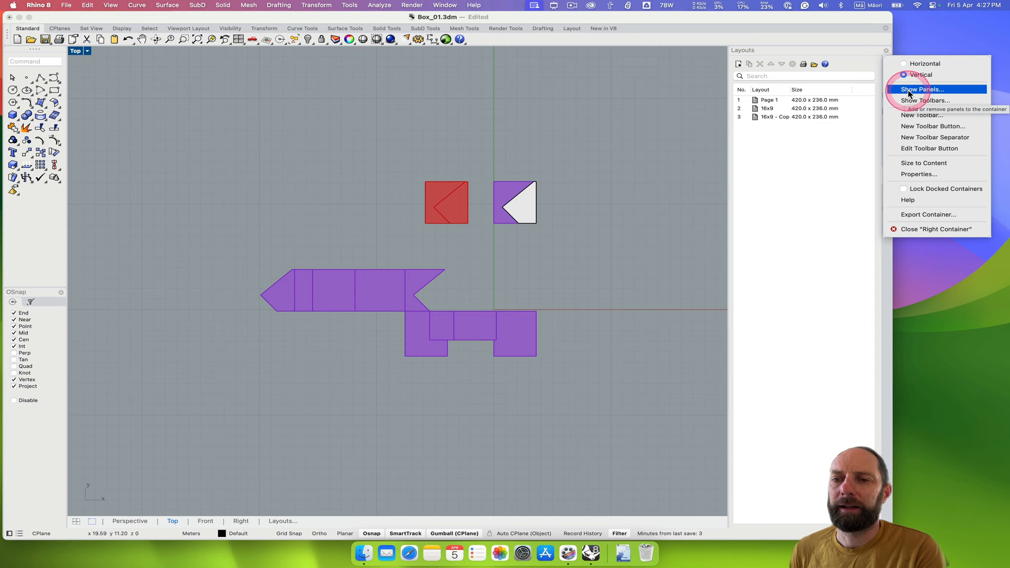
click(921, 89)
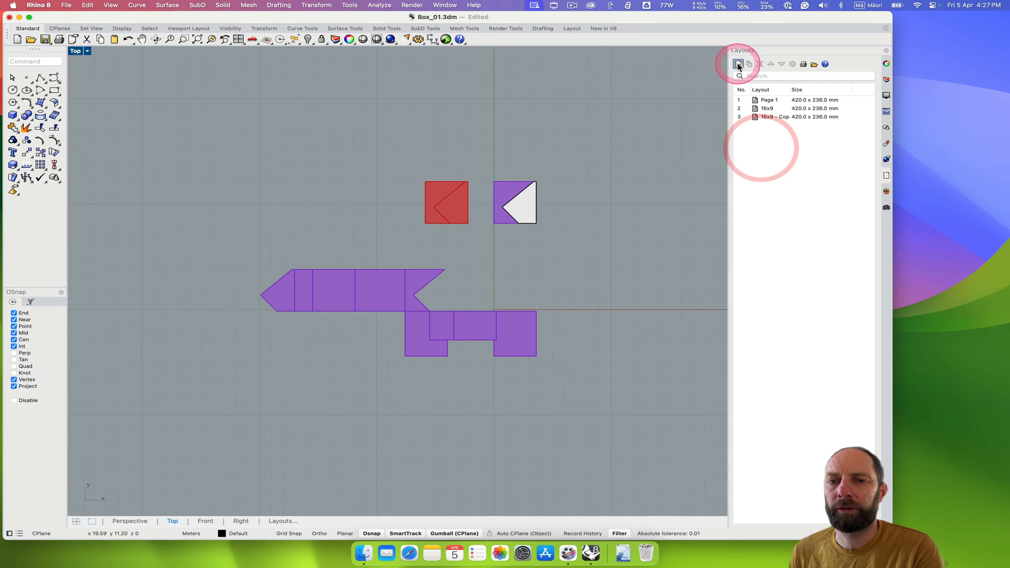
Add an A4 landscape layout (Page 4) and delete its Front detail.
click(739, 63)
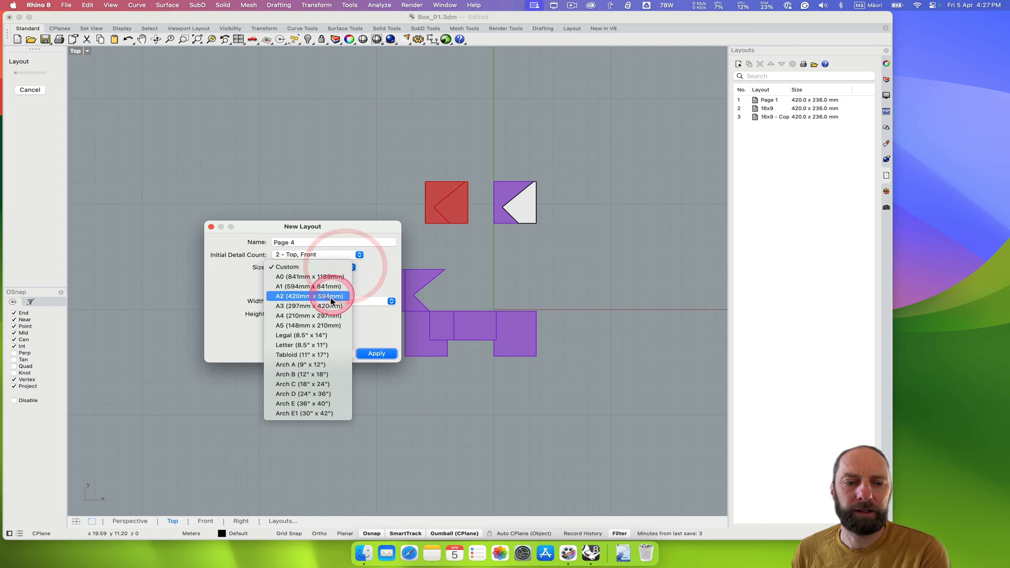
click(308, 316)
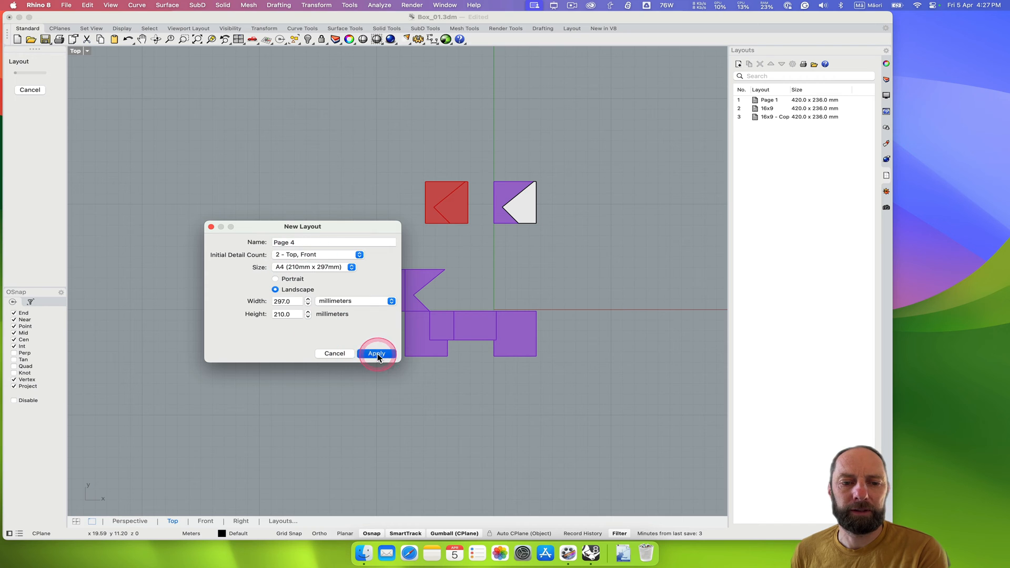
click(376, 353)
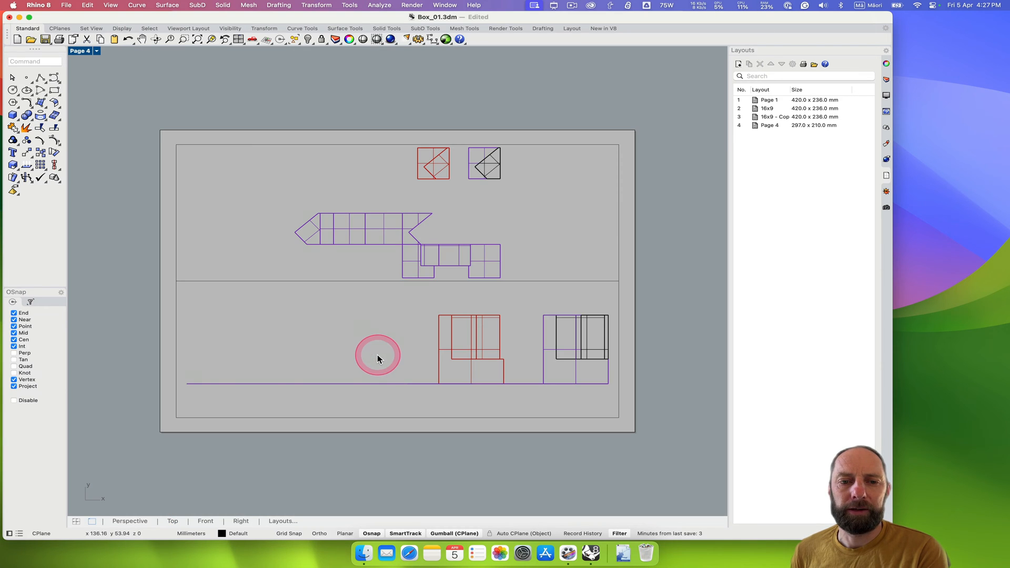
click(619, 353)
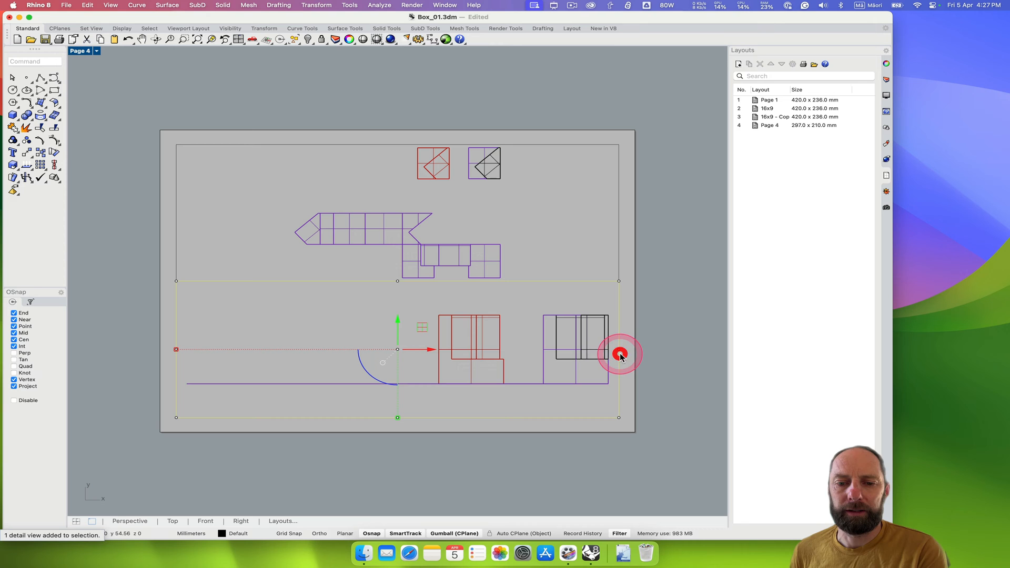
key(delete)
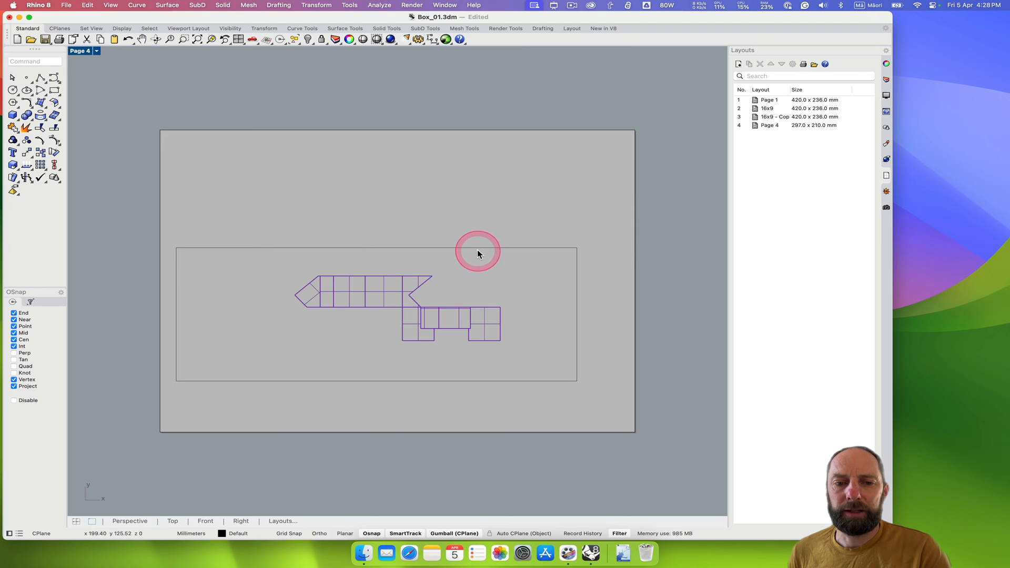
Set the net detail's scale to 0.1 m in model per page mm and resize its frame.
click(477, 251)
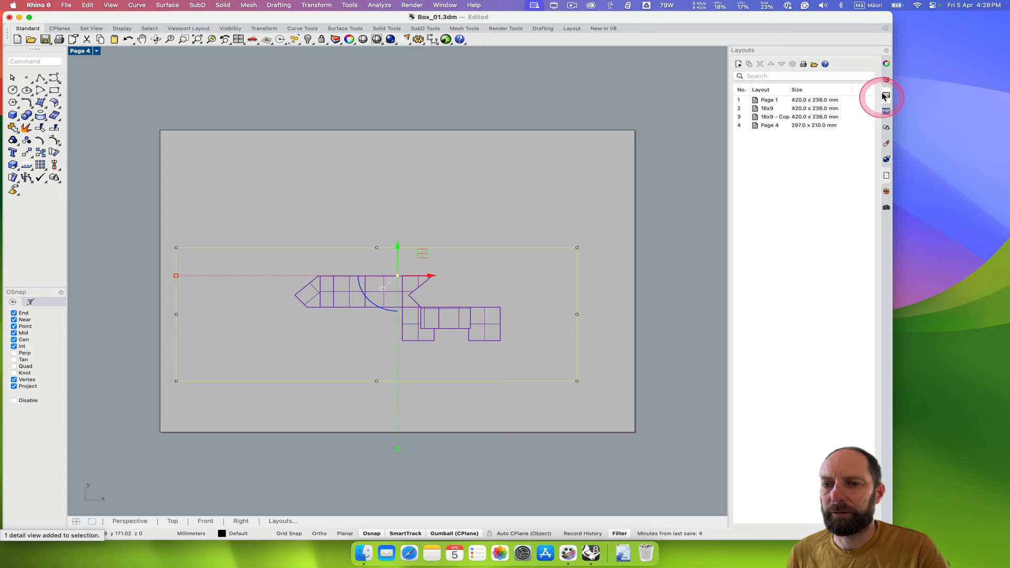
click(885, 94)
text(0.1)
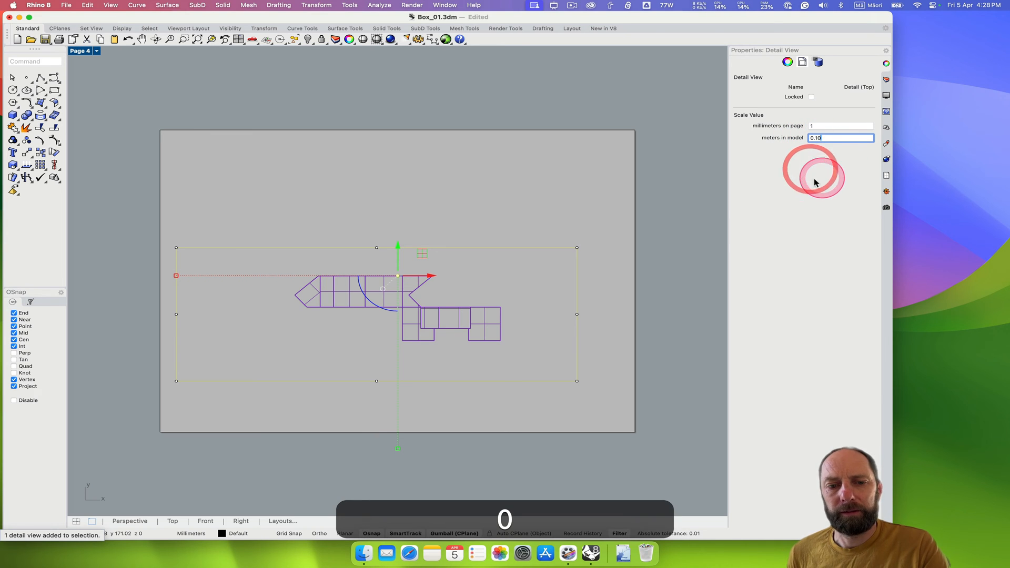
click(405, 256)
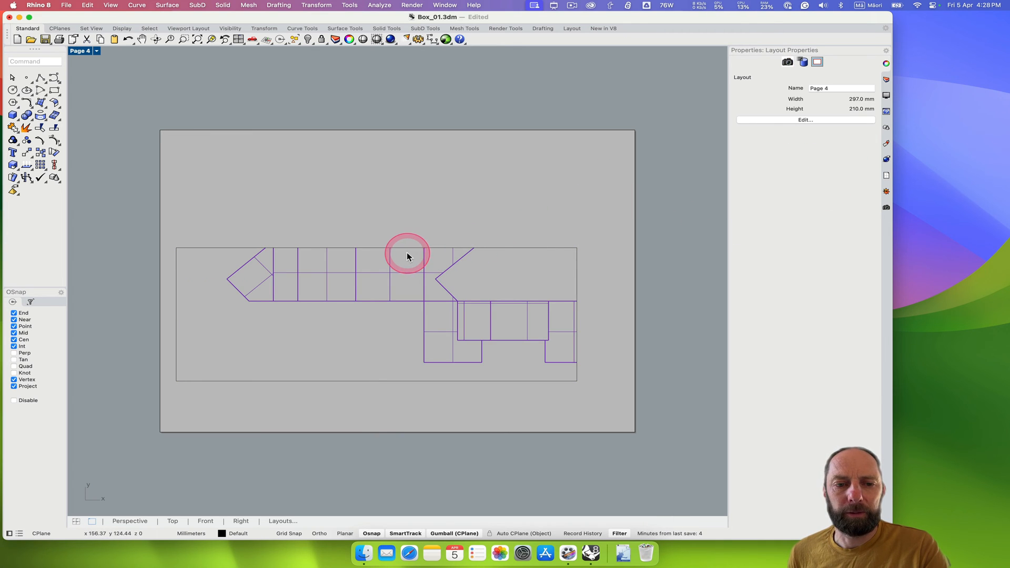
click(405, 256)
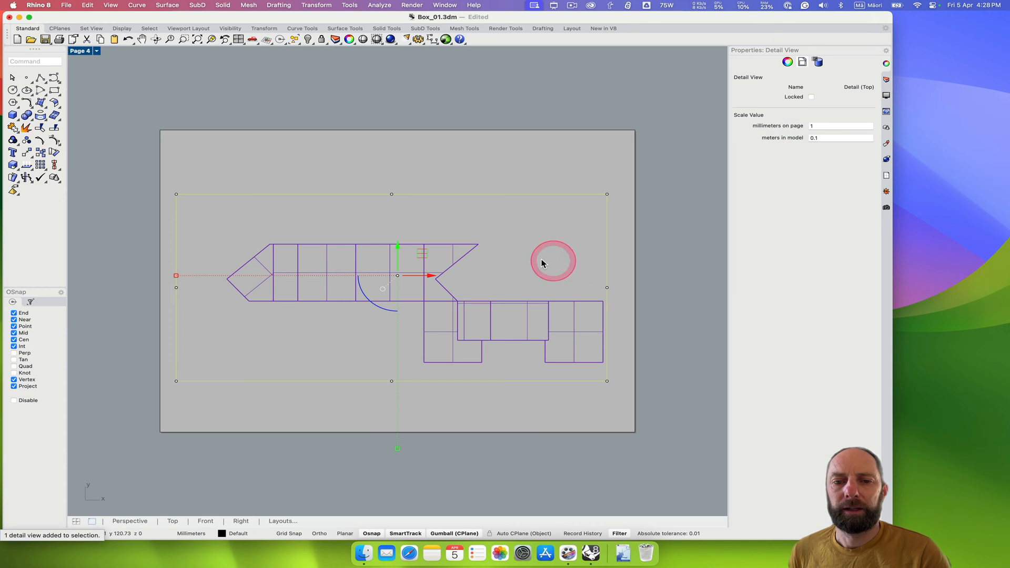
click(218, 194)
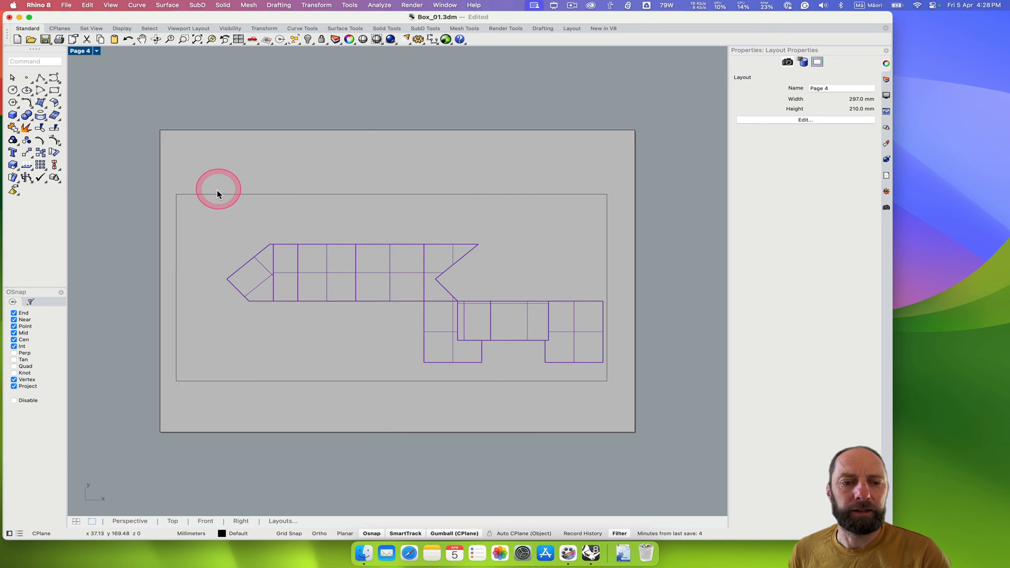
mouse_move(347, 211)
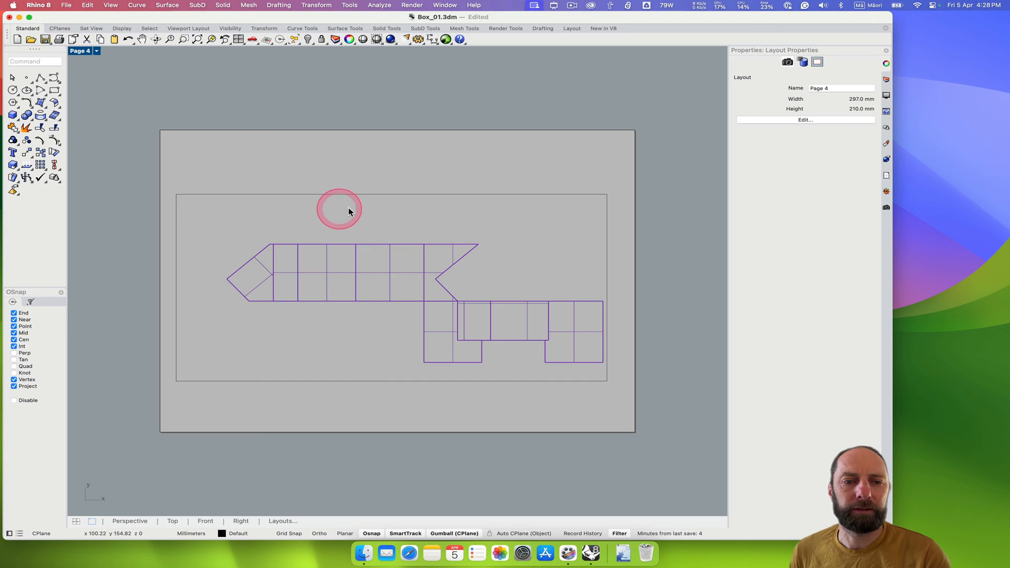
Activate the net detail and try Technical, then Monochrome display modes.
click(348, 209)
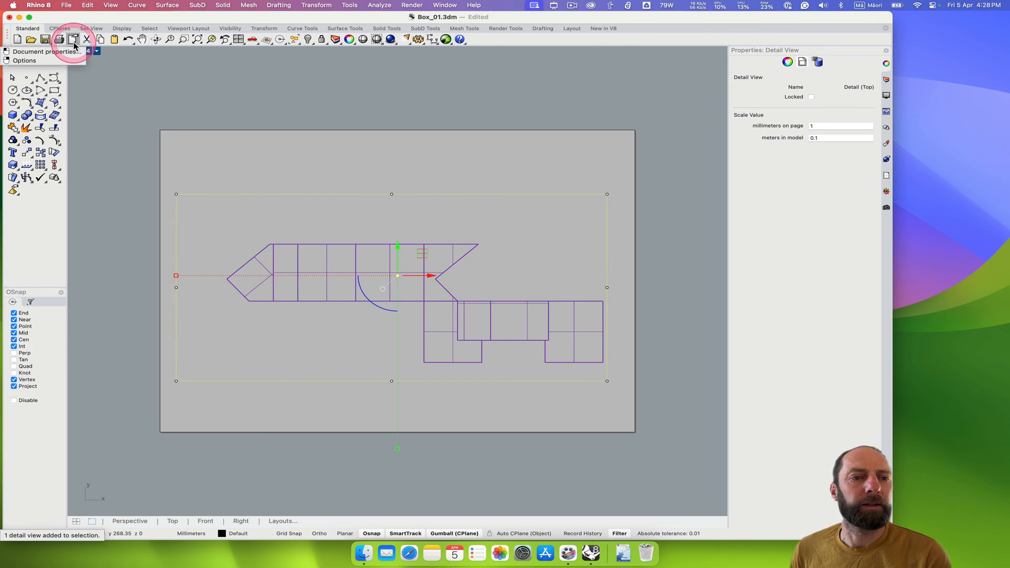
click(96, 51)
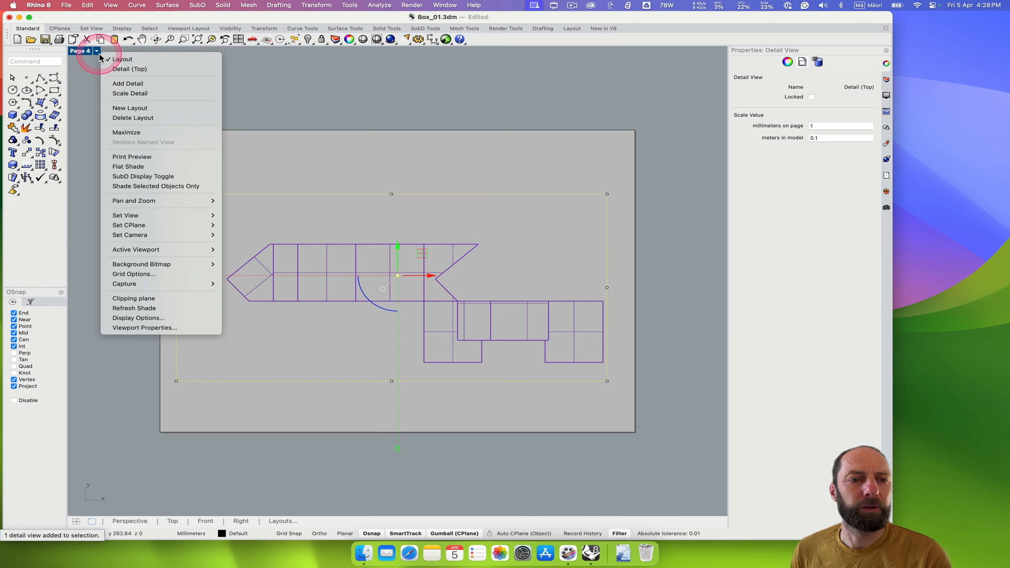
mouse_move(166, 140)
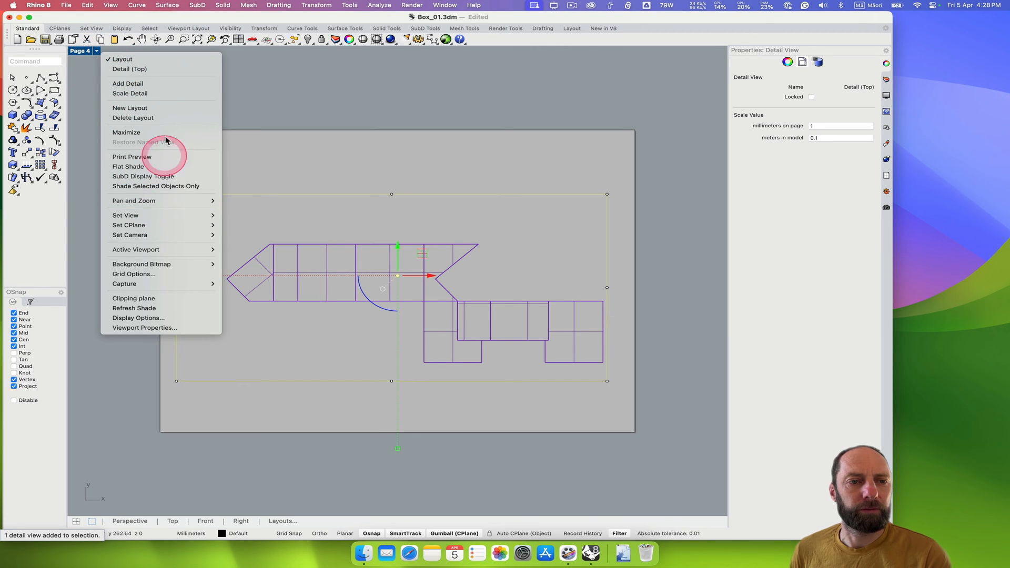
mouse_move(166, 60)
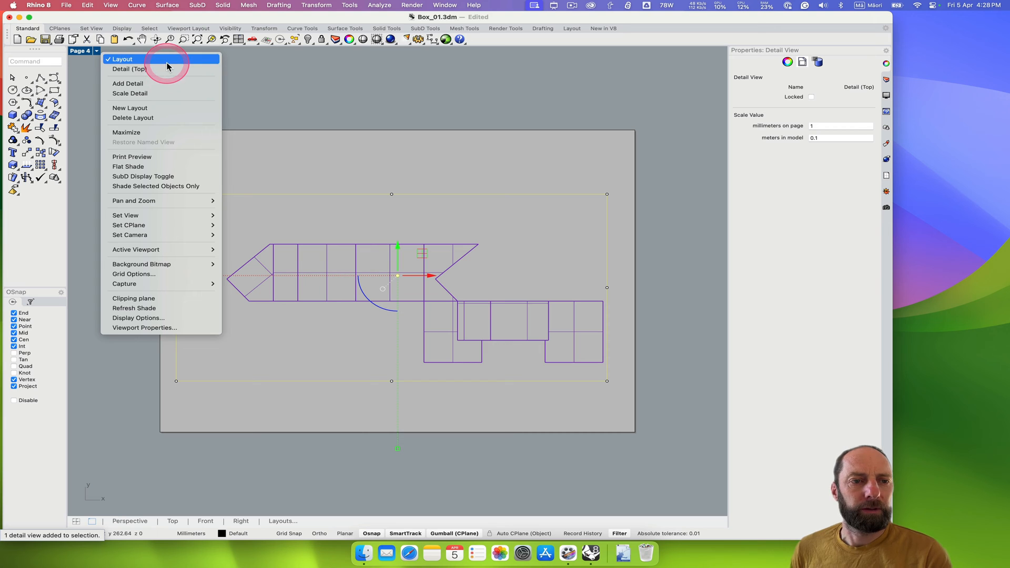
mouse_move(161, 284)
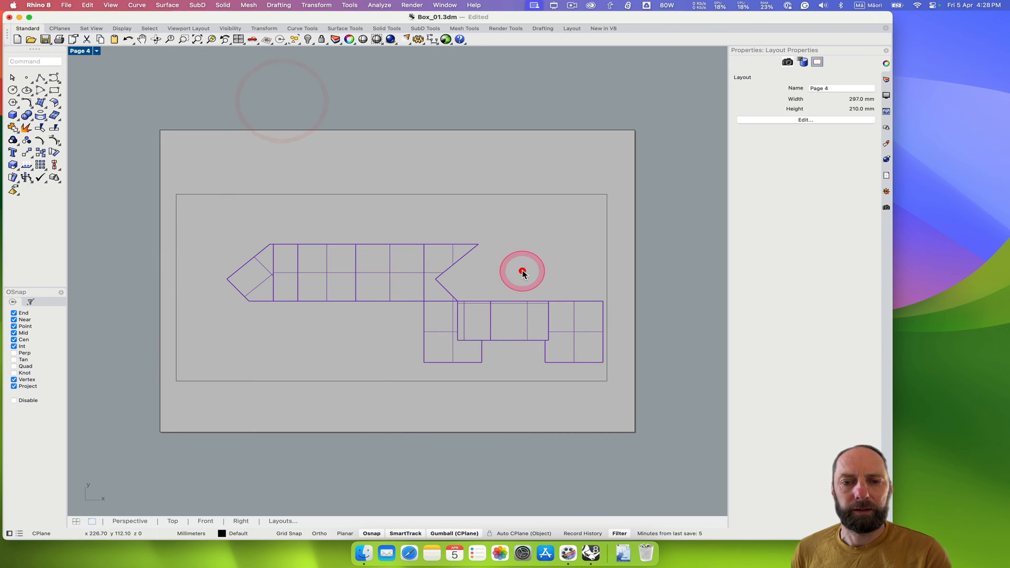
double_click(522, 272)
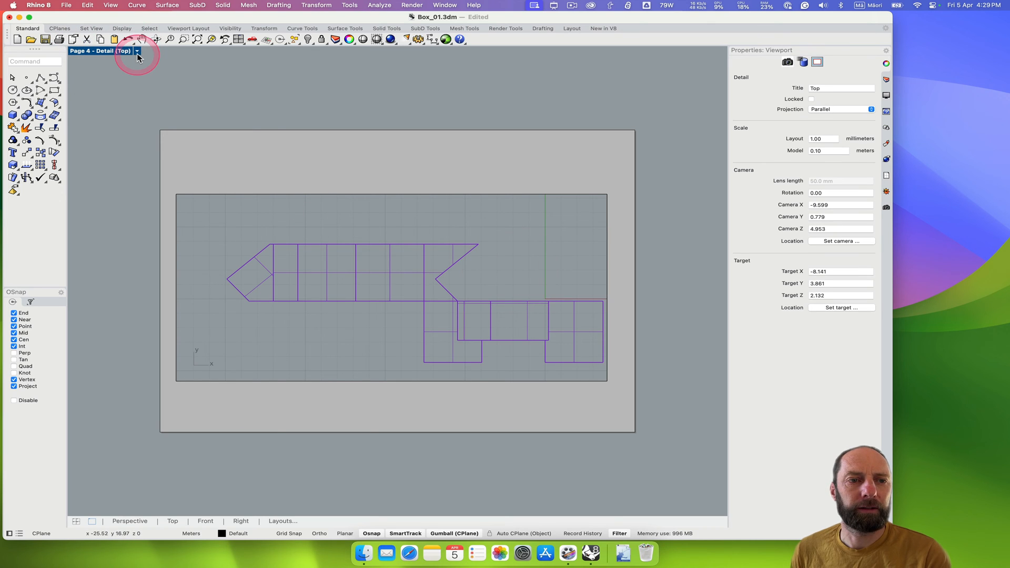
click(136, 51)
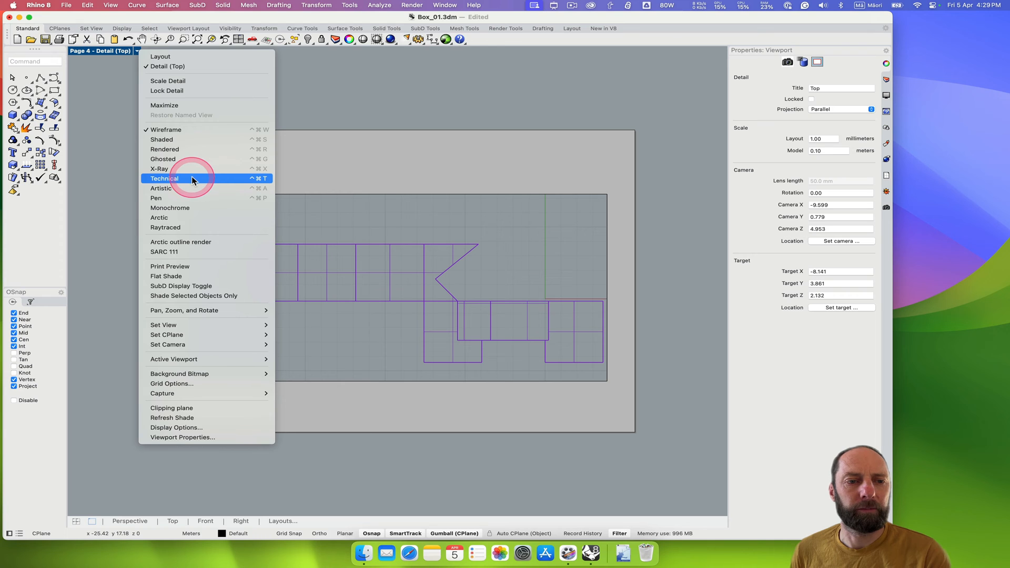
click(164, 178)
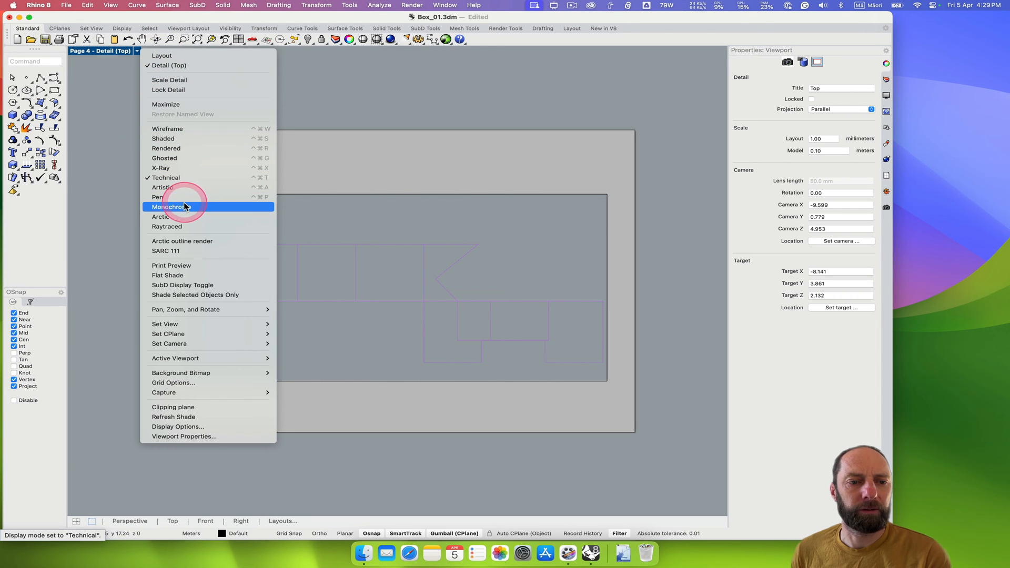
click(168, 206)
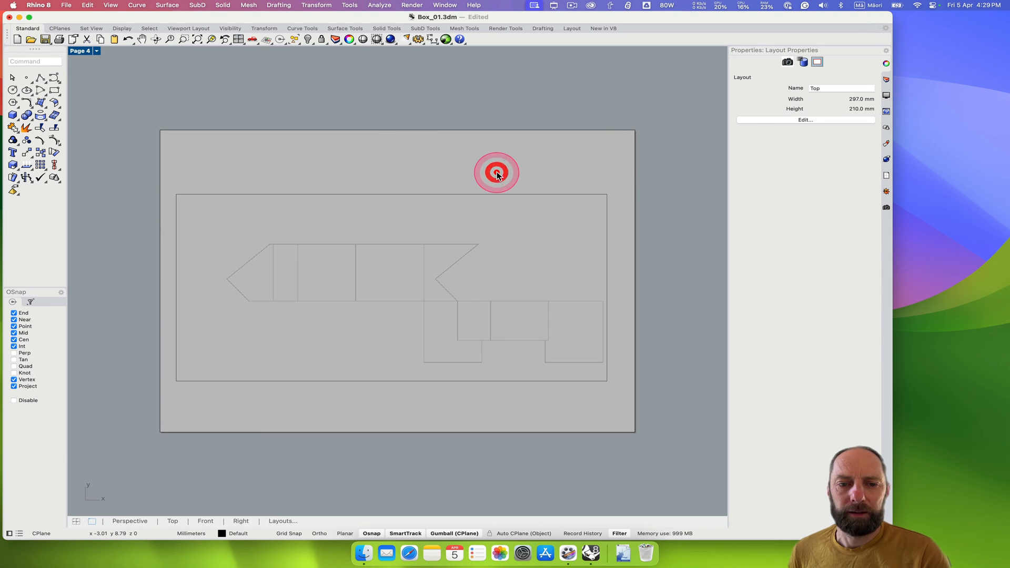
click(496, 175)
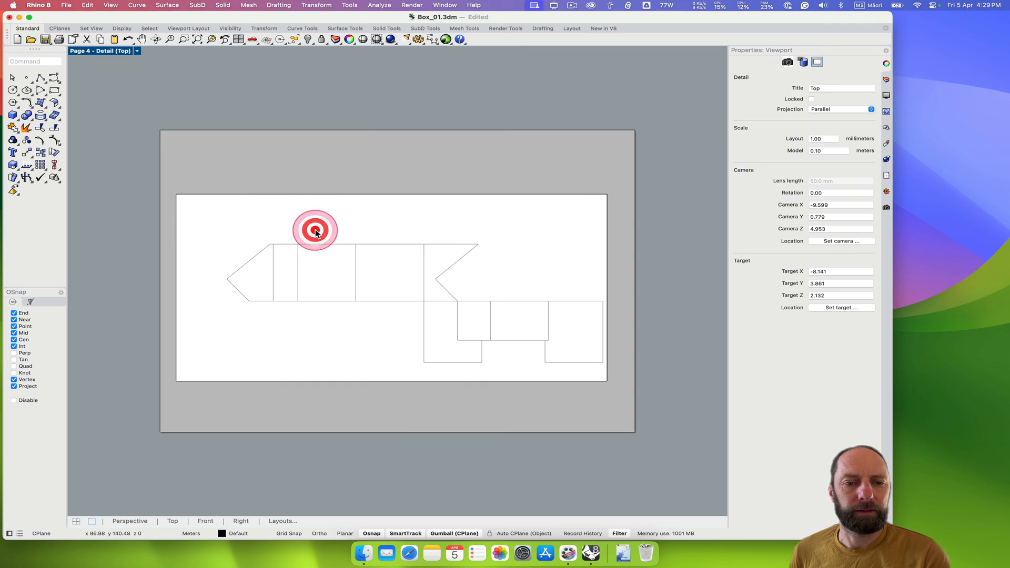
Try Arctic and Wireframe on the detail, then return it to Monochrome.
click(136, 51)
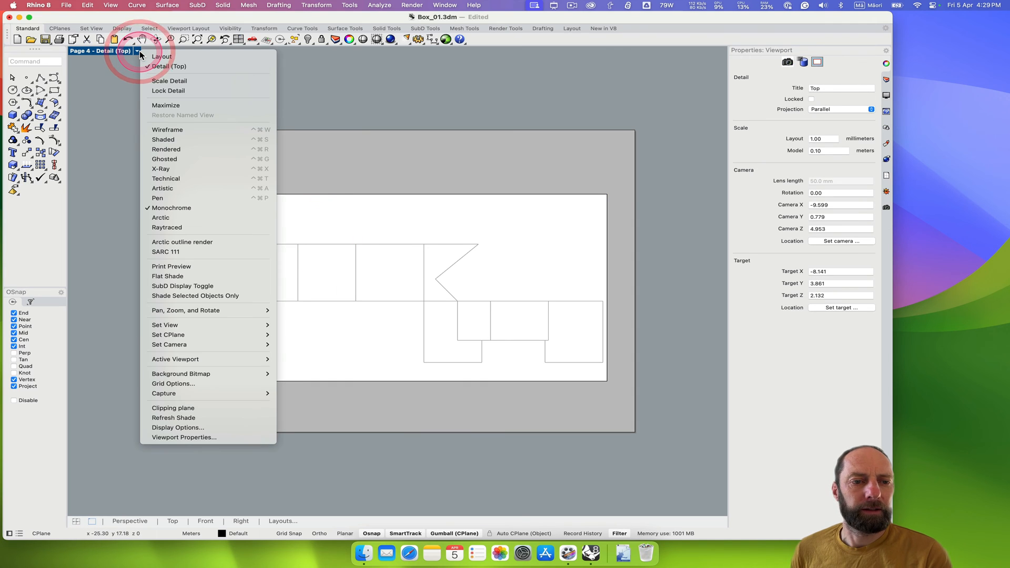
mouse_move(181, 222)
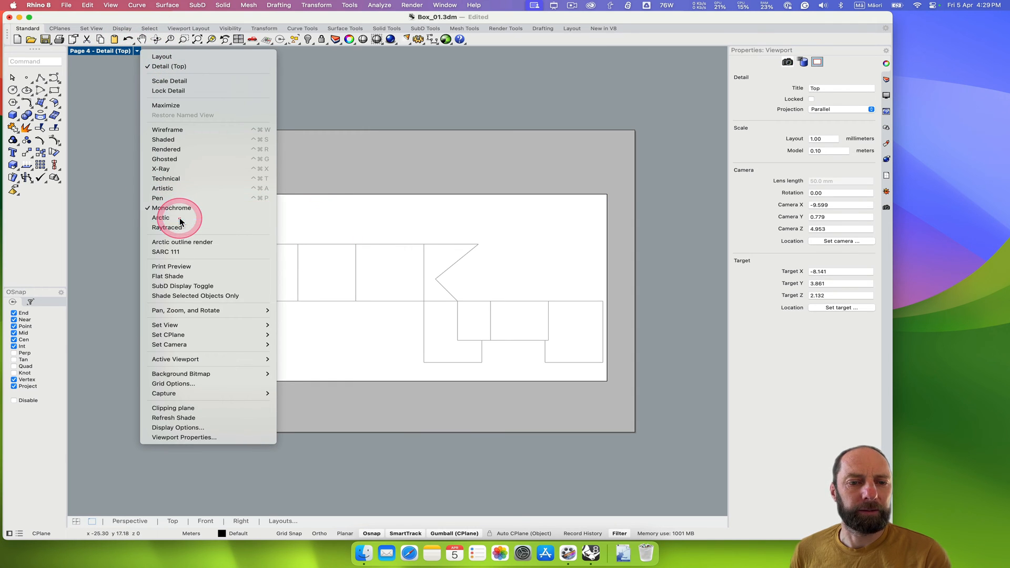
click(161, 218)
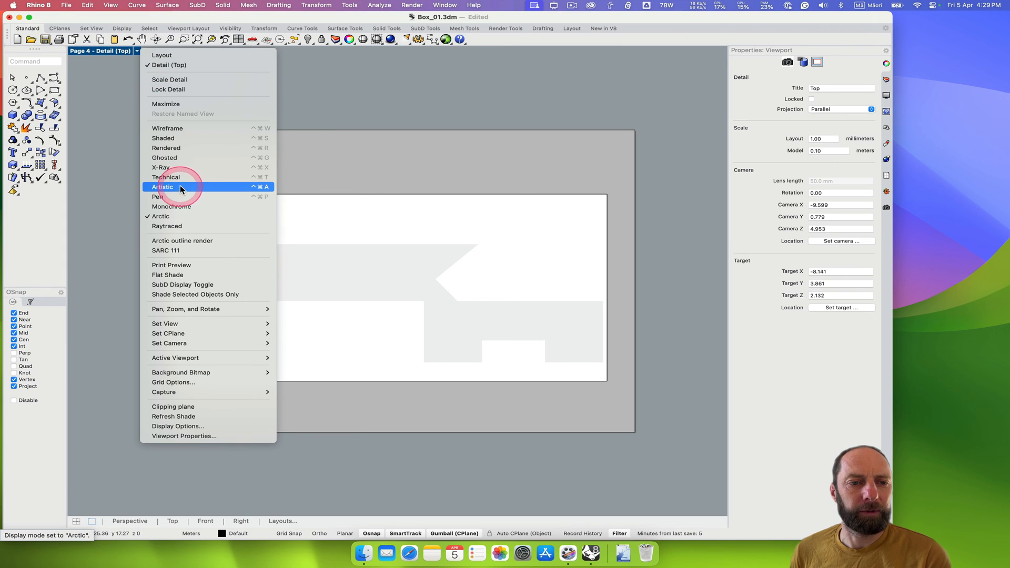
mouse_move(179, 147)
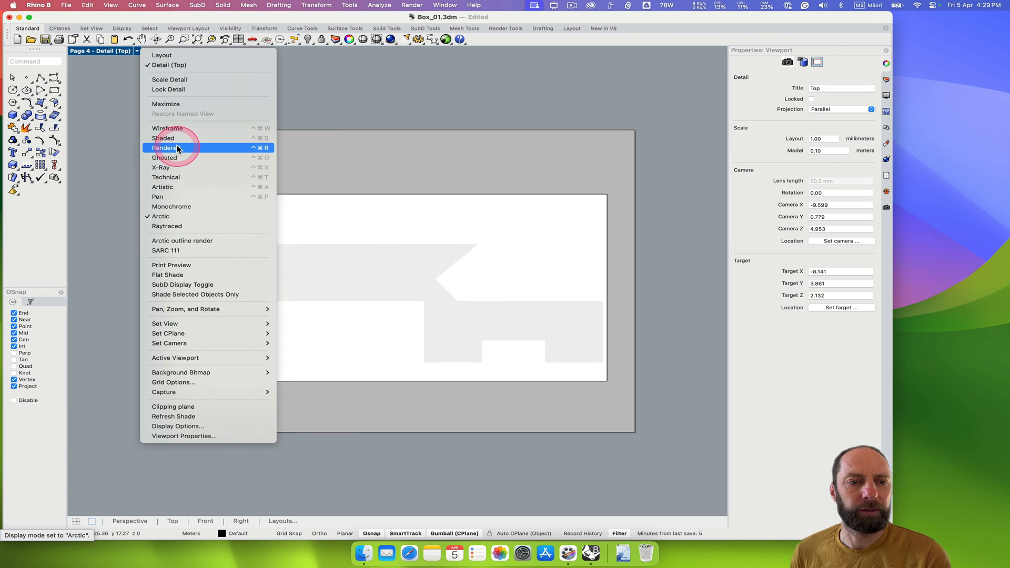
mouse_move(164, 138)
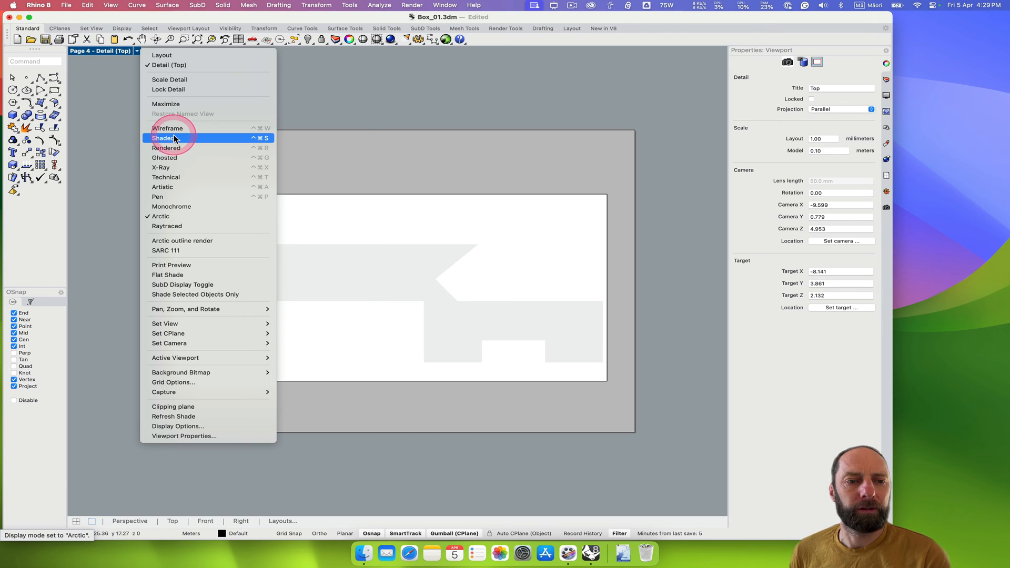
mouse_move(167, 128)
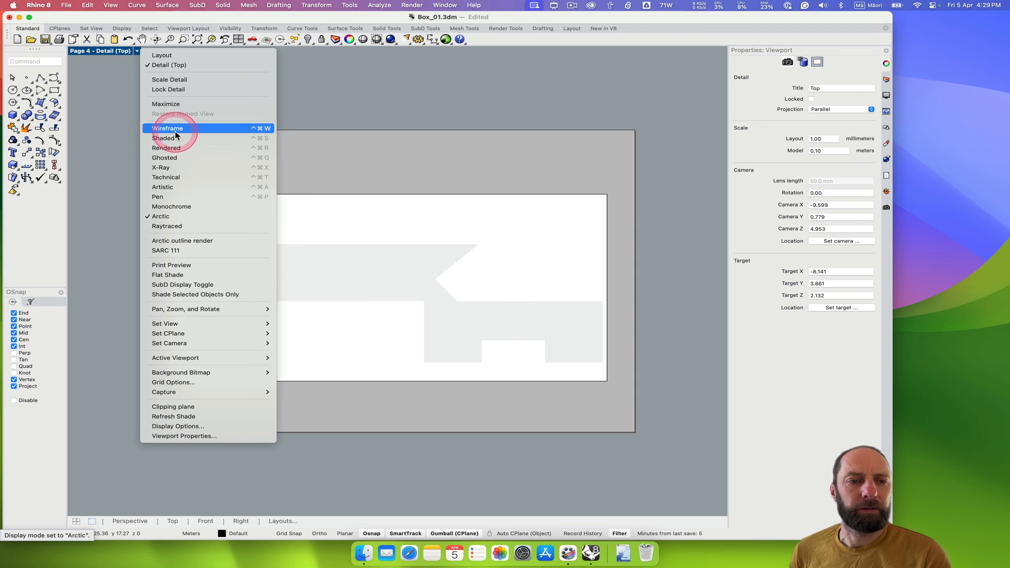
click(167, 128)
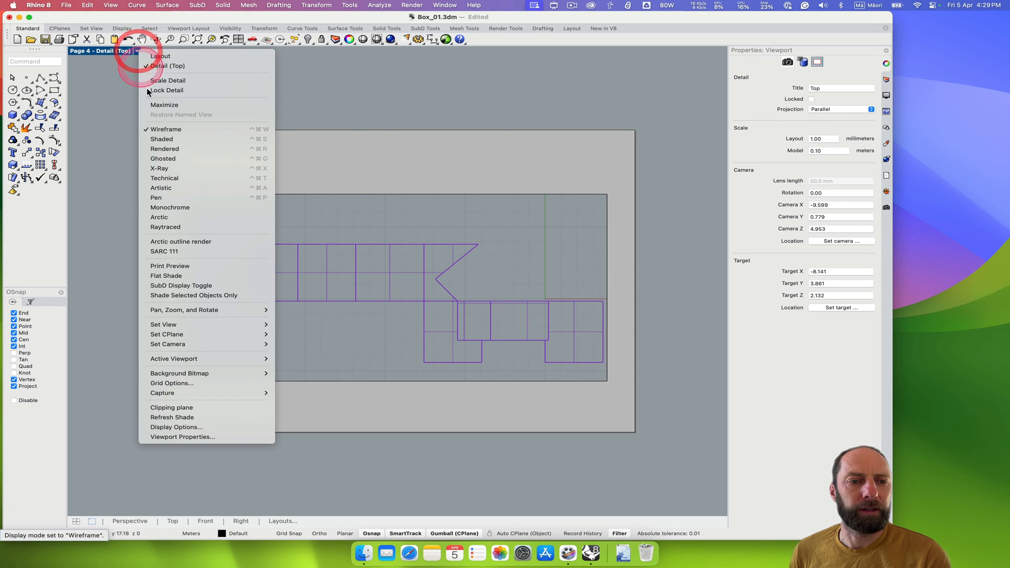
mouse_move(187, 206)
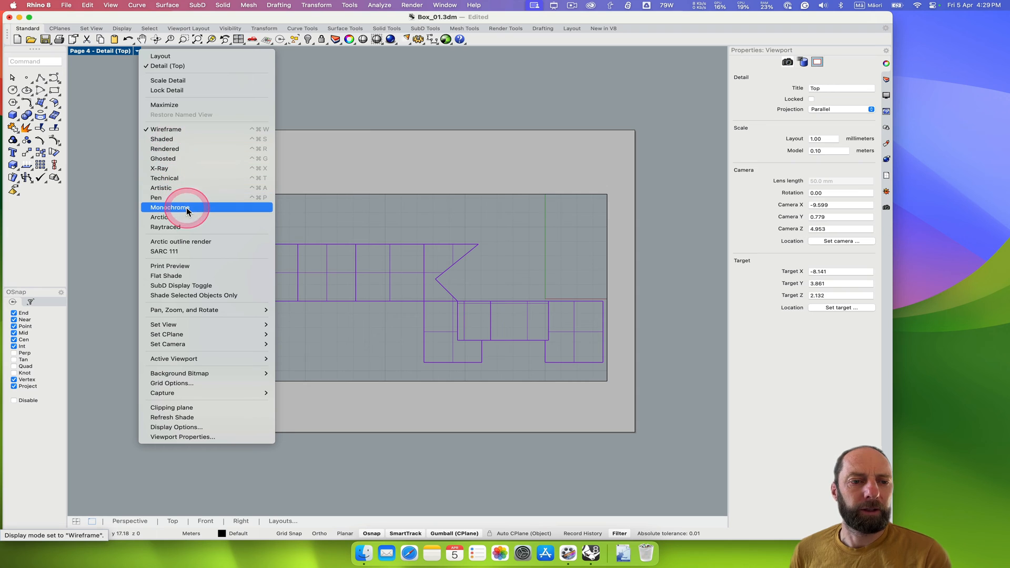
click(169, 206)
text(Di)
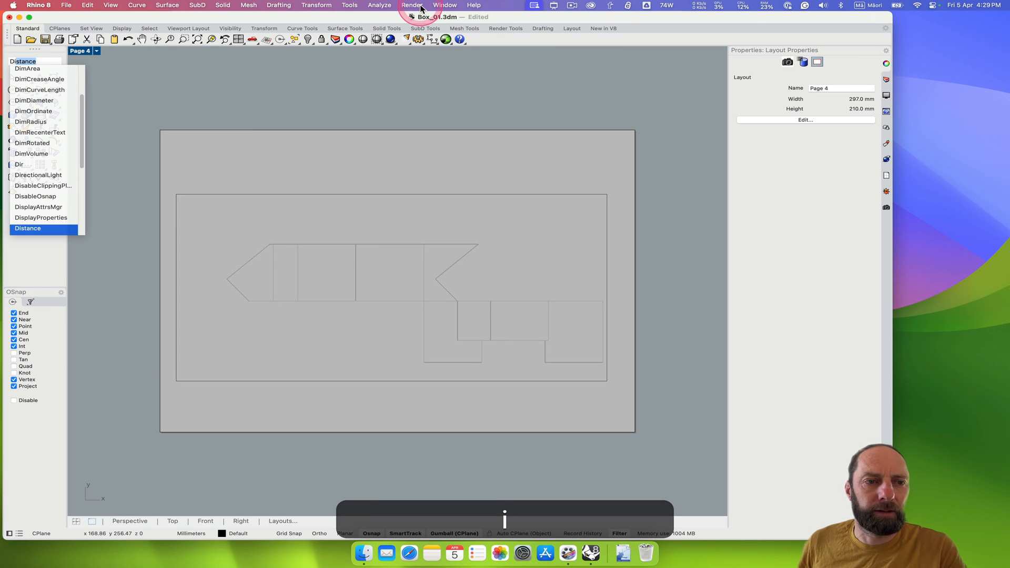
Start the Distance command on a top net edge on Page 4 (42.640 mm).
click(27, 228)
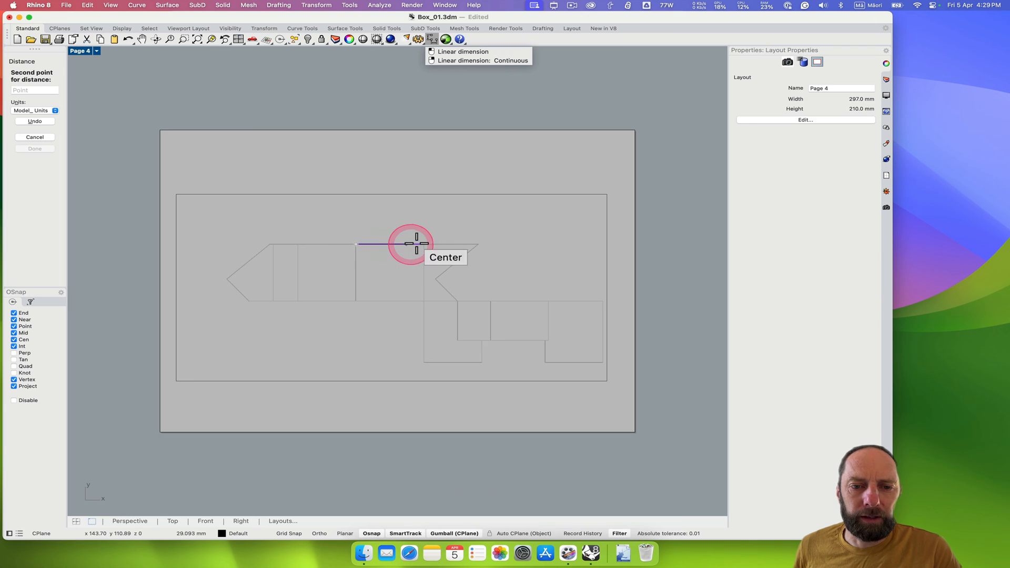
mouse_move(425, 249)
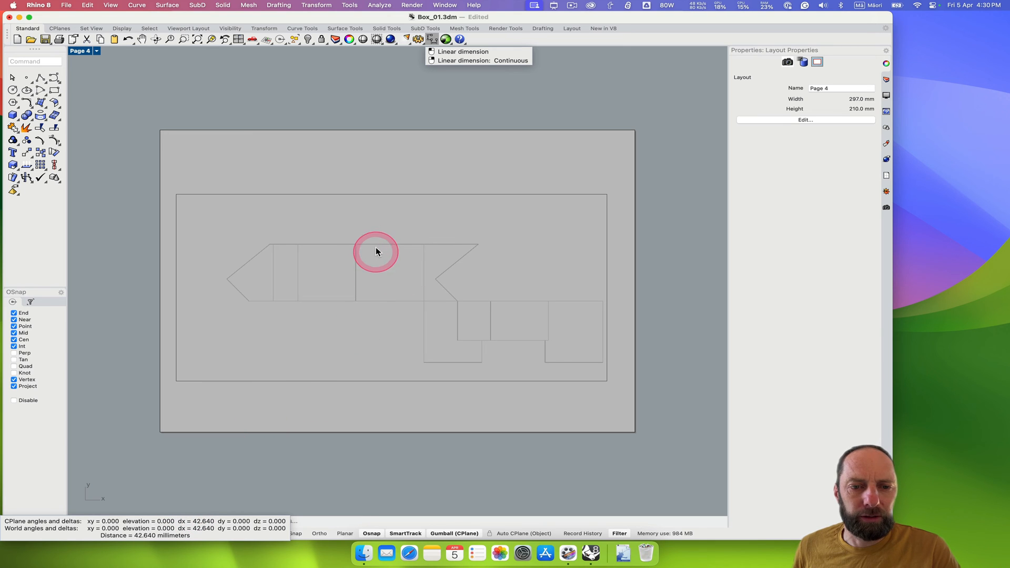
mouse_move(537, 196)
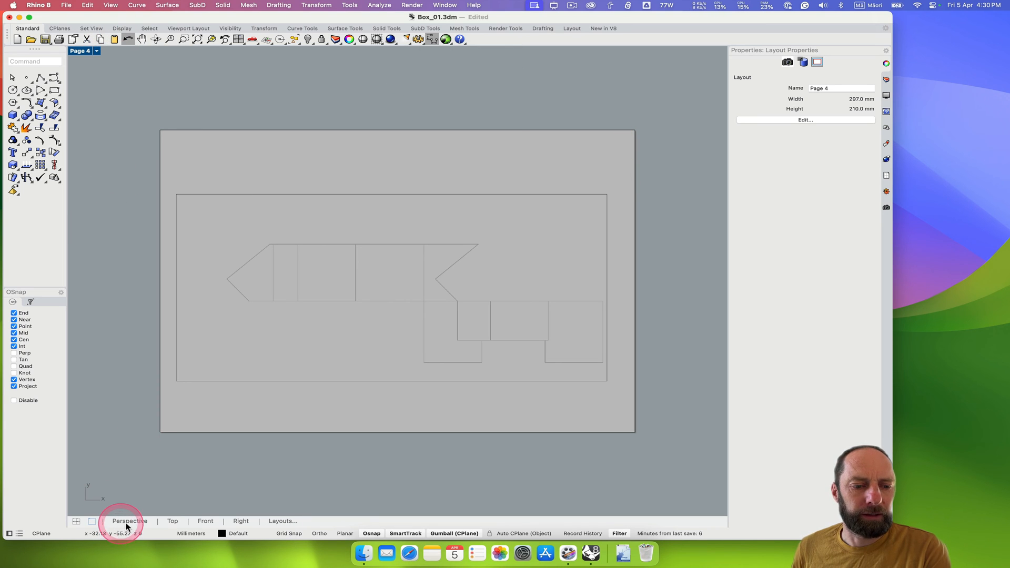
Switch to the Perspective model view and select an object in the model.
click(129, 520)
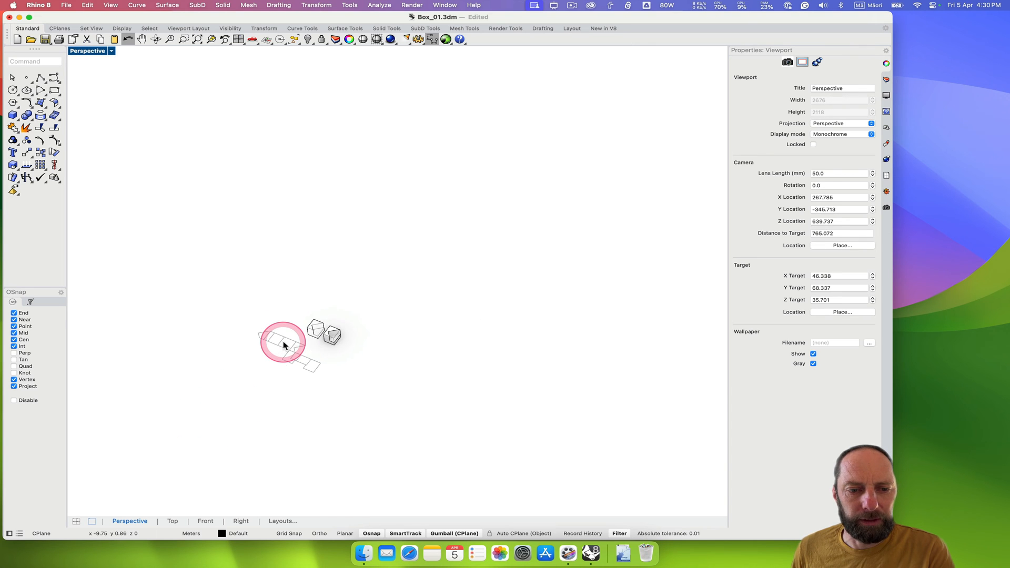
click(300, 335)
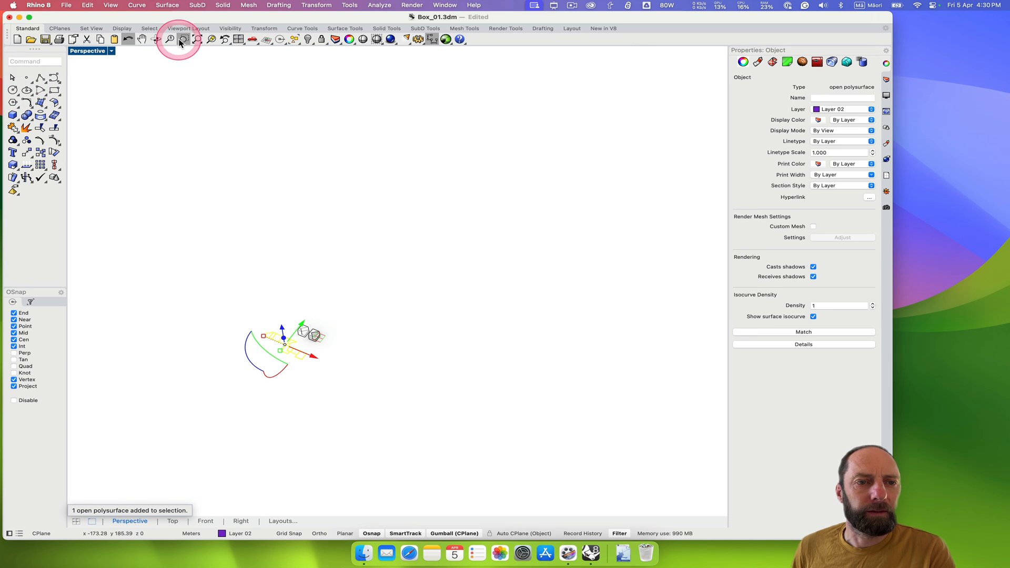
Zoom to extents and measure the first net edge at 4.26 m.
click(183, 39)
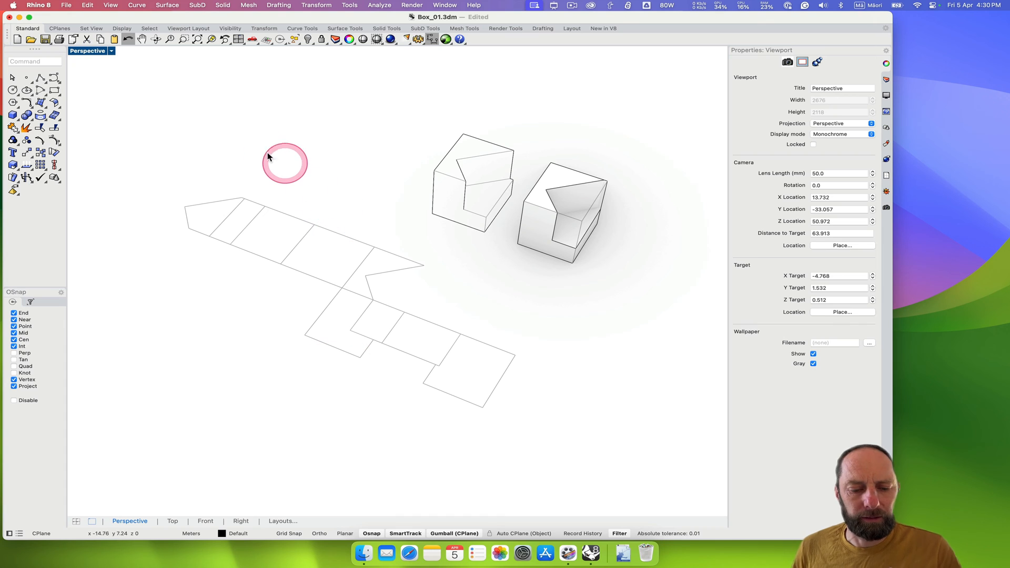
text(d)
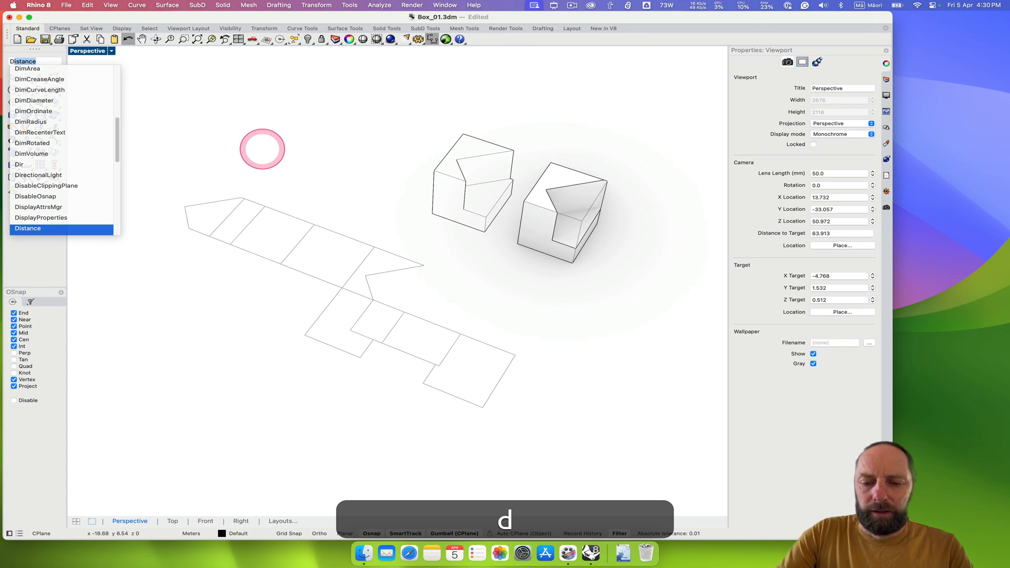
mouse_move(82, 123)
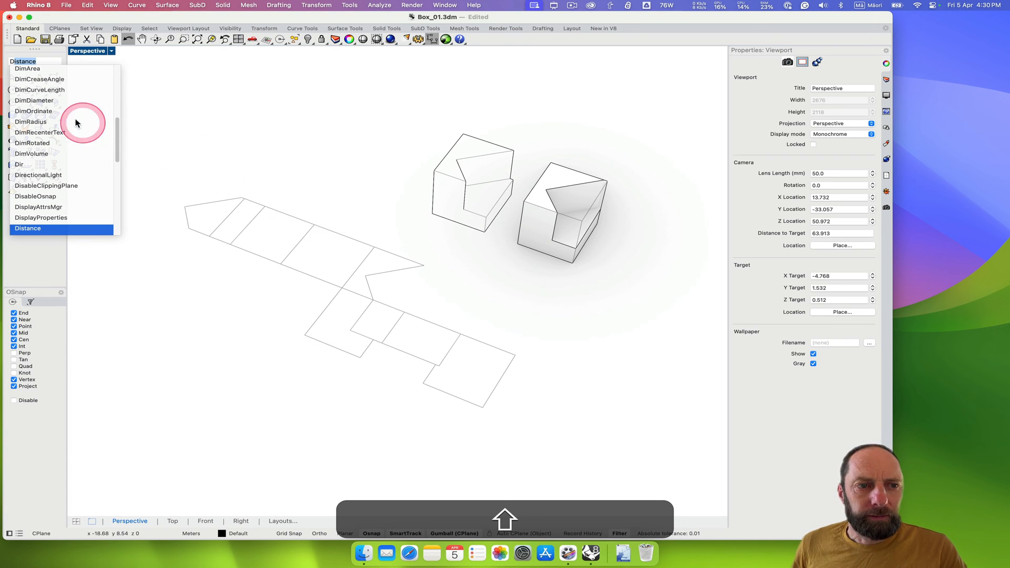
click(28, 227)
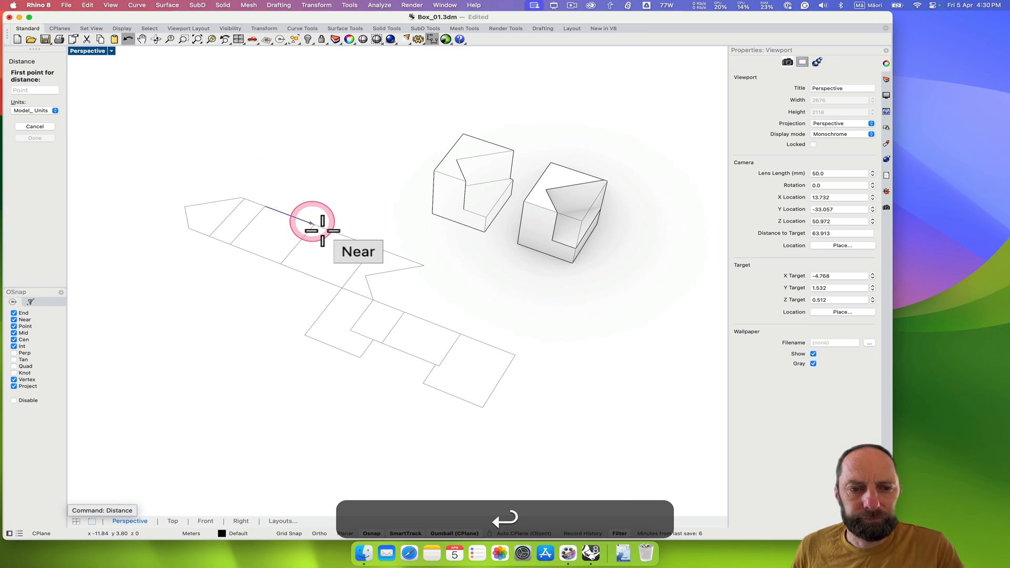
click(313, 226)
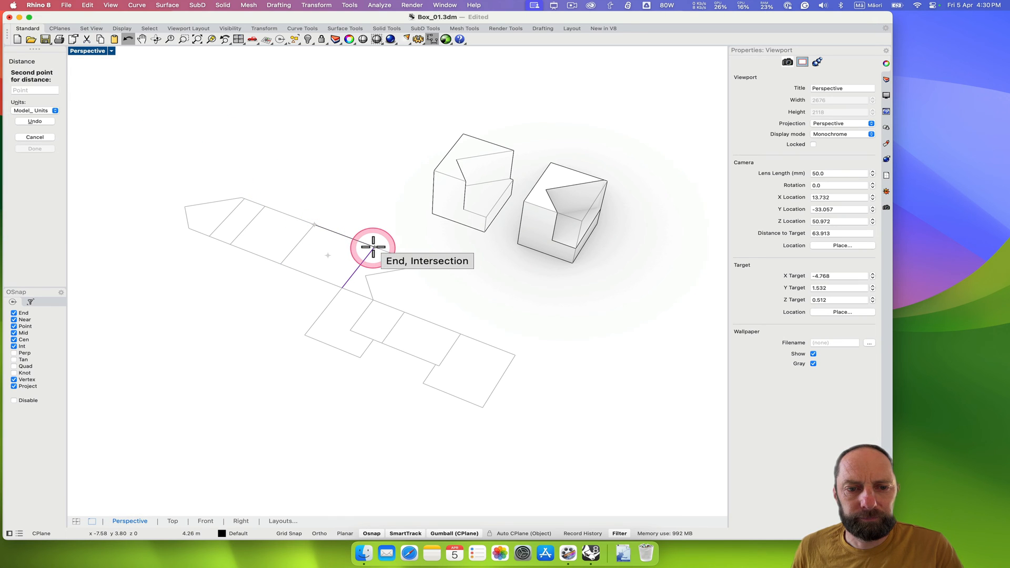
click(372, 248)
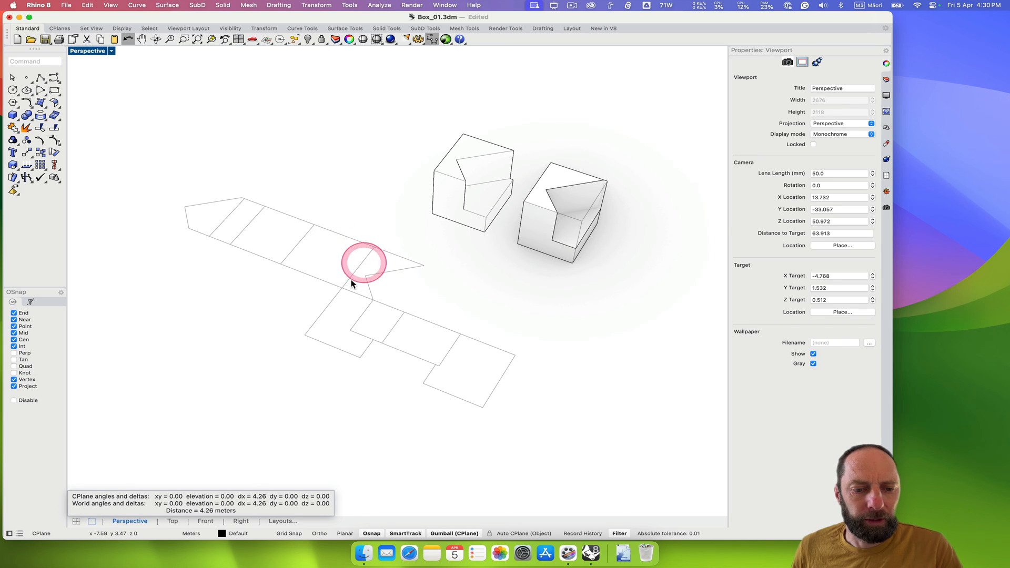
mouse_move(313, 229)
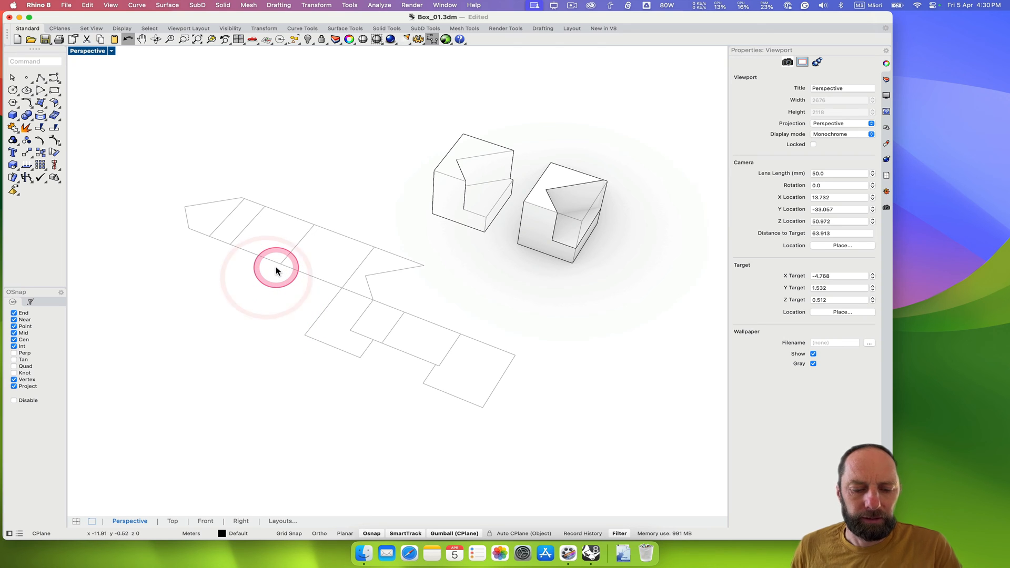
Measure a second net edge from a corner, reading 3.96 m.
click(276, 269)
text(Di)
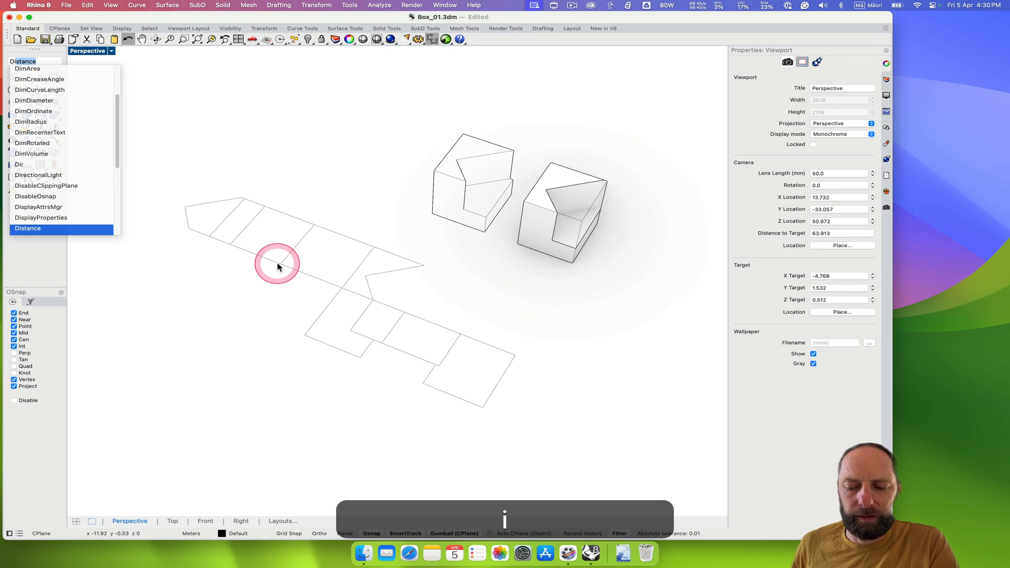
click(28, 227)
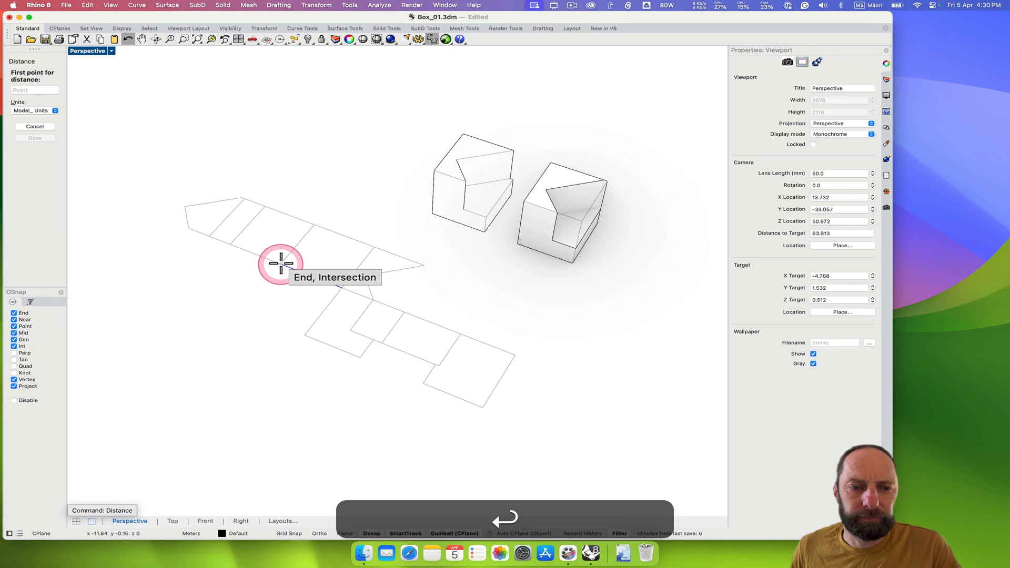
click(281, 264)
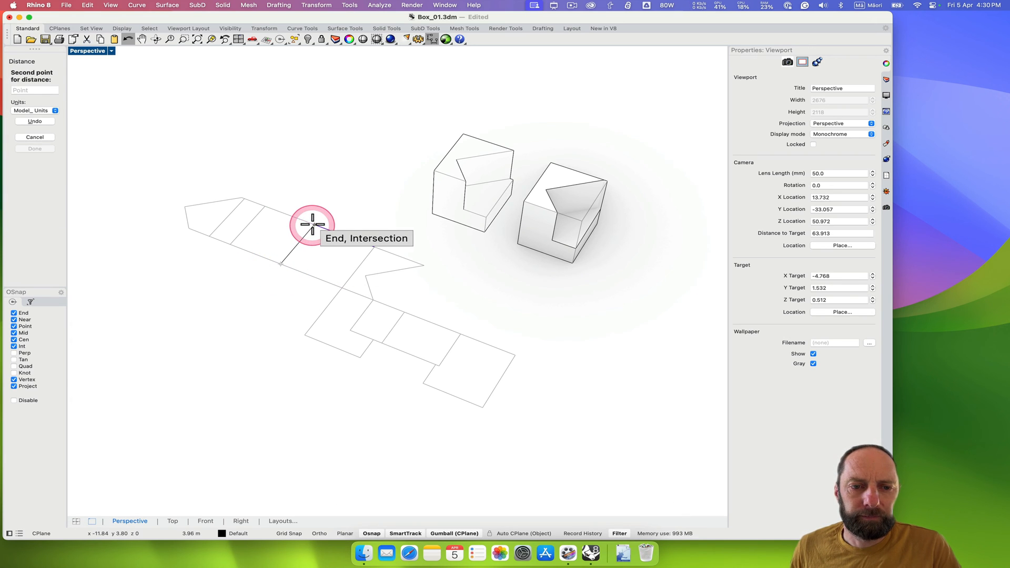
click(312, 226)
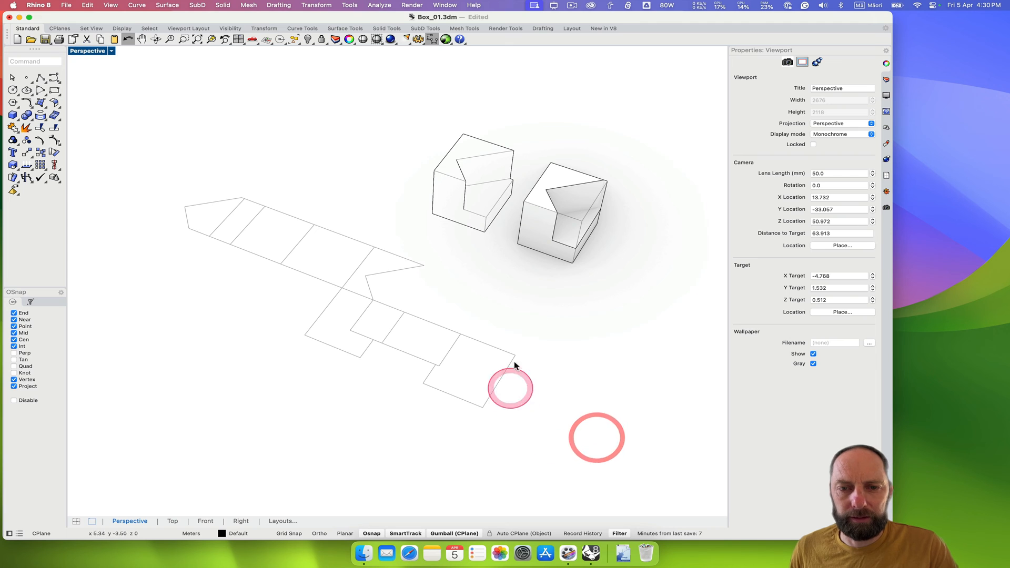
Return to Page 4 and measure a vertical net edge at 39.590 mm.
click(282, 521)
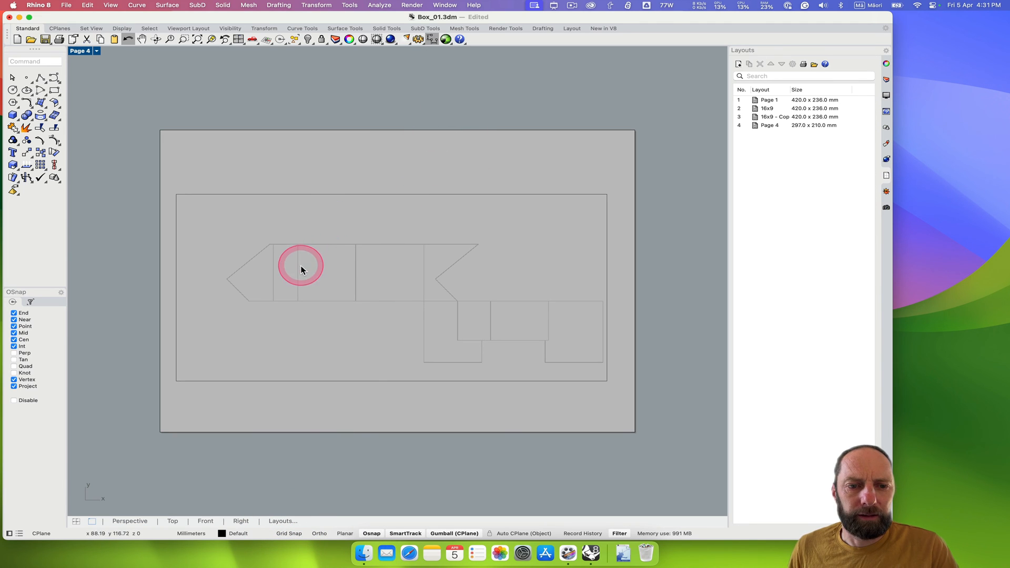
mouse_move(288, 261)
text(Distance)
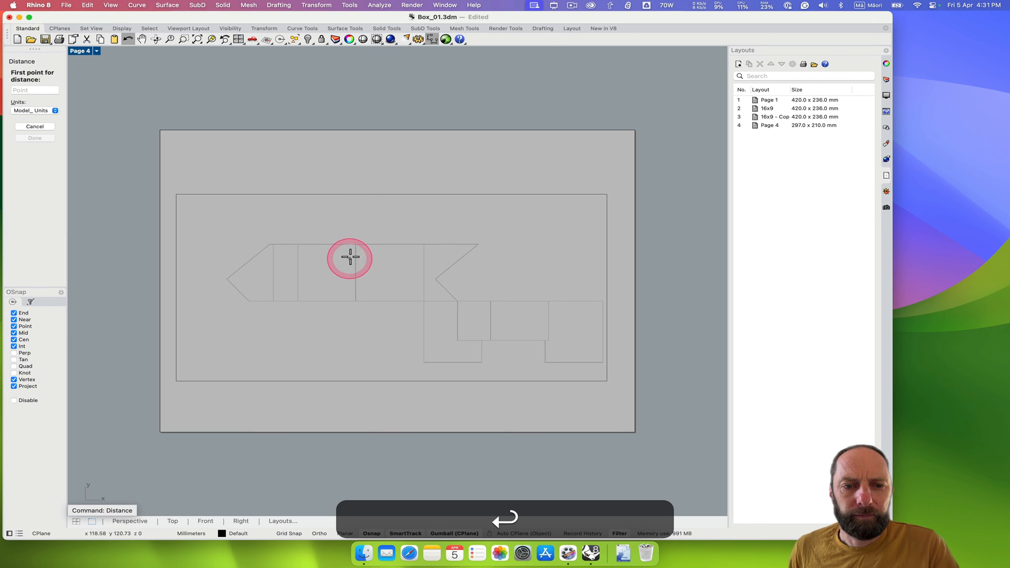
click(350, 257)
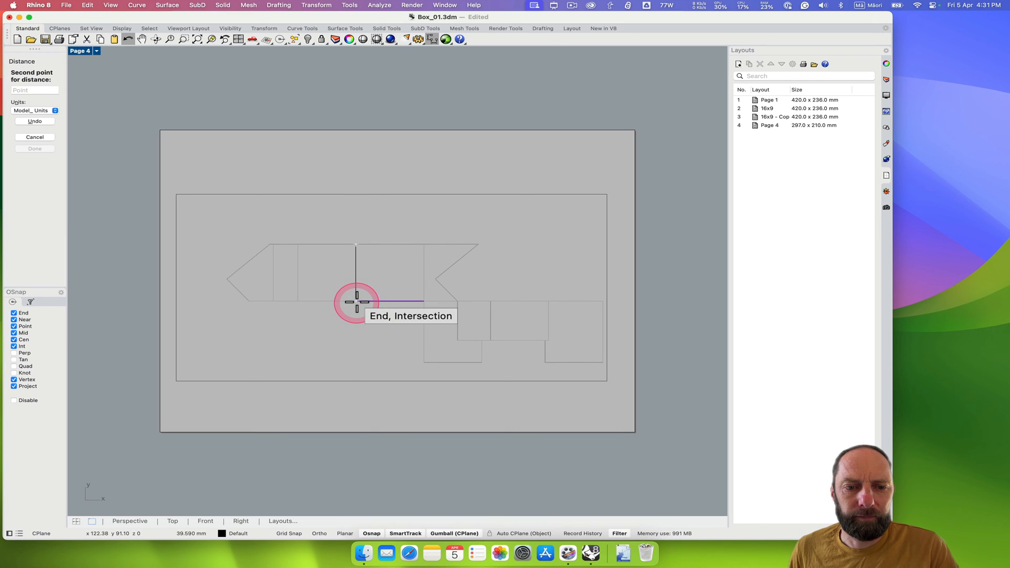
click(355, 303)
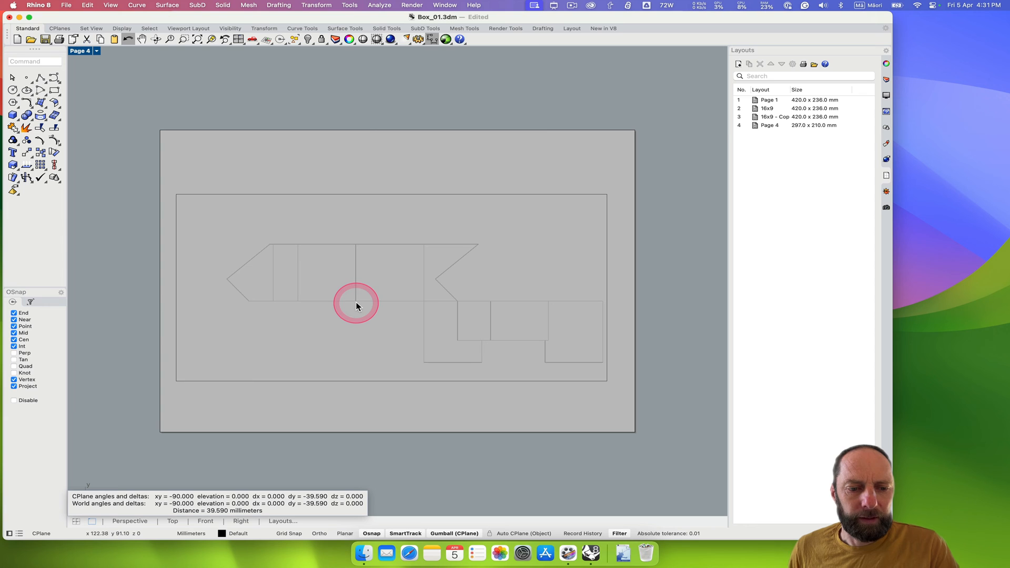
mouse_move(333, 308)
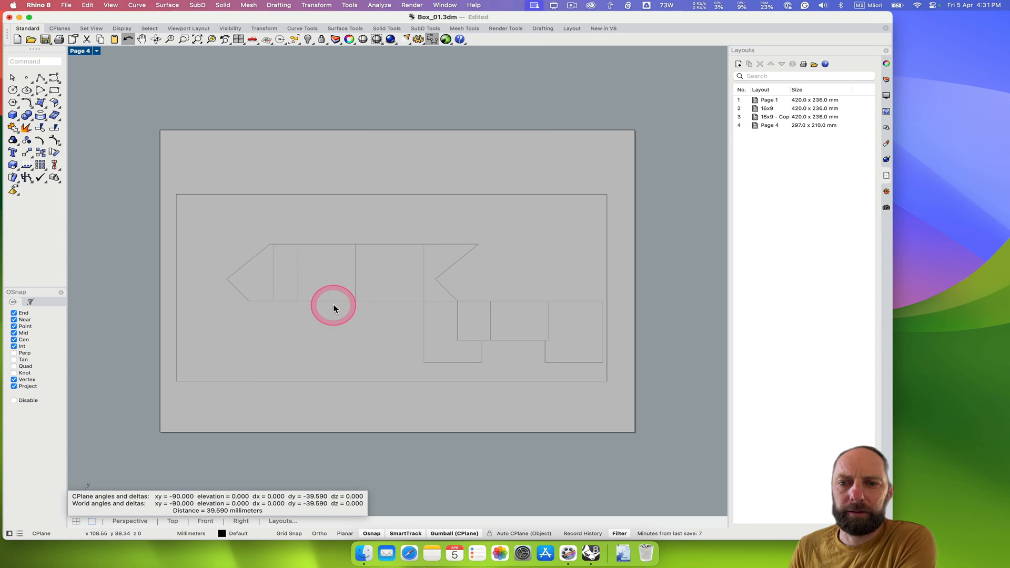
mouse_move(306, 494)
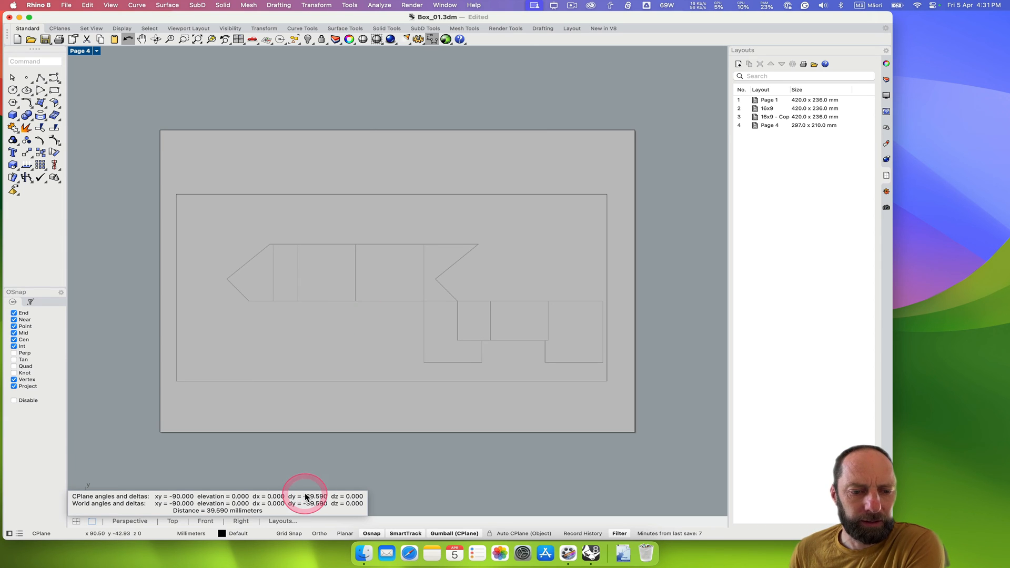
mouse_move(263, 505)
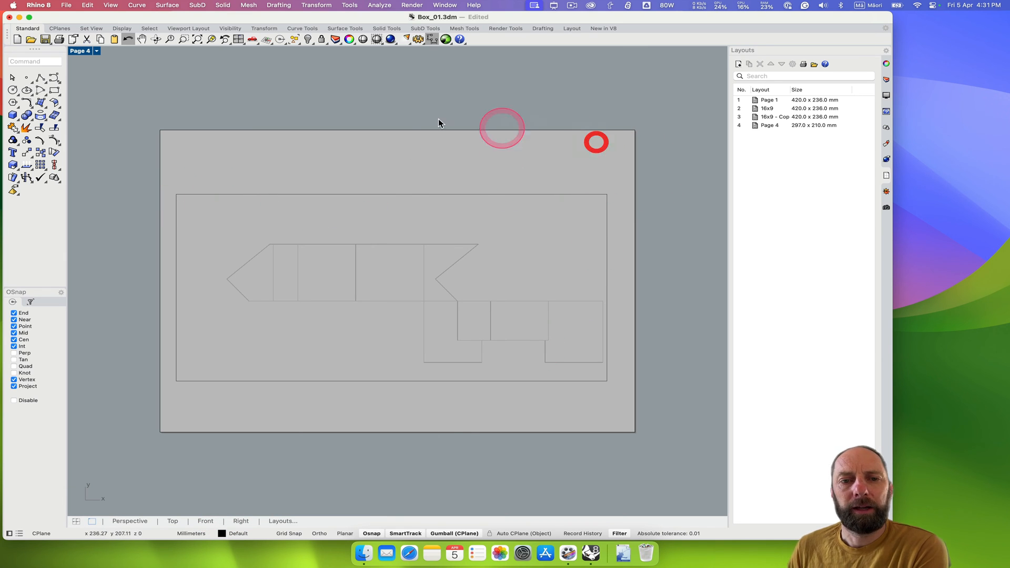
Print Page 4 with Black and White output color at 1:1 scale.
click(65, 5)
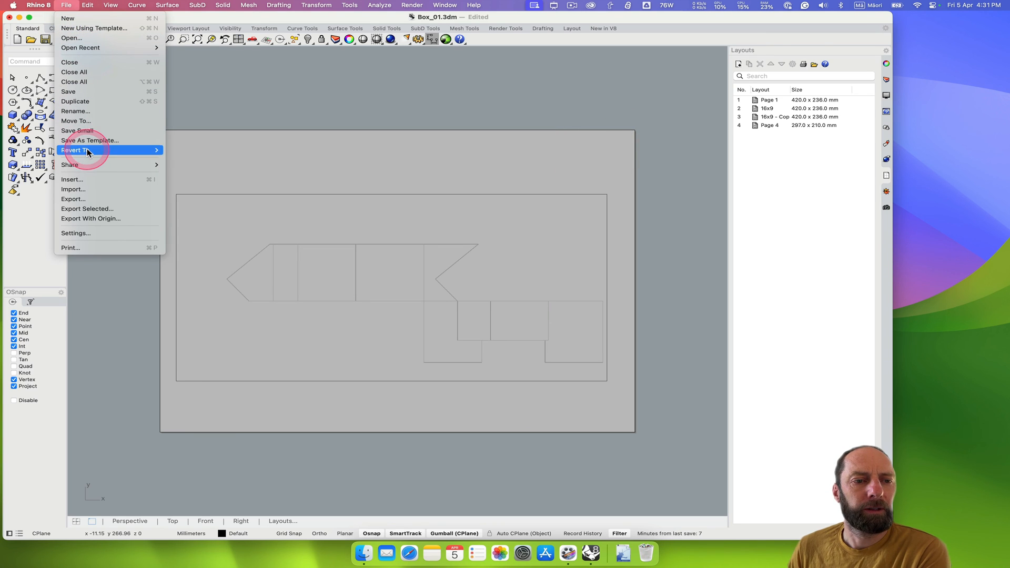
mouse_move(71, 37)
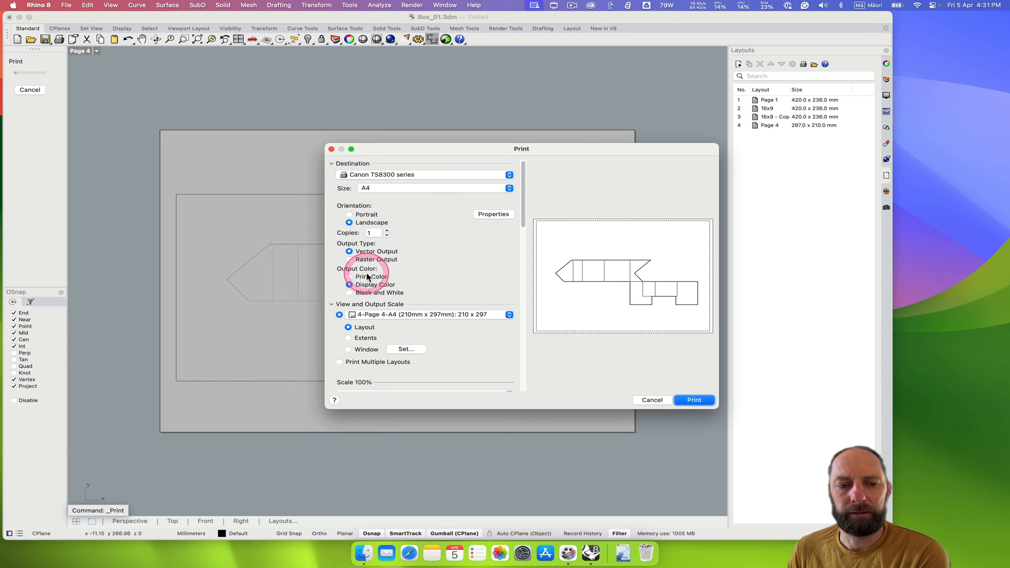
click(349, 292)
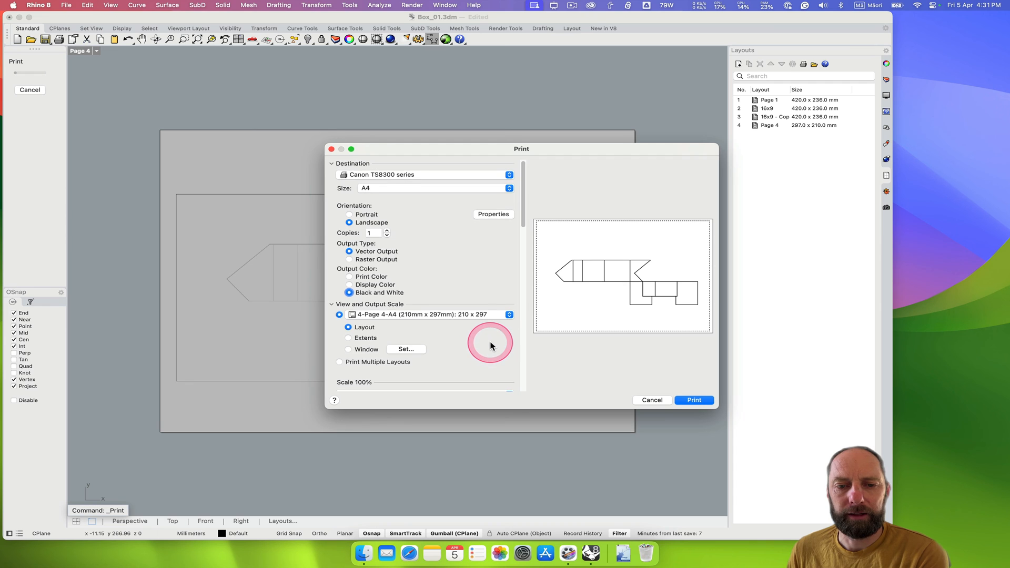
scroll(down, 3)
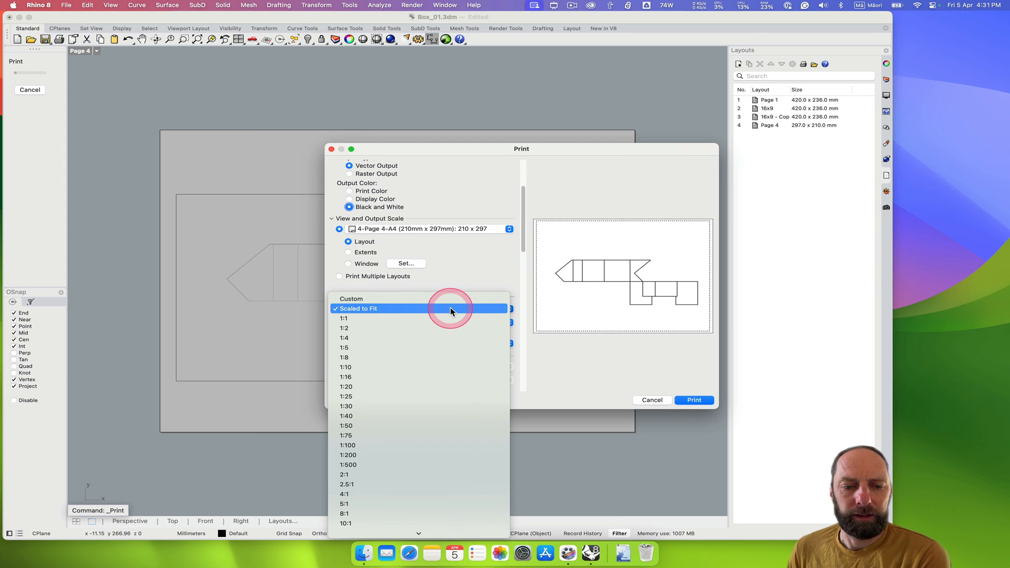
click(343, 318)
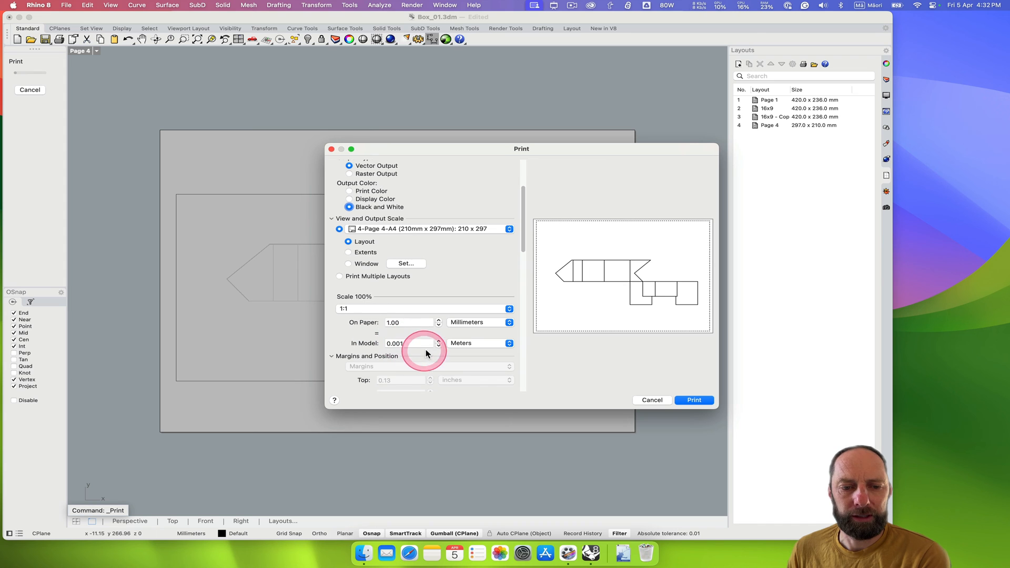
click(694, 400)
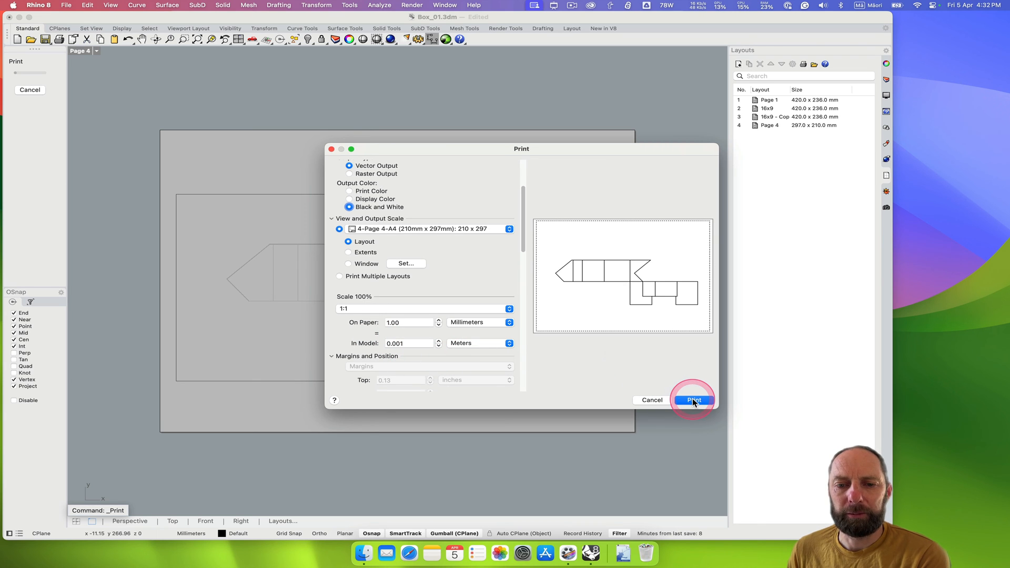
click(694, 400)
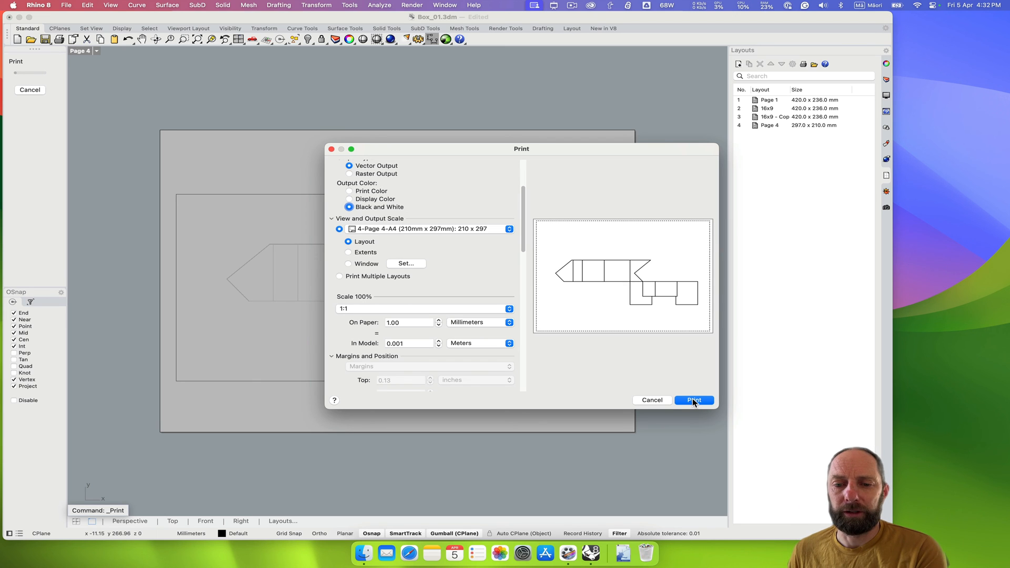
click(693, 399)
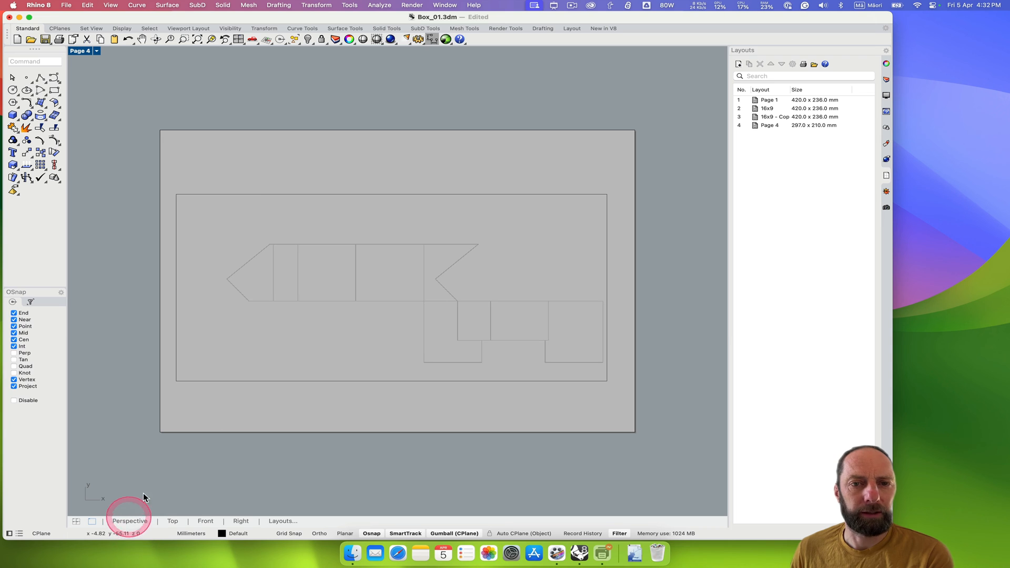
Launch Grasshopper from the Perspective view and set Width, Length and Height sliders to 5.
click(129, 520)
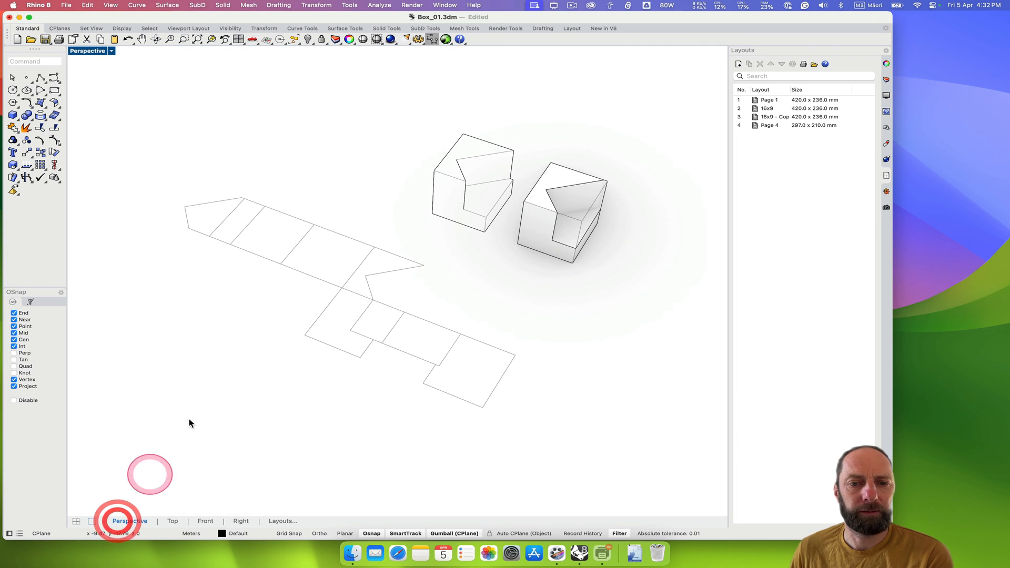
click(445, 39)
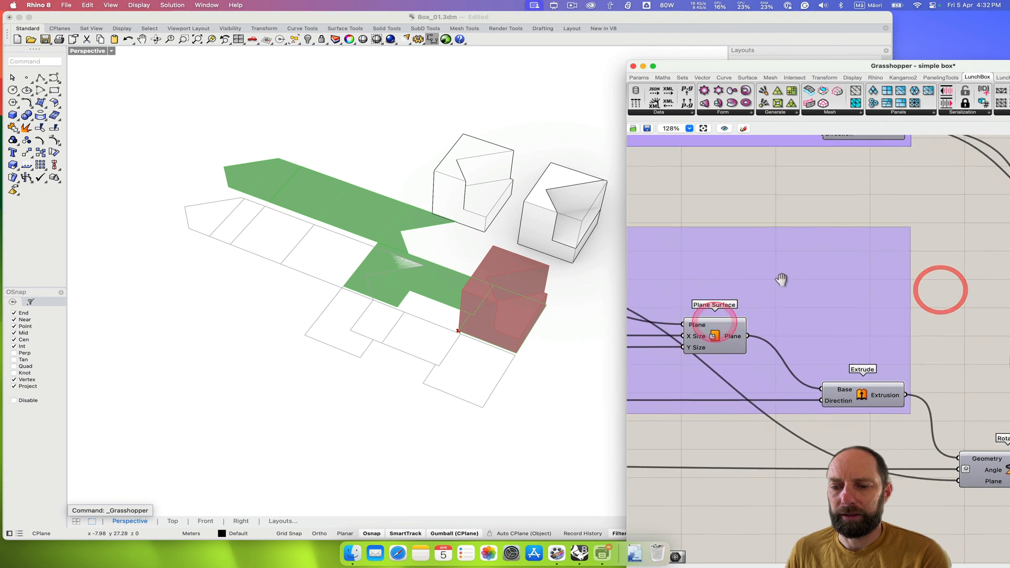
scroll(down, 3)
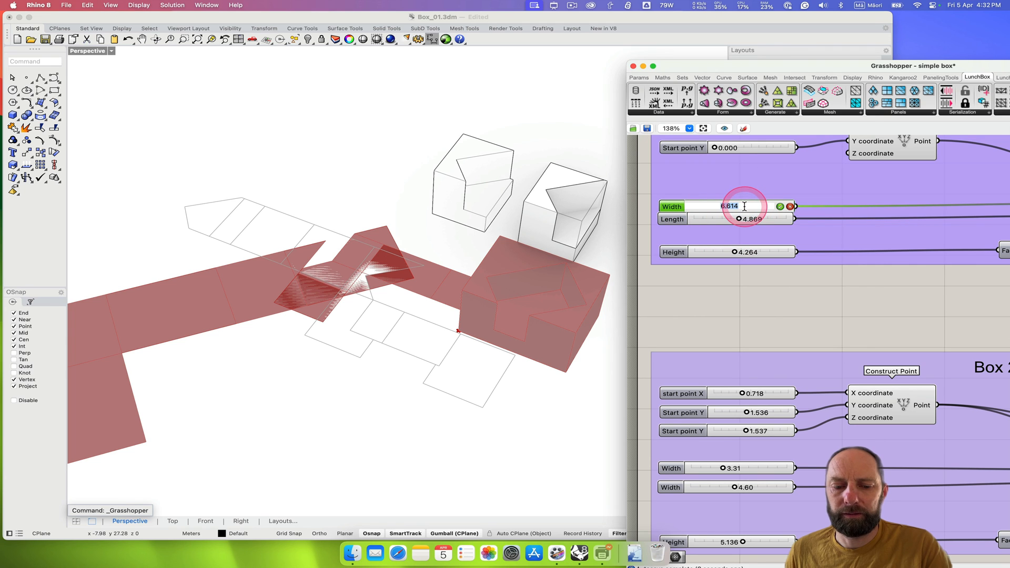
text(5.000)
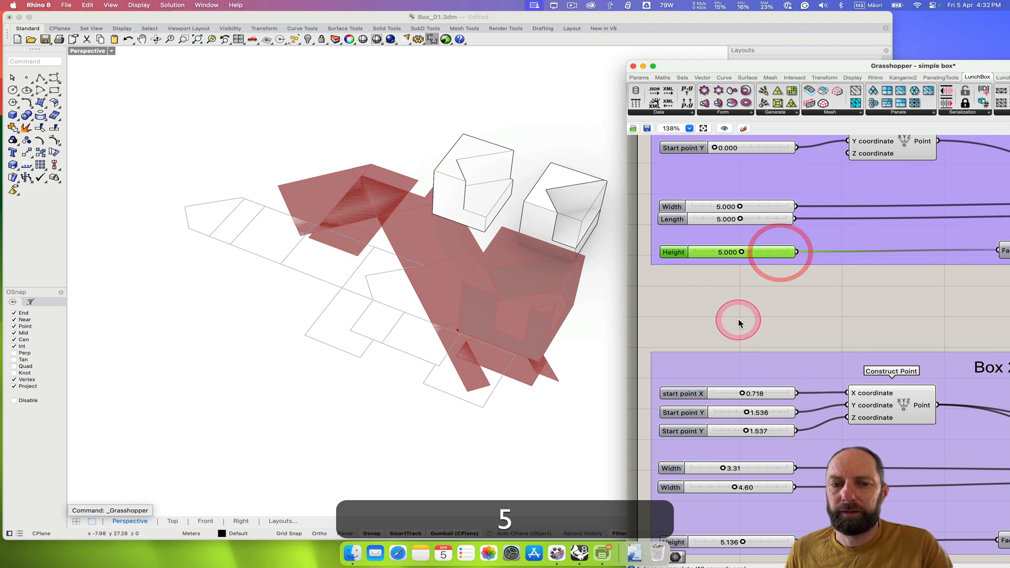
mouse_move(436, 285)
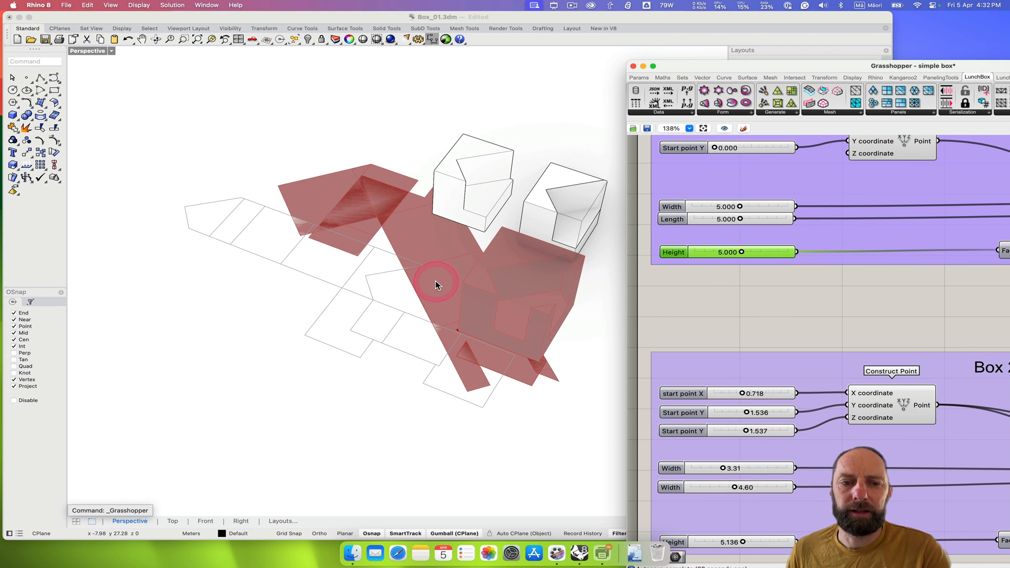
mouse_move(775, 305)
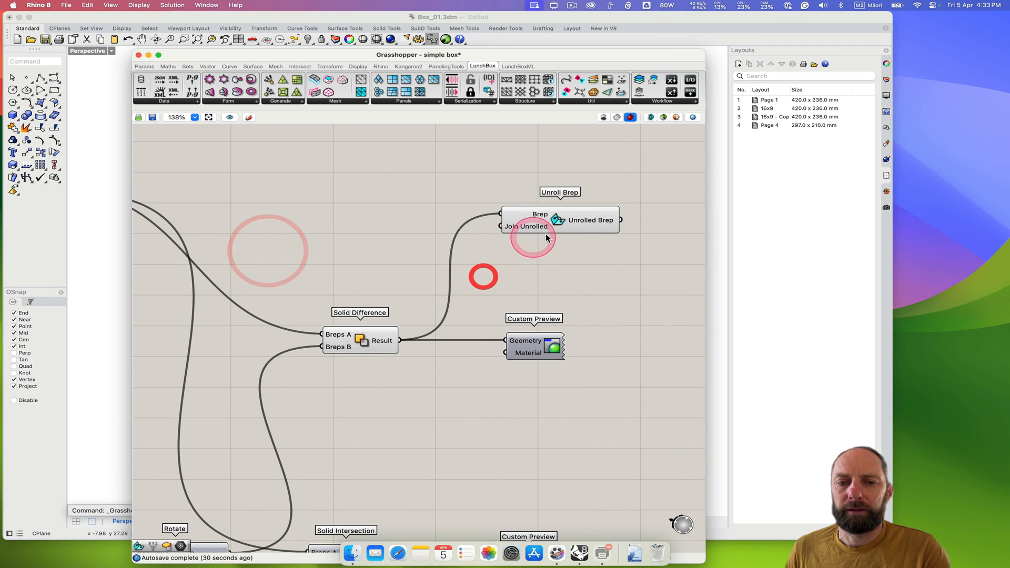
Bake the Unroll Brep component's net into the Rhino model with default attributes.
right_click(535, 219)
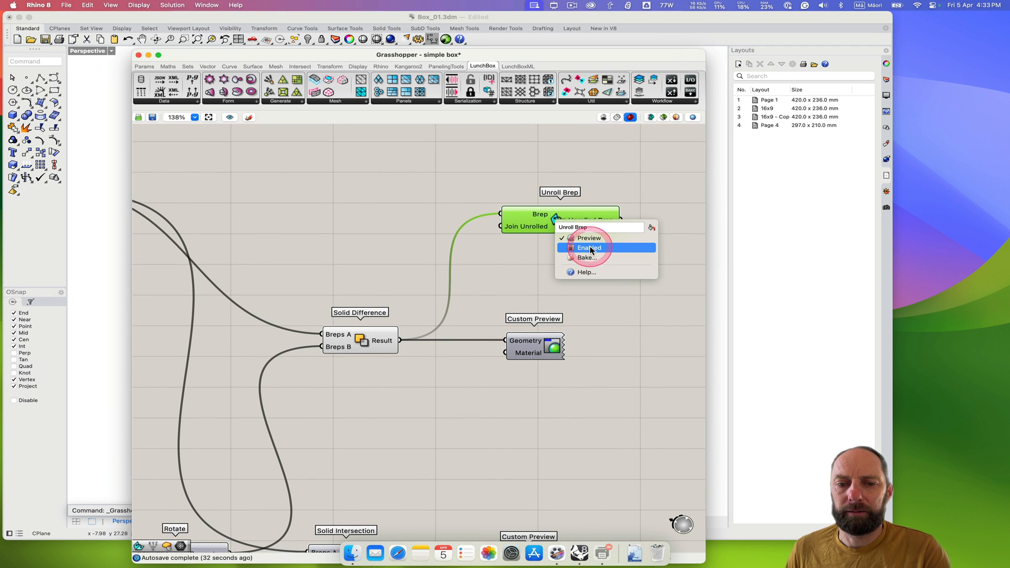
click(585, 257)
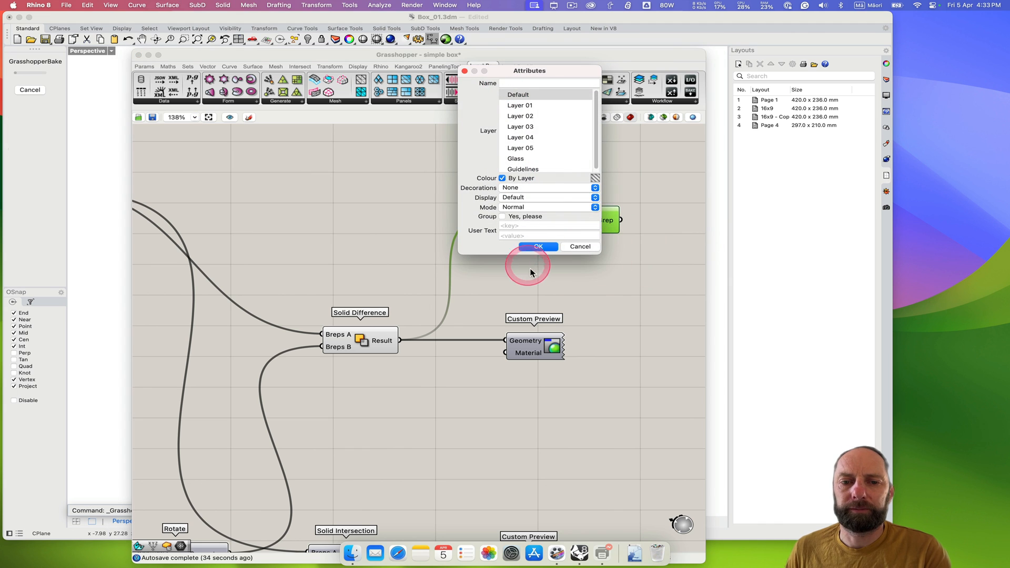
click(537, 246)
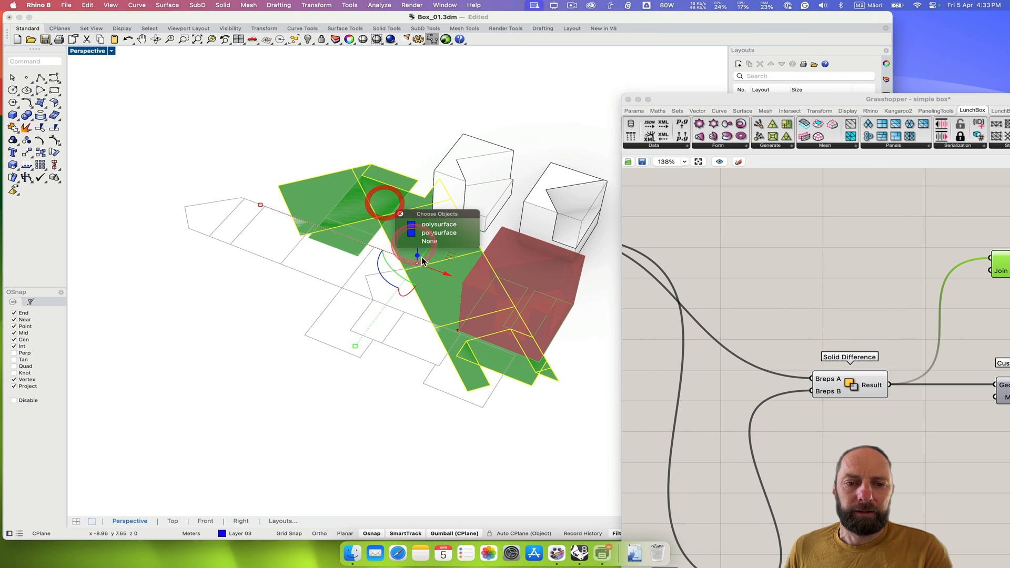
Select the baked net polysurface and drag it to empty space in the Perspective viewport.
click(439, 224)
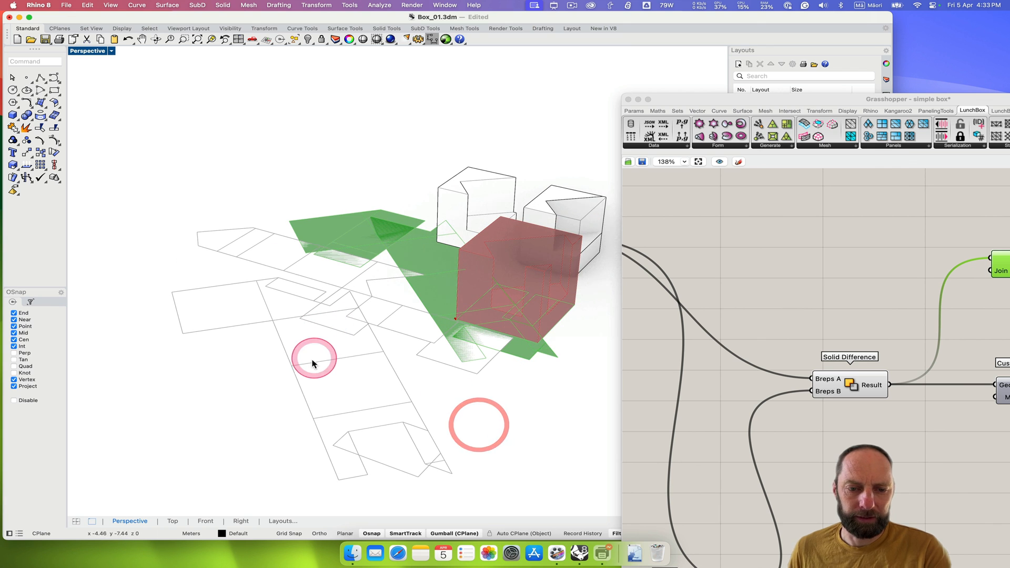
click(314, 358)
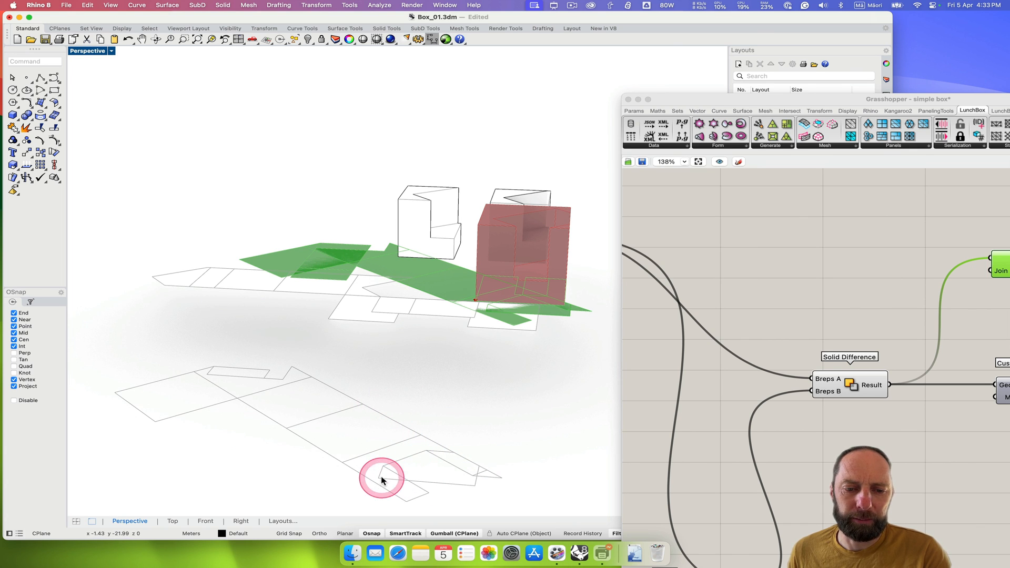
mouse_move(480, 421)
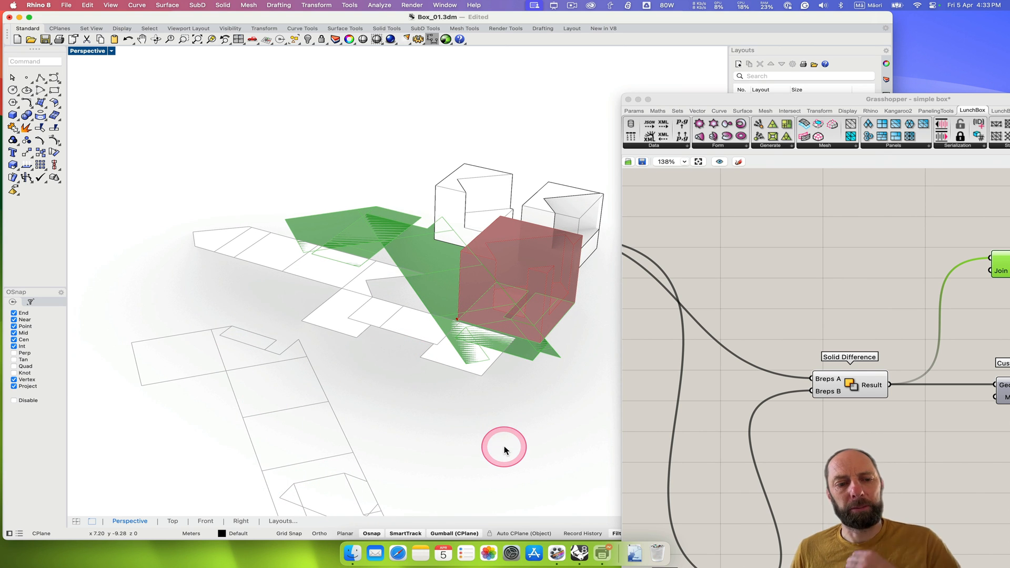
mouse_move(477, 440)
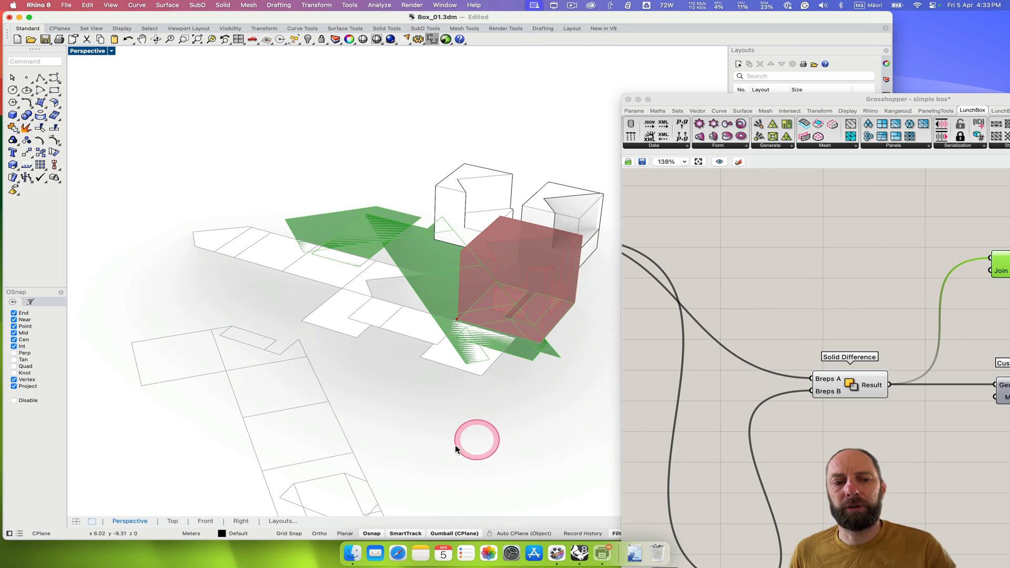
mouse_move(507, 308)
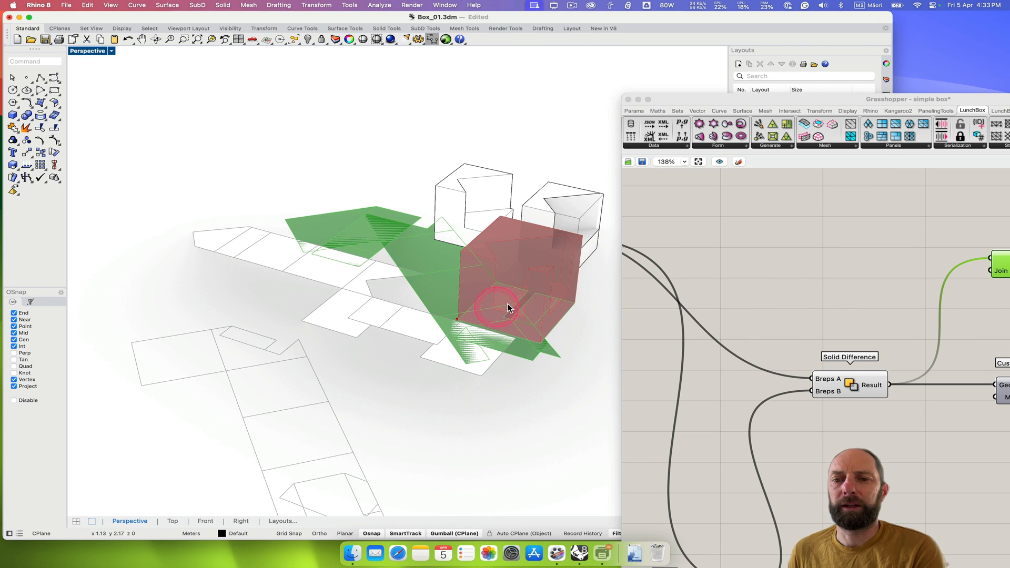
mouse_move(491, 231)
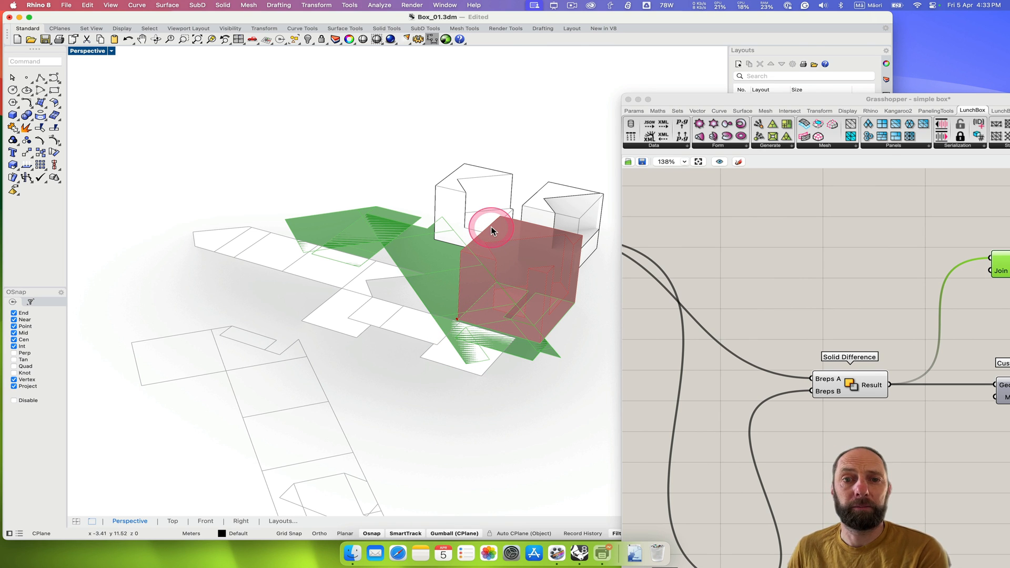